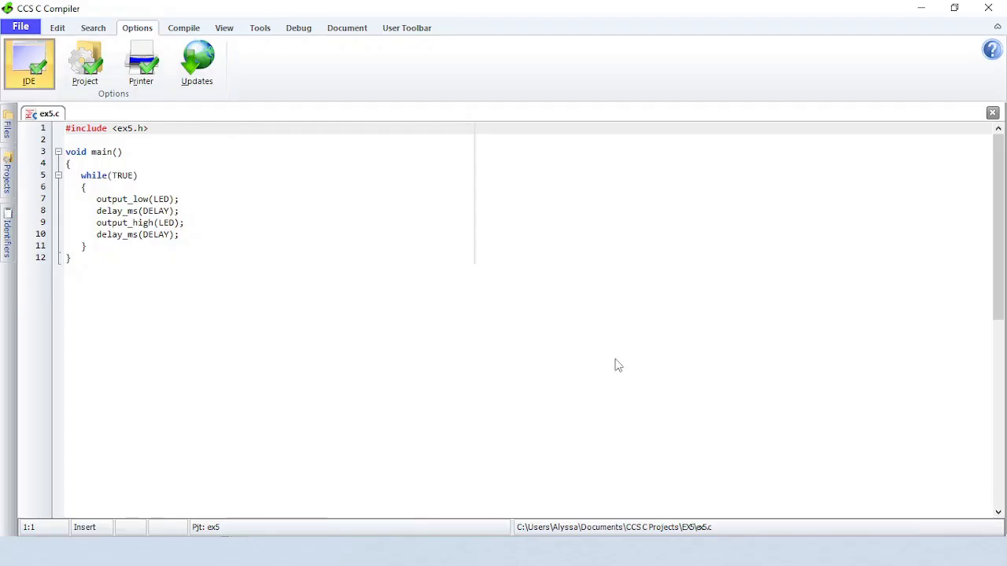
- Bring up the IDE Options dialog on the General page and request its help topic
click(29, 65)
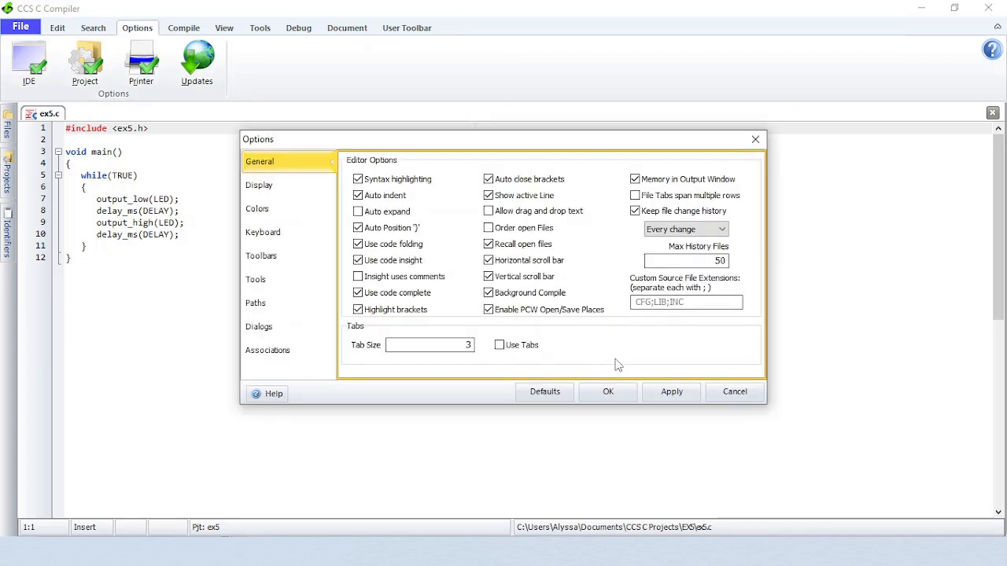
click(273, 394)
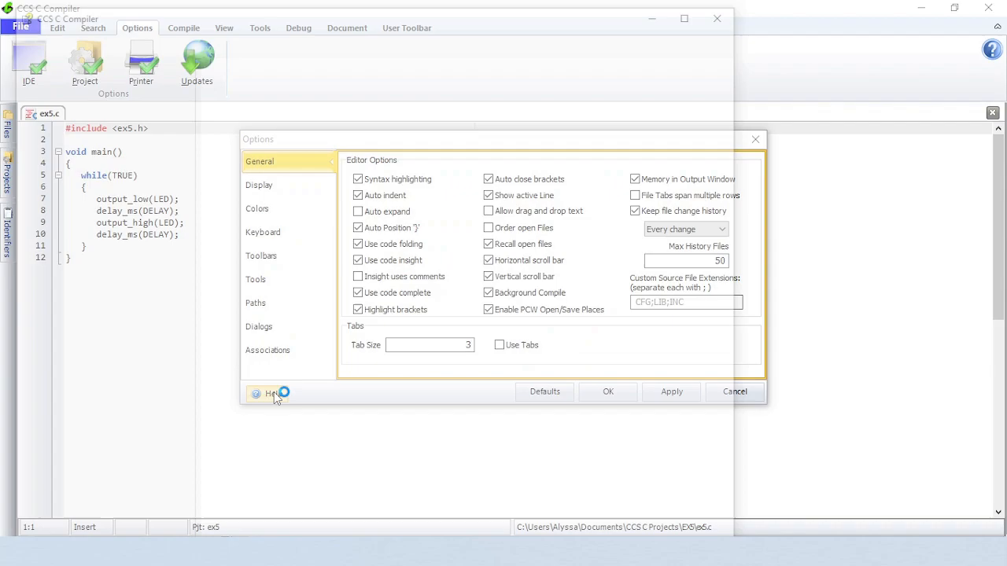
- Read through the IDE - General help topic on the editor options
click(267, 394)
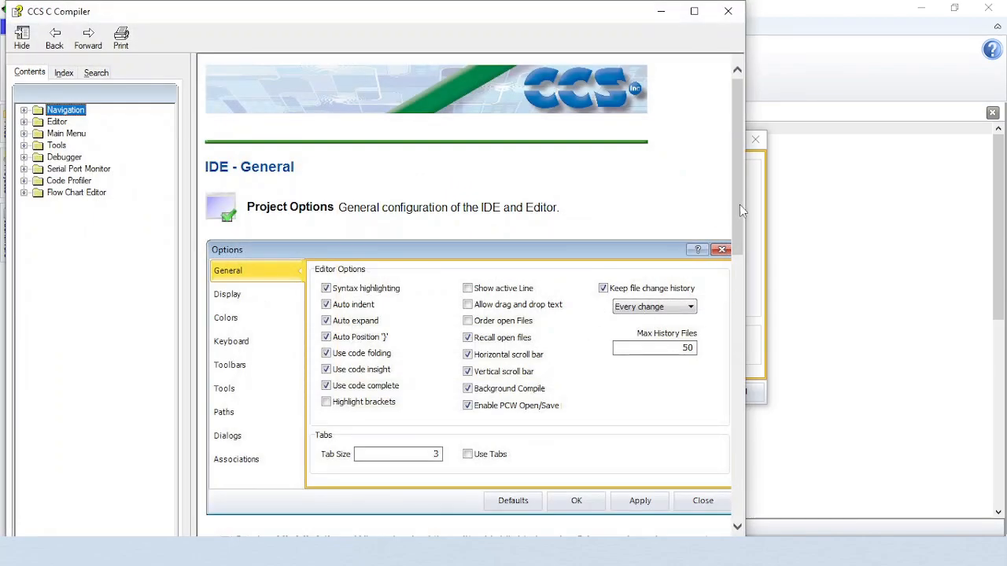
scroll(down, 3)
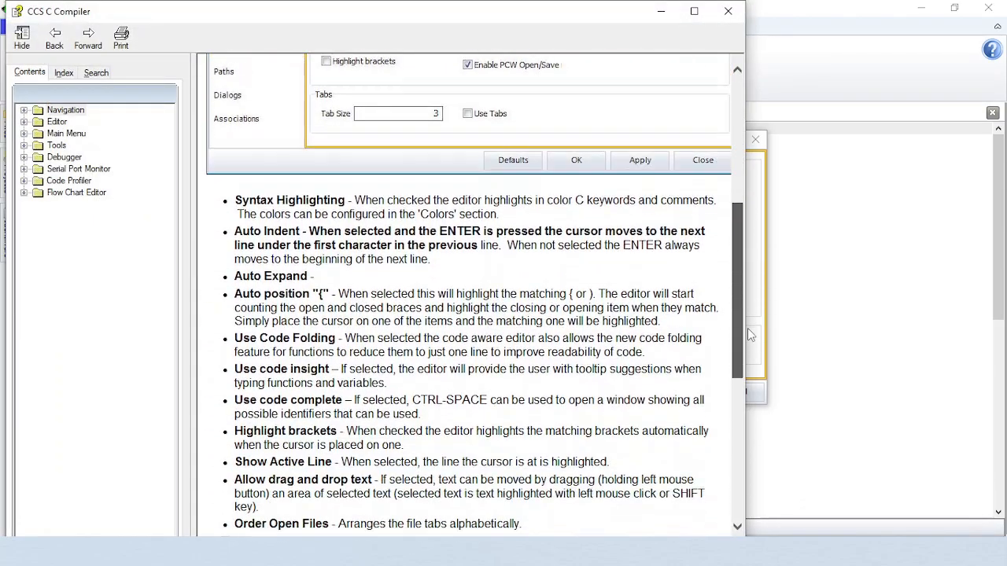
scroll(down, 3)
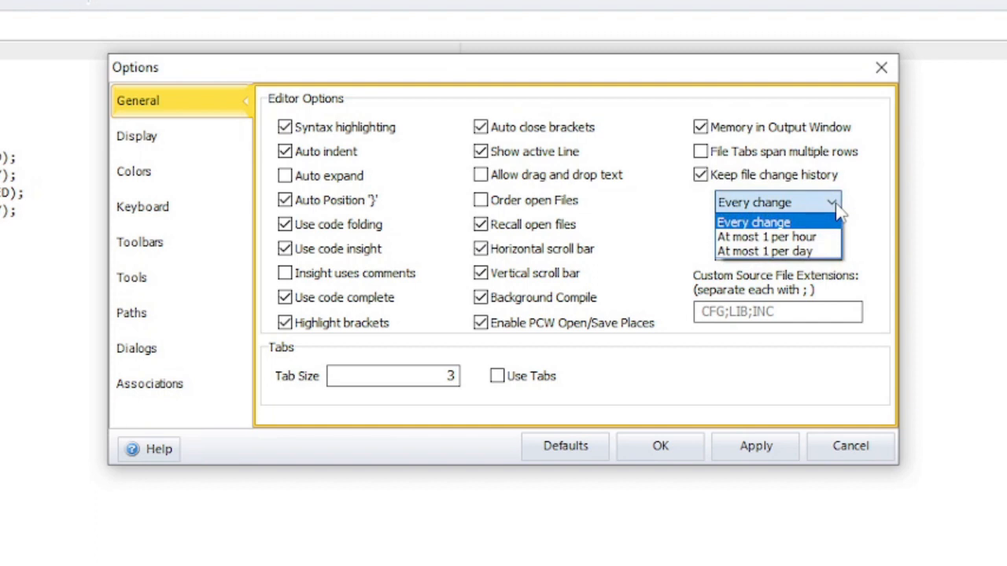
- Leave history saved on every change and Use Tabs off, then move to the Display page
click(752, 222)
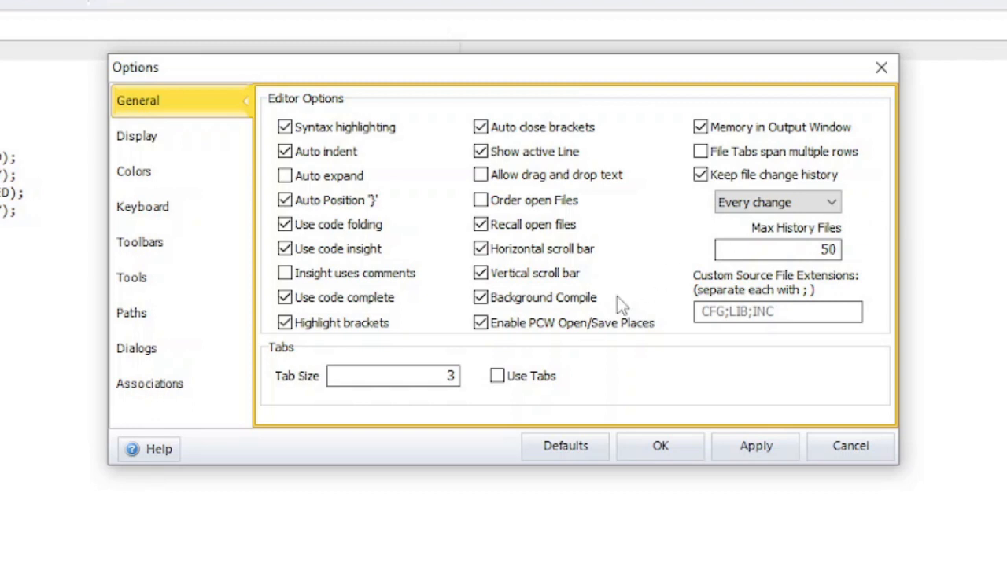
click(497, 375)
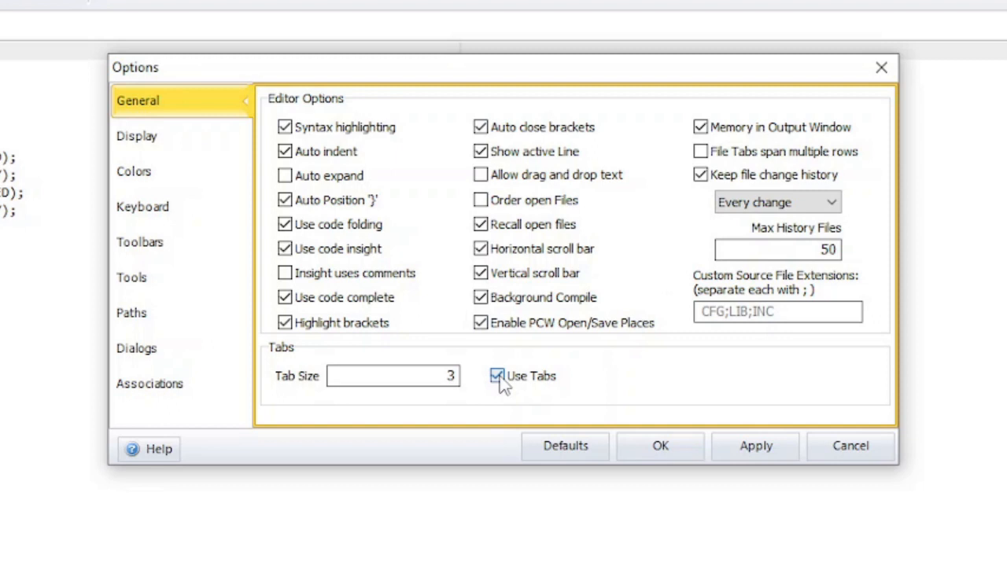
click(498, 375)
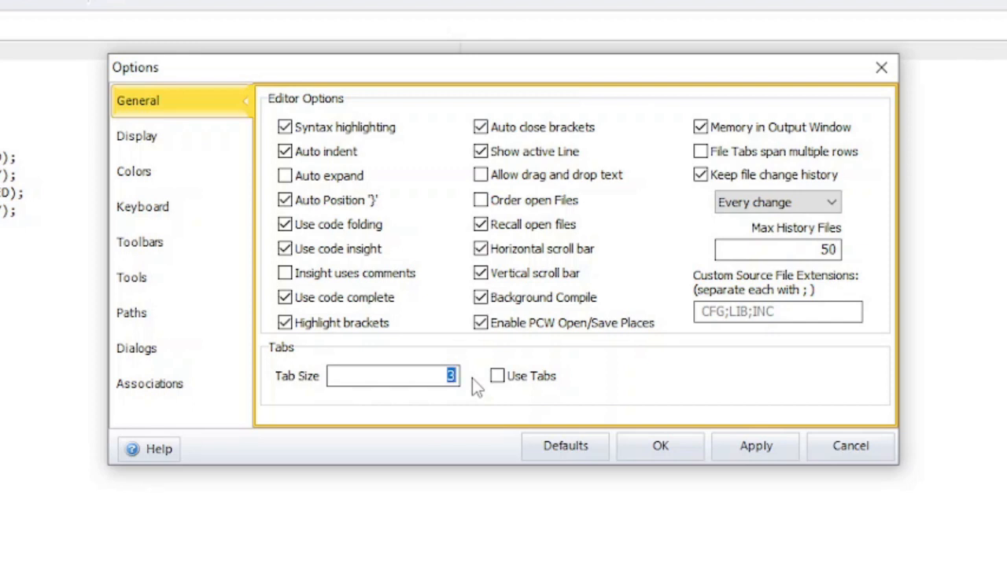
click(137, 135)
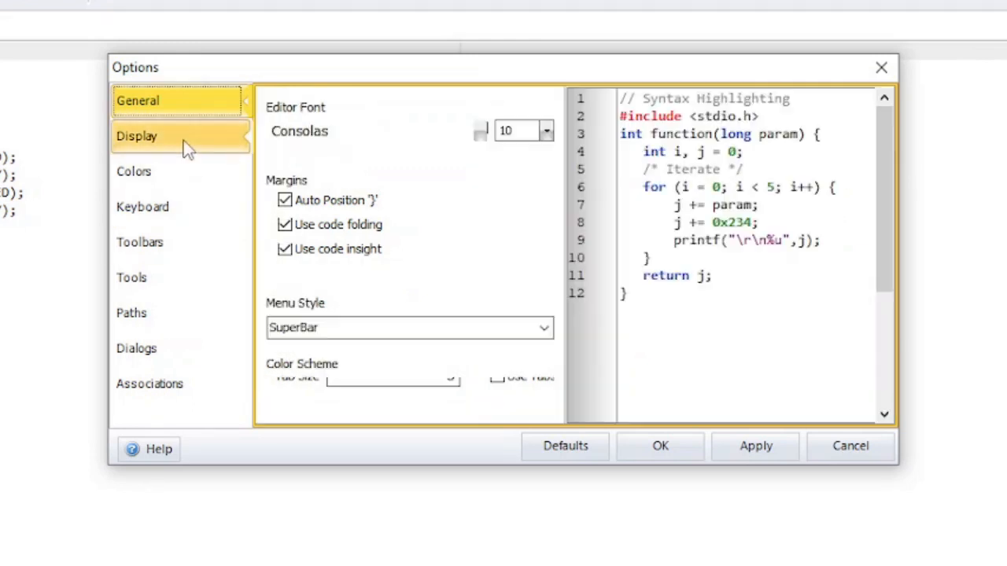
- Set the editor font size to 12 and the menu style to Classic Menus
click(136, 136)
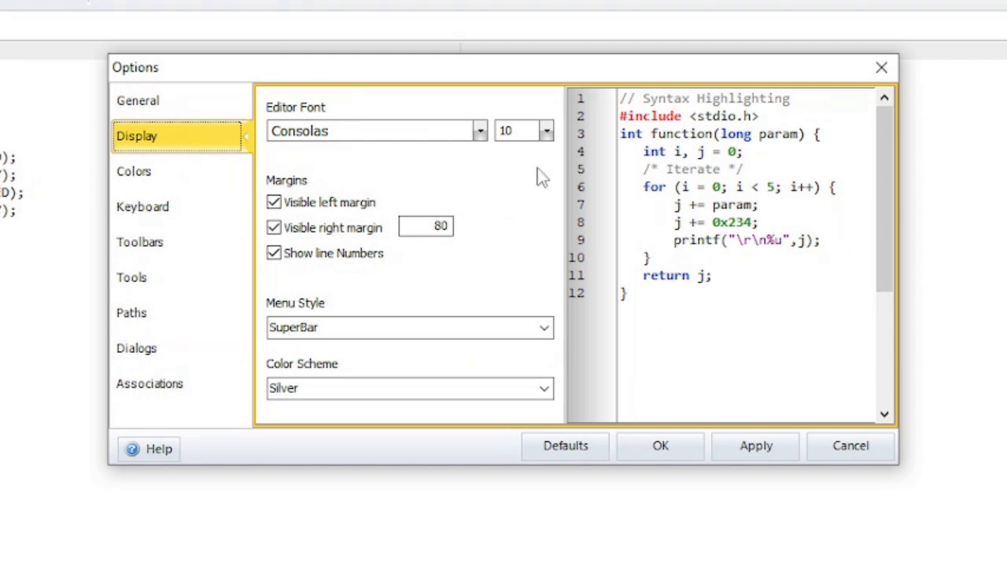
click(545, 131)
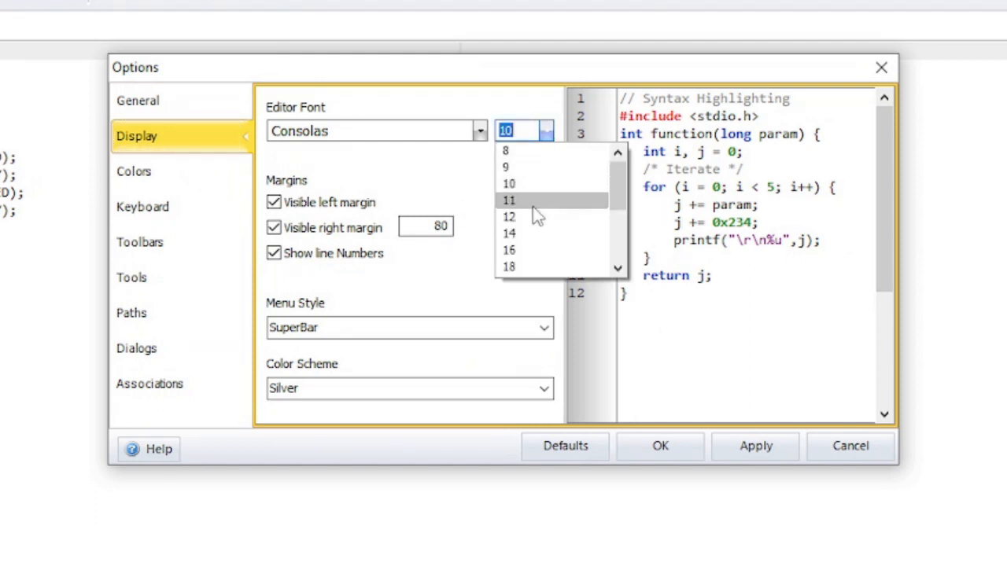
click(508, 217)
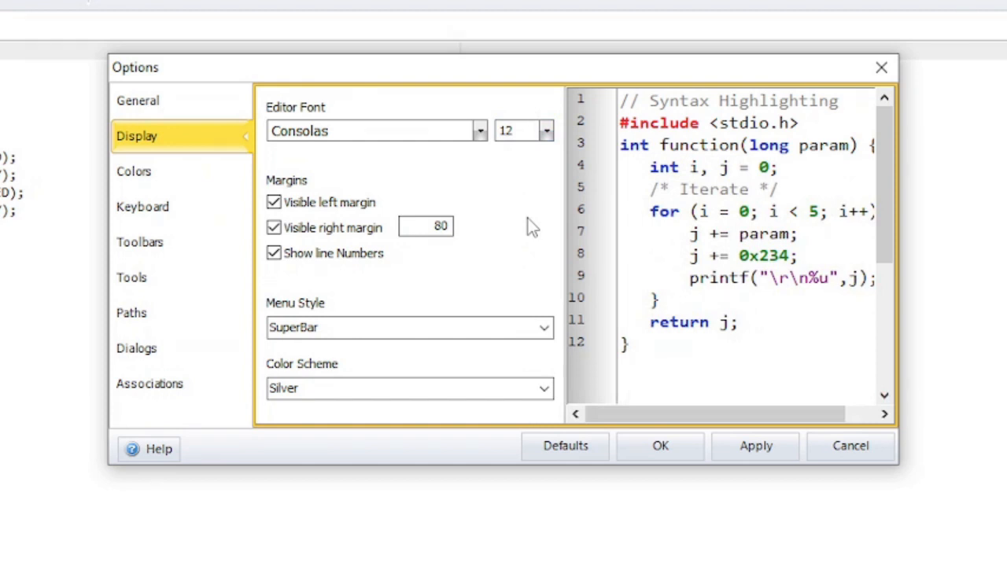
click(545, 328)
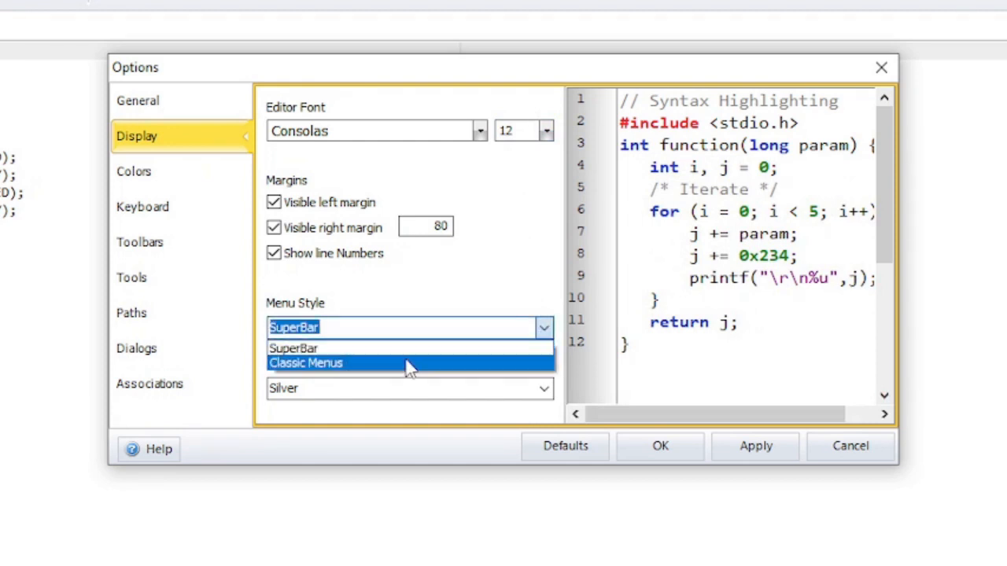
click(305, 362)
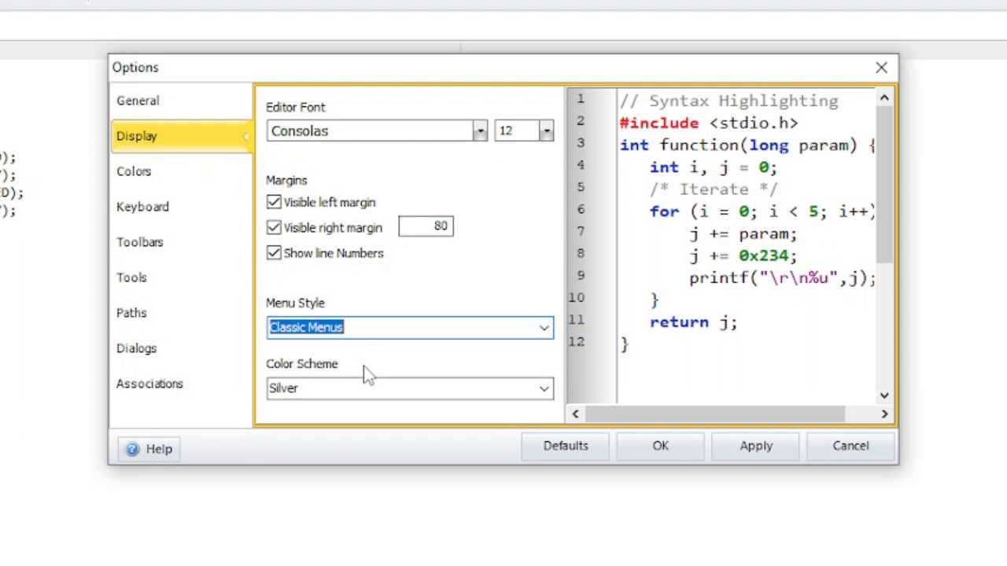
- Choose the Blue colour scheme for the editor
click(393, 387)
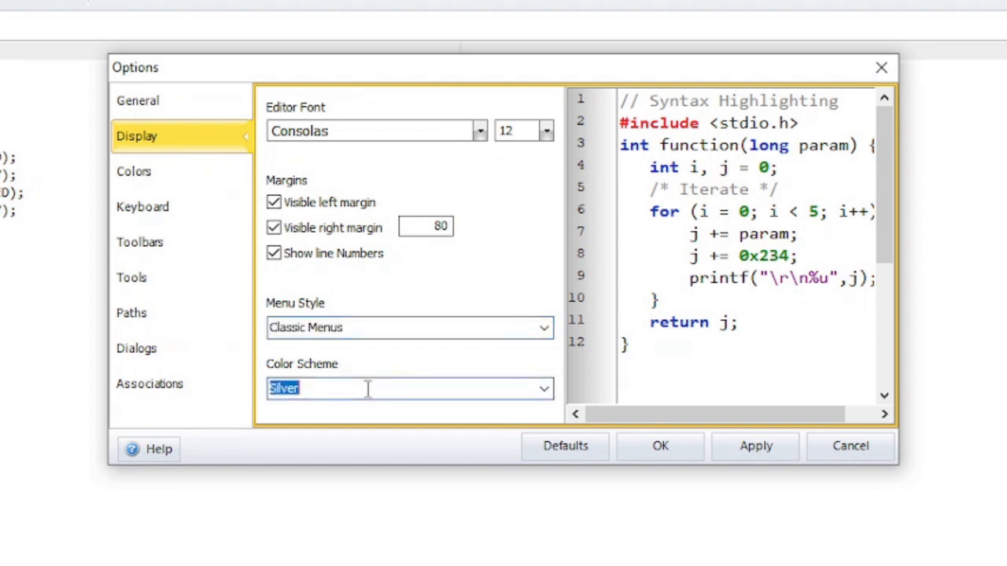
click(541, 388)
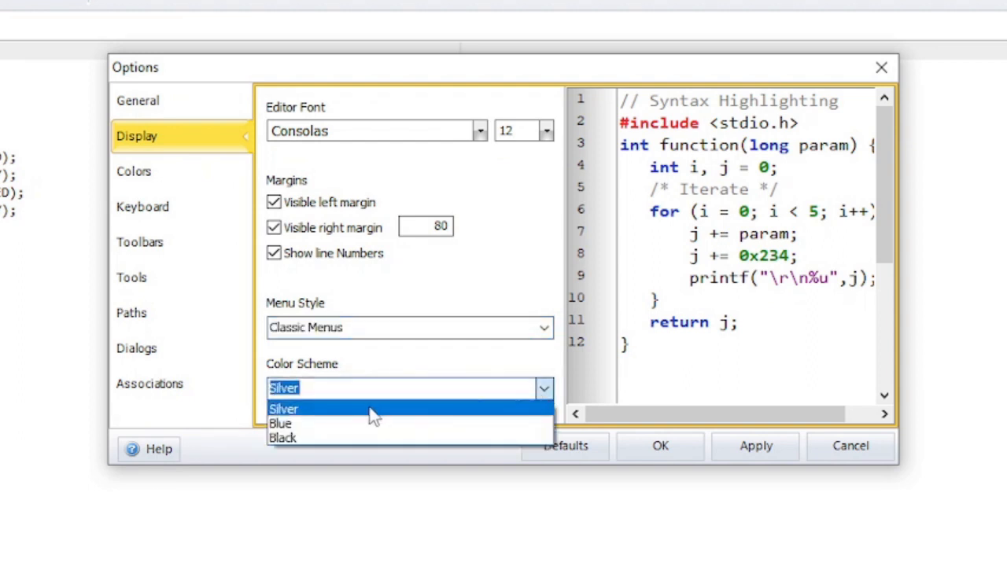
click(280, 425)
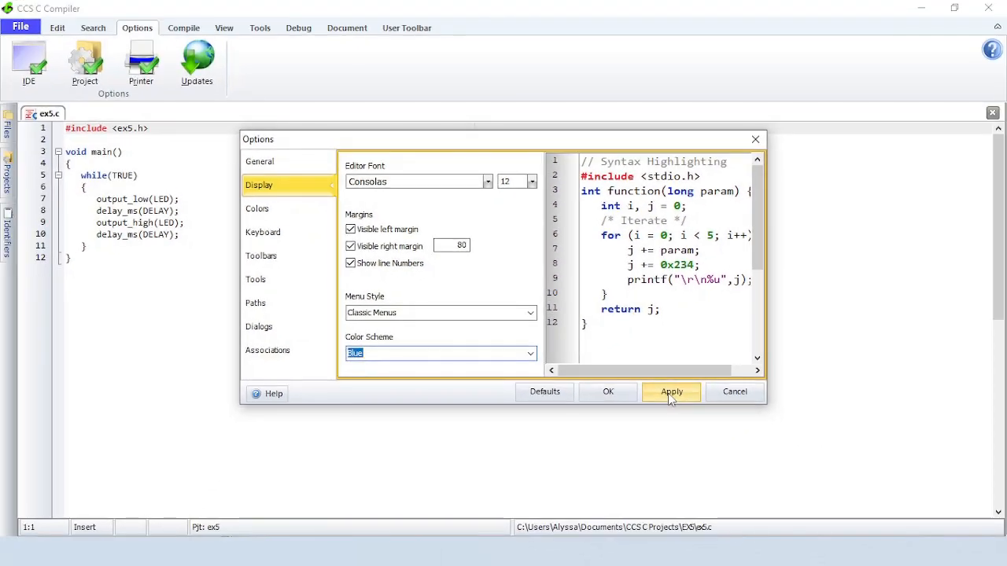
- Apply the display changes, then restore the default option settings and confirm
click(670, 392)
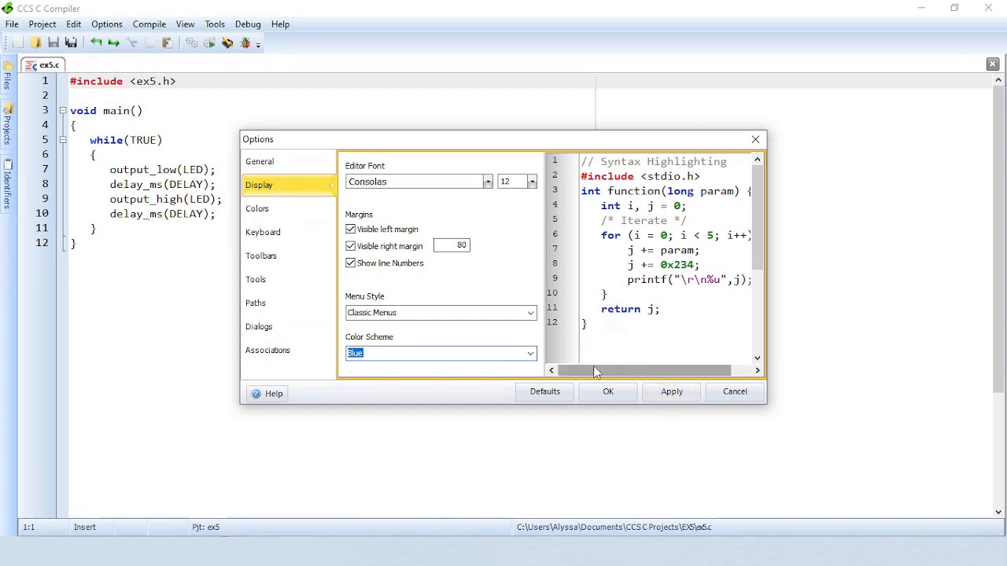
click(544, 392)
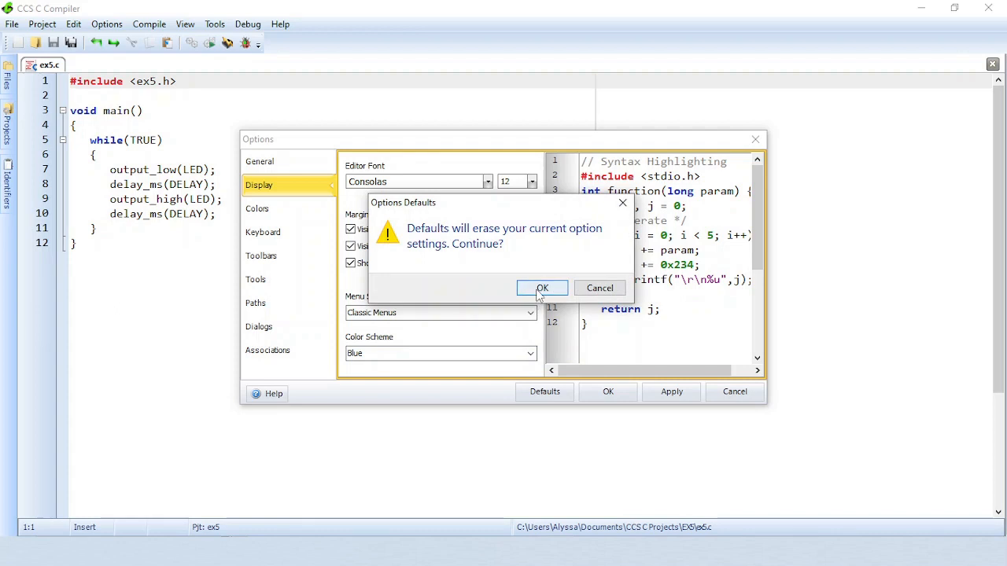
click(541, 288)
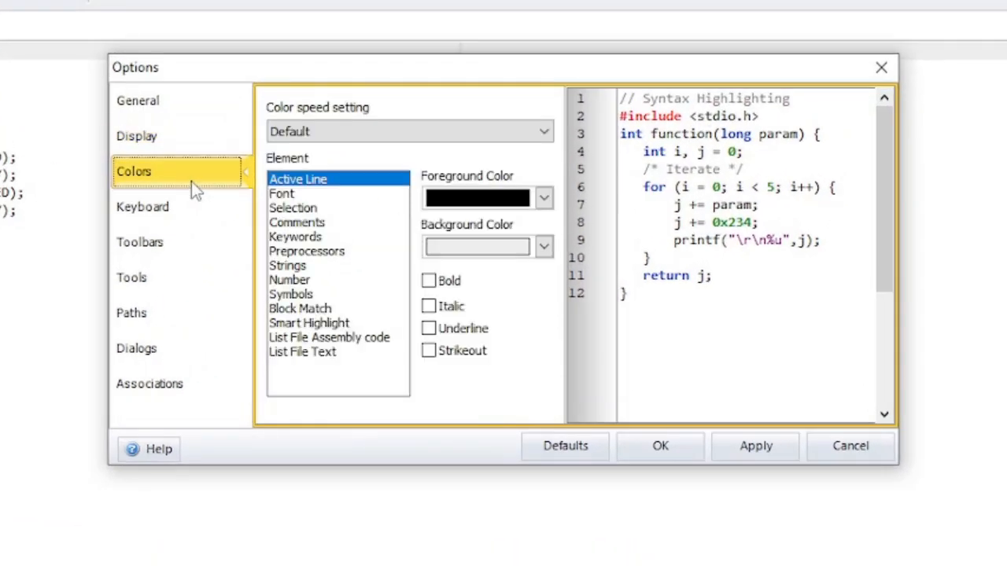
mouse_move(232, 197)
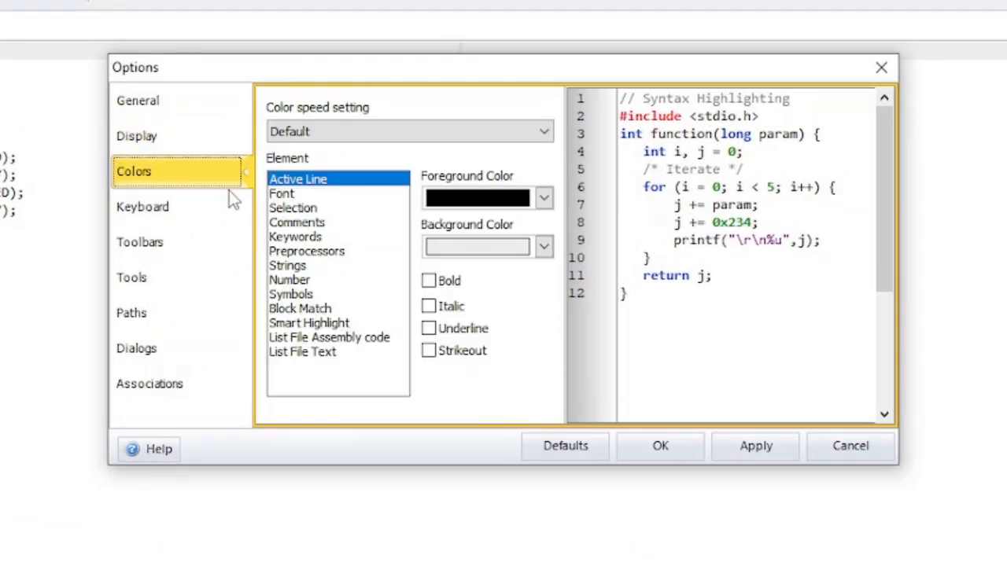
mouse_move(312, 249)
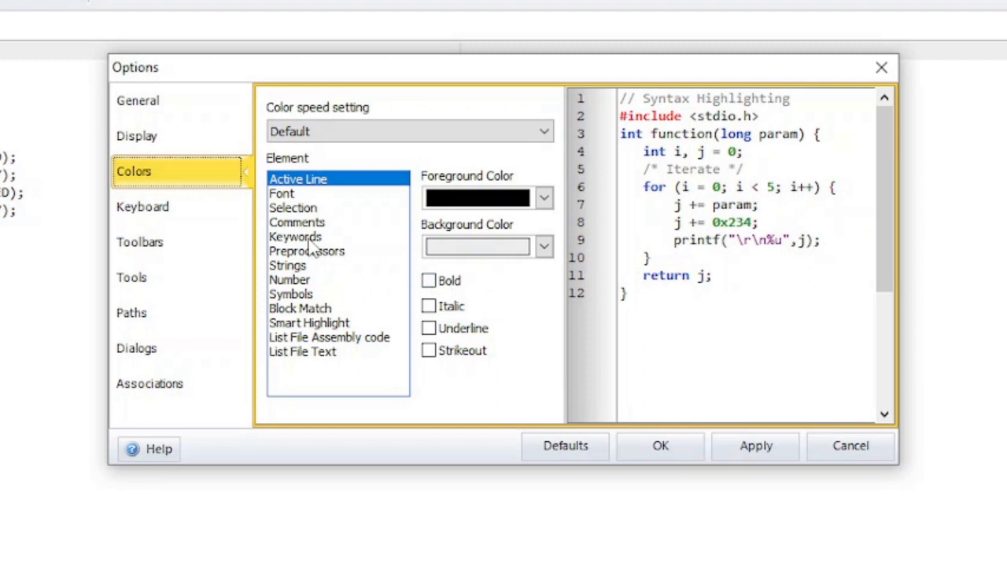
- Underline the Keywords element and switch the colour preset to Twilight
click(296, 236)
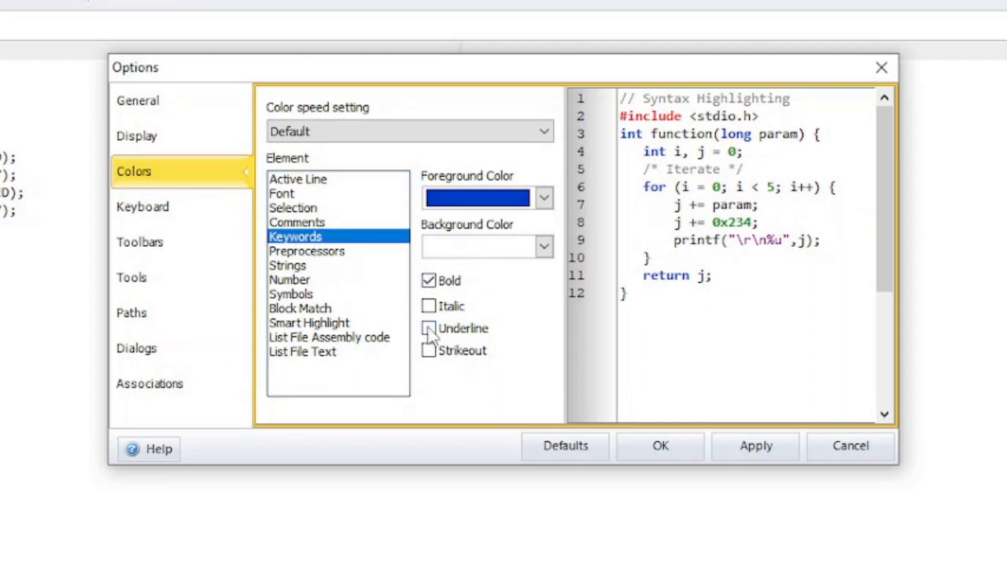
click(427, 329)
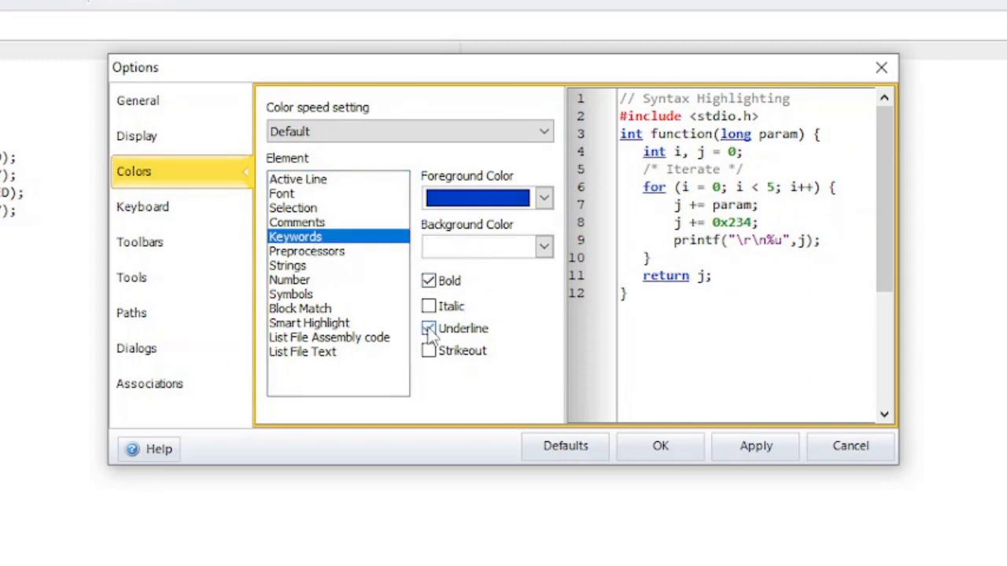
click(429, 329)
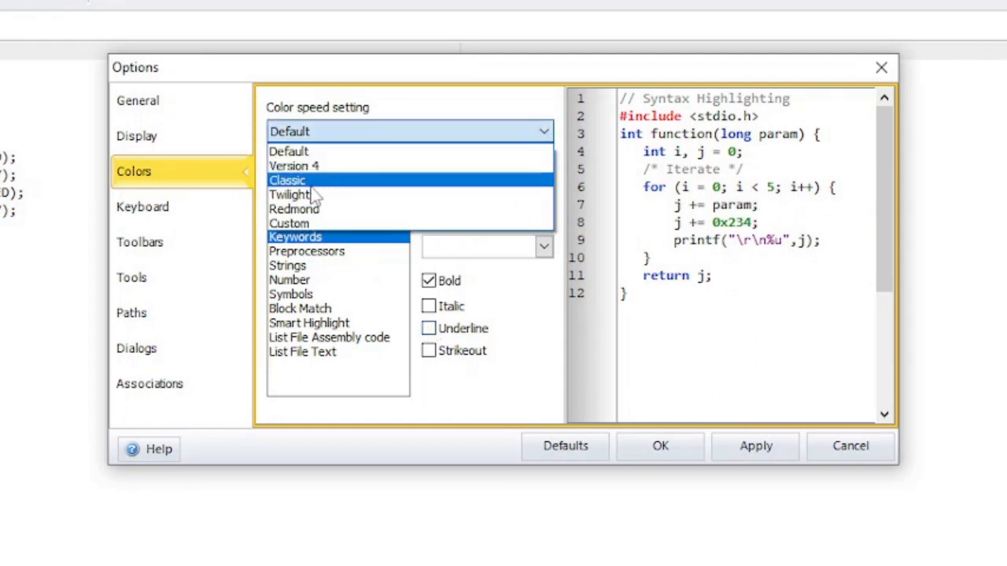
click(289, 195)
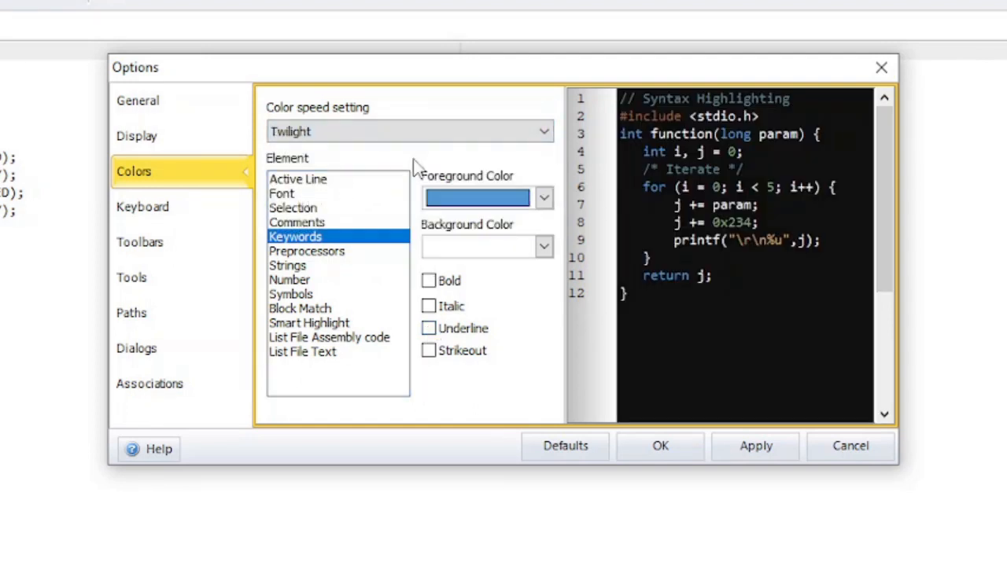
- Reset the colours to defaults, confirm, and make keywords bold
click(565, 447)
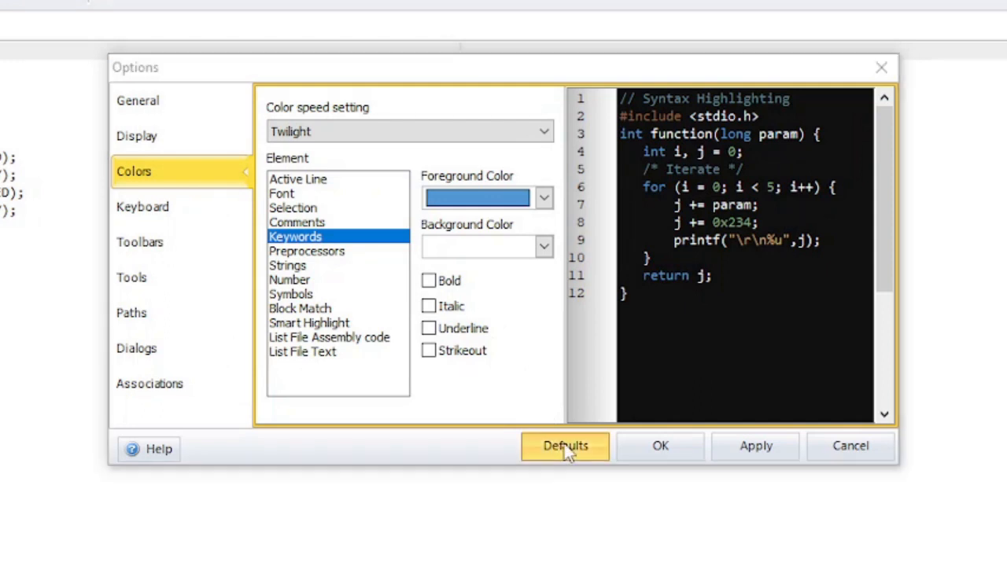
click(564, 447)
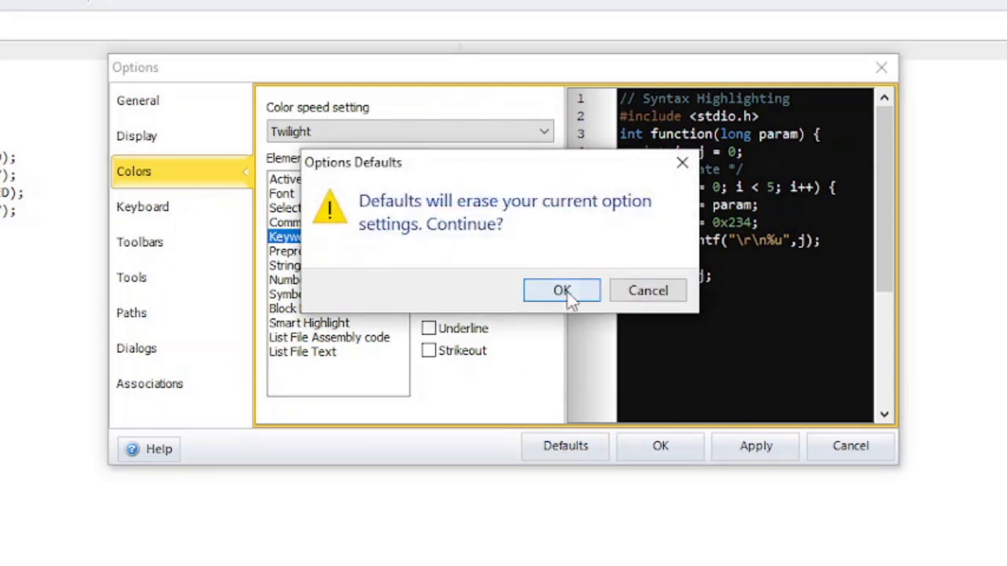
click(561, 290)
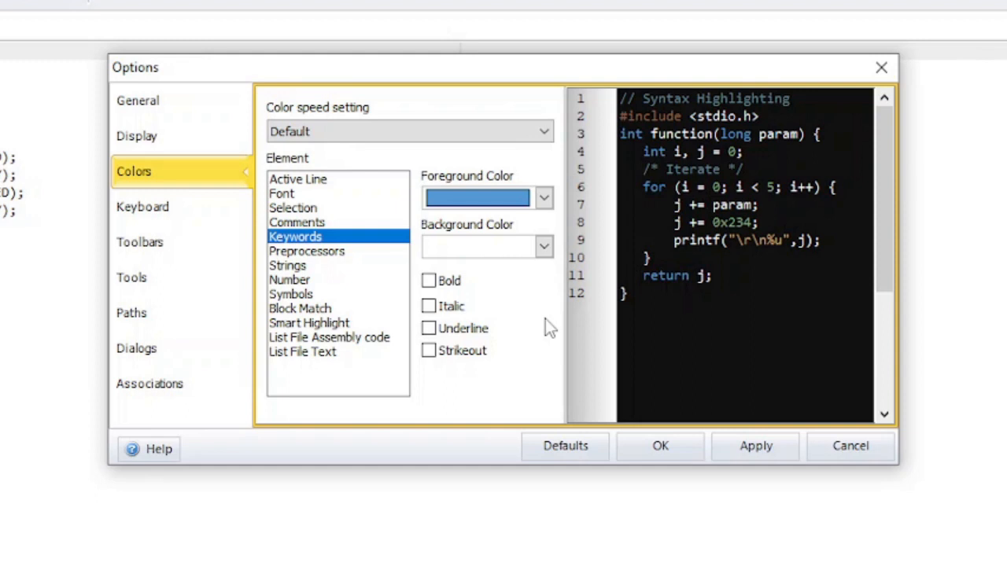
click(428, 280)
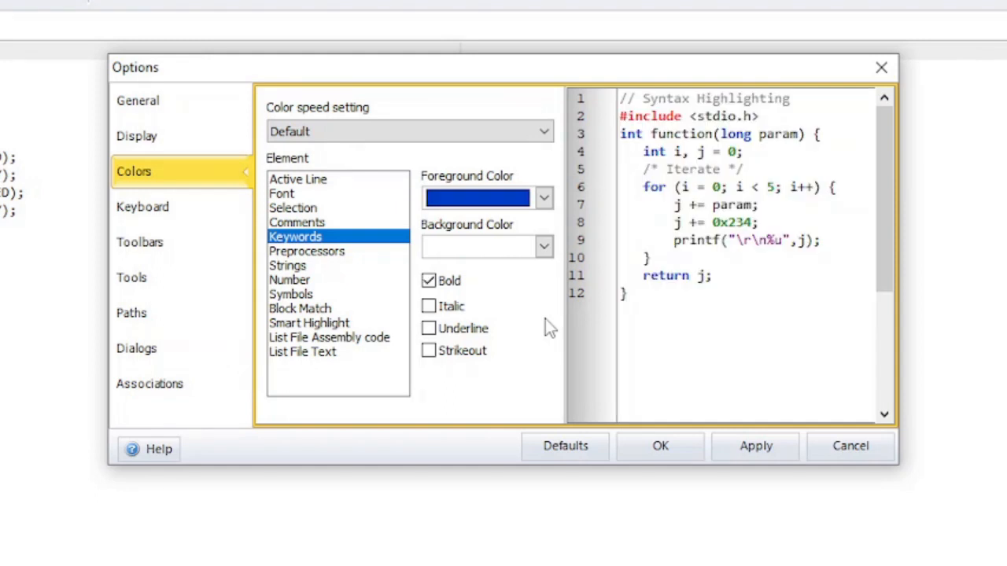
click(141, 206)
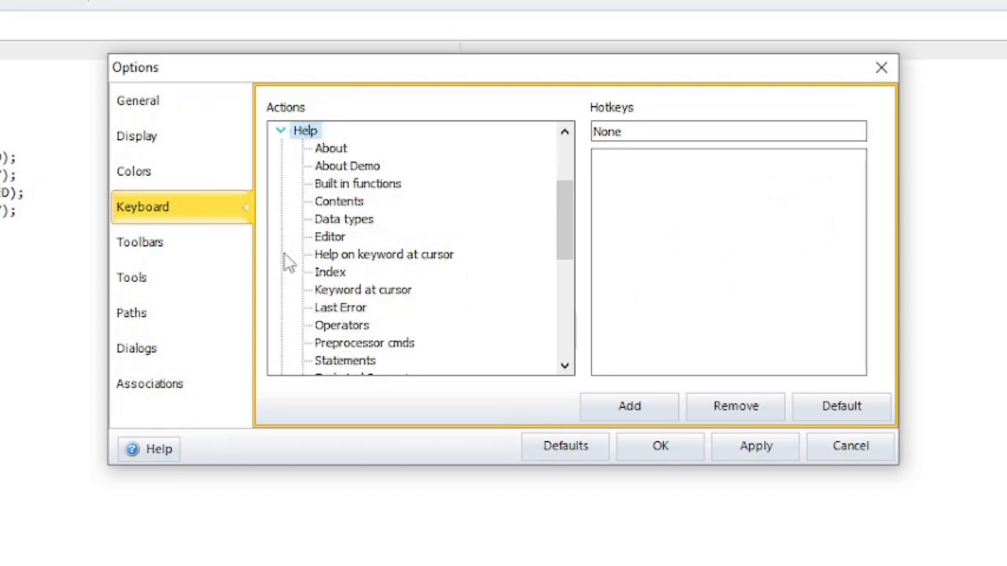
- Assign Ctrl+F8 as a hotkey for Help, then remove it again
click(330, 148)
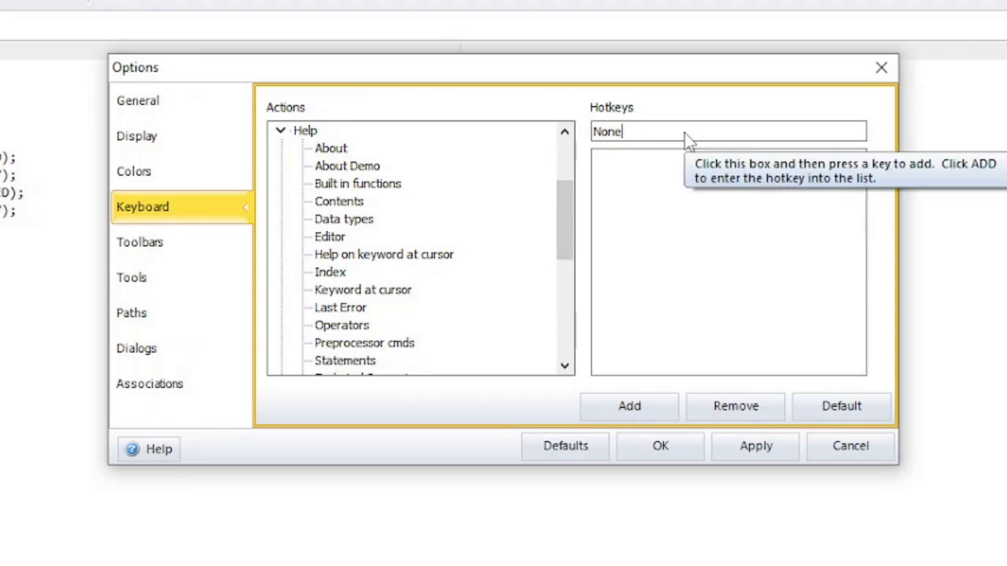
key(Ctrl+F8)
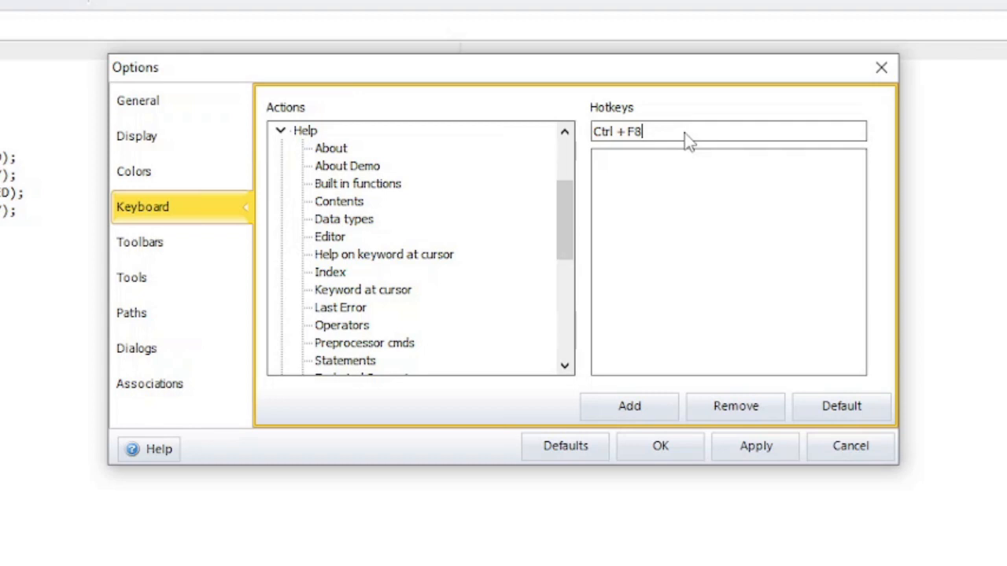
click(629, 406)
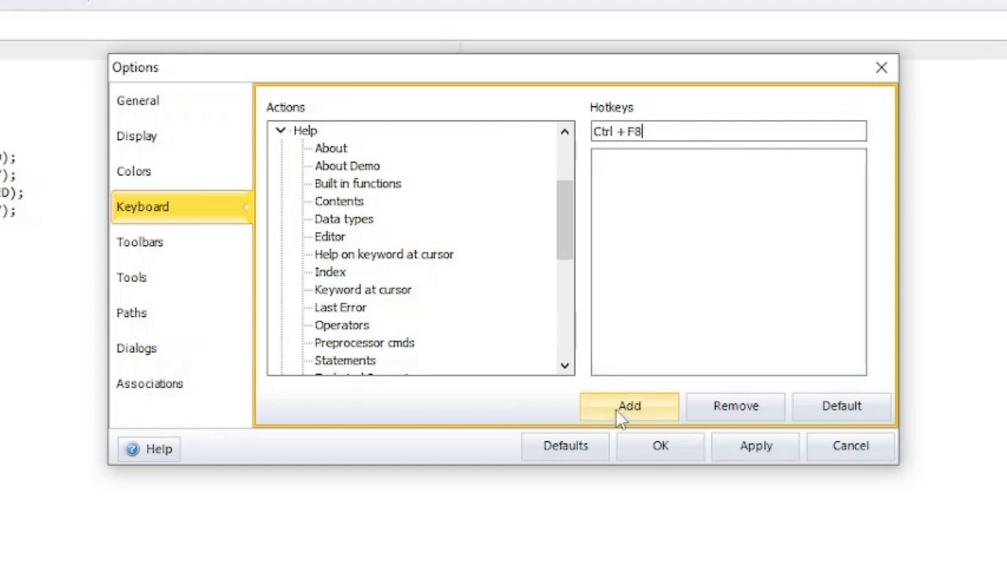
click(629, 406)
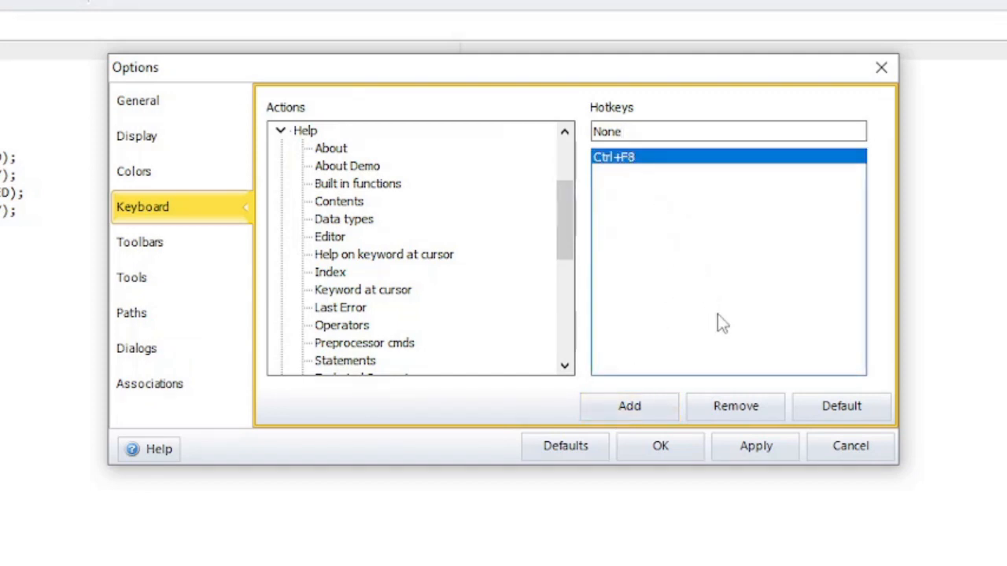
click(735, 406)
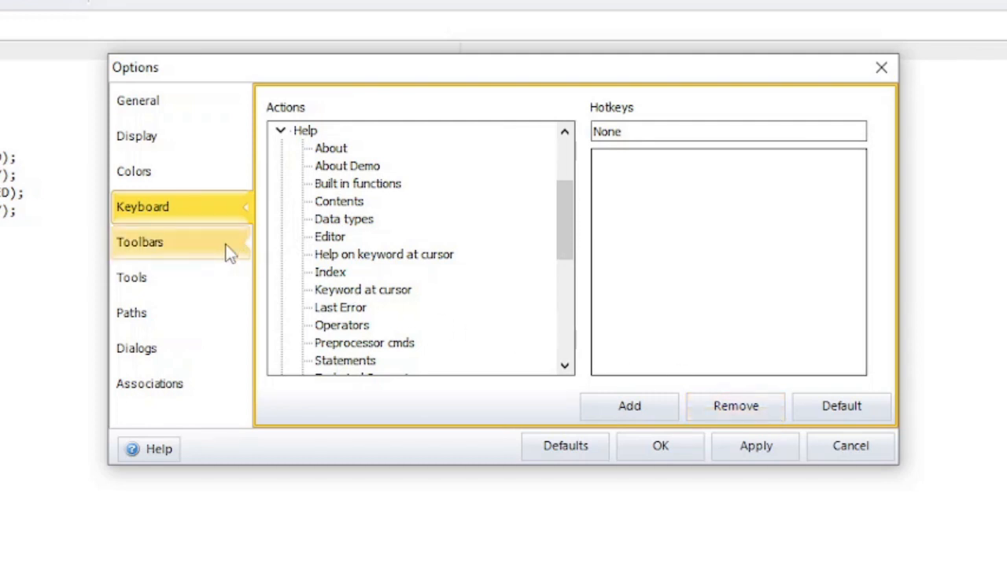
- Add Build, Build & Run, a separator and Compile to the User Toolbar
click(140, 242)
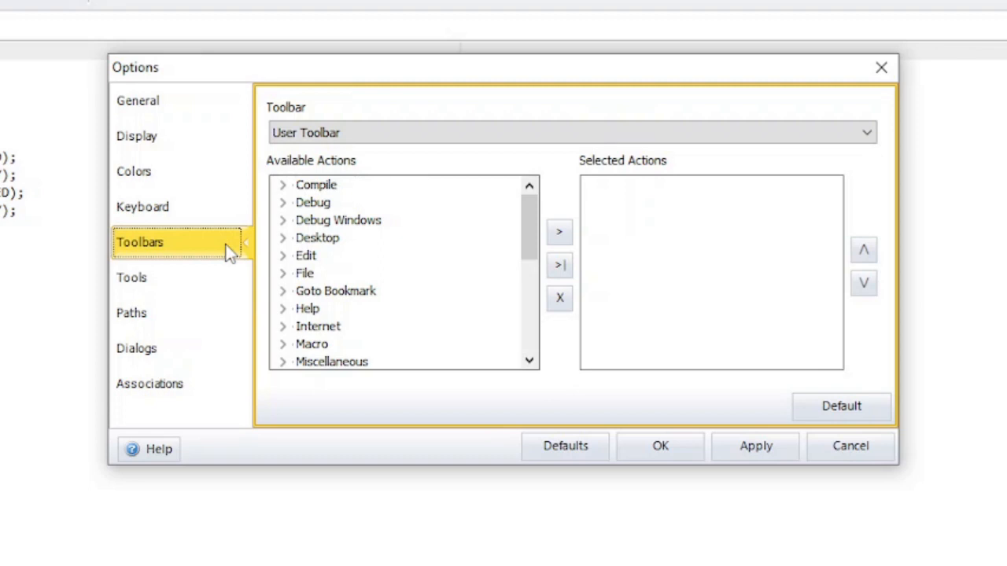
click(283, 185)
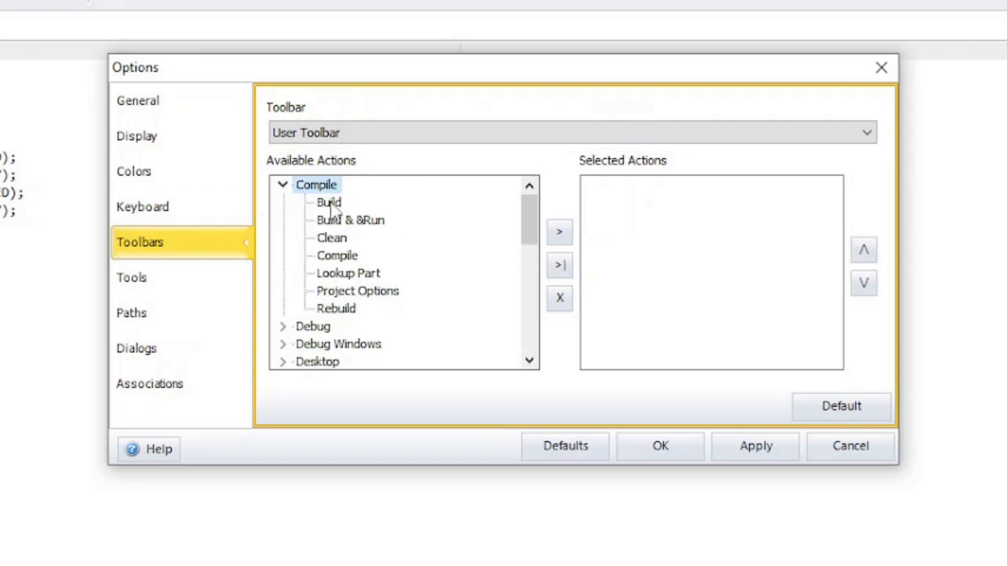
click(328, 201)
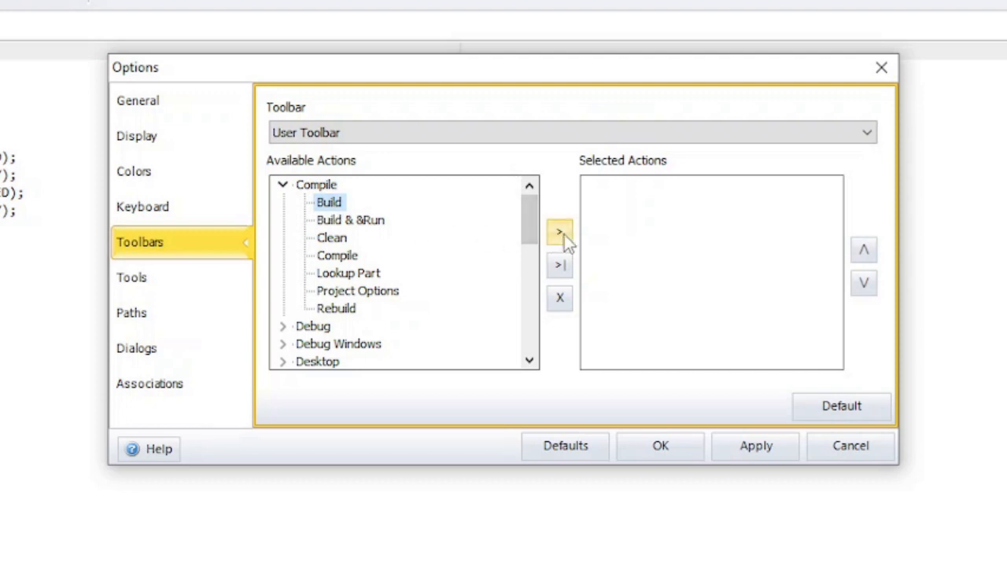
click(560, 233)
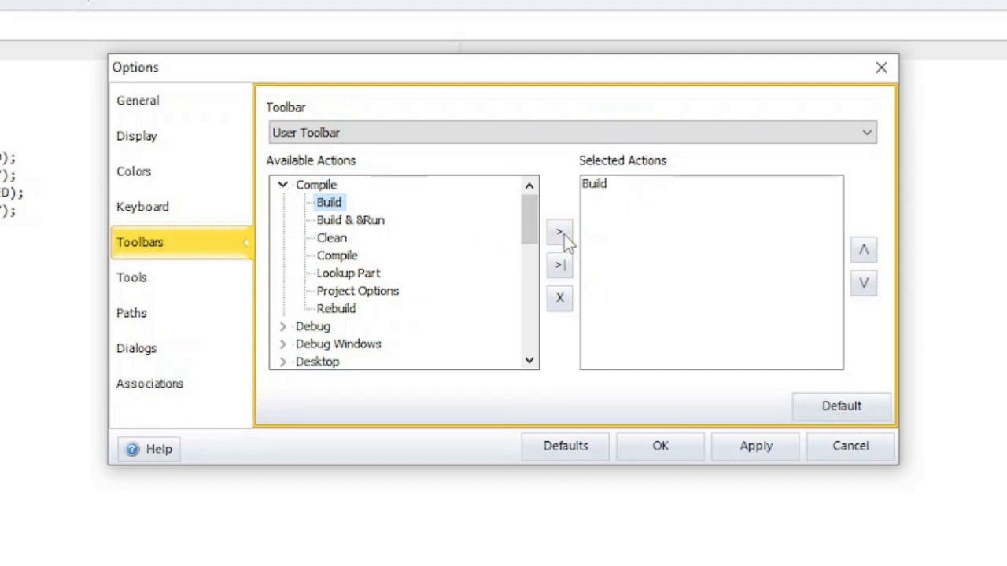
click(349, 221)
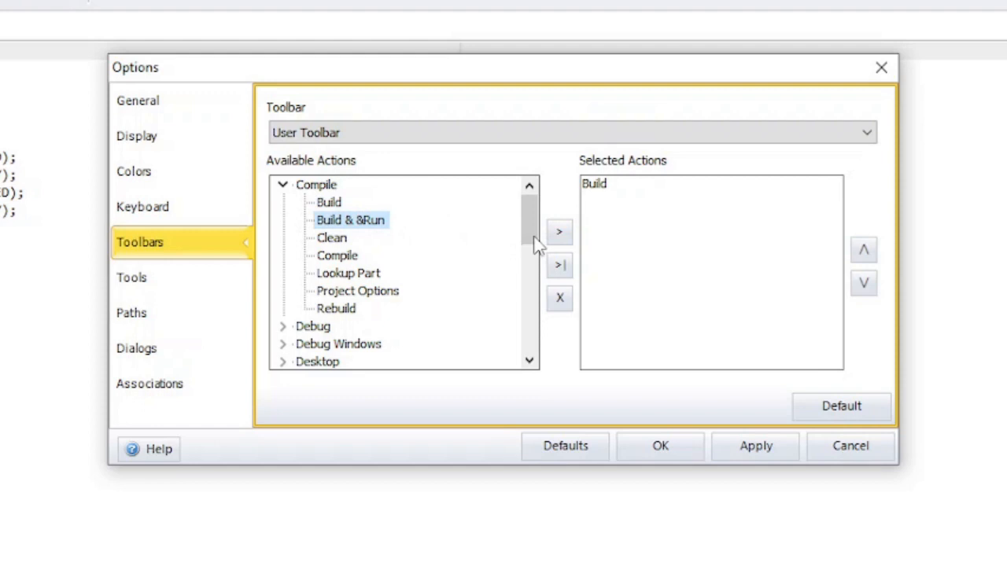
click(558, 264)
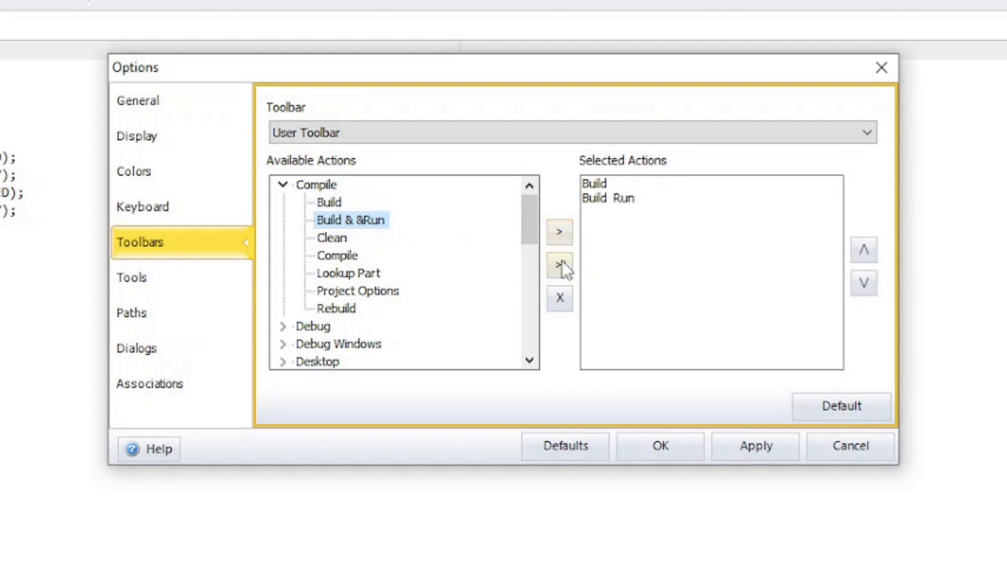
click(560, 264)
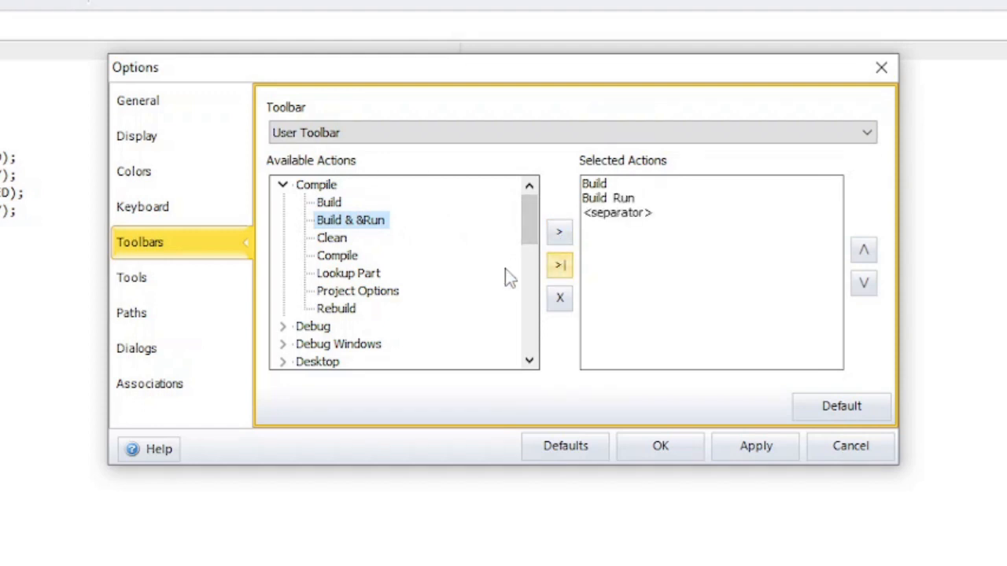
click(337, 255)
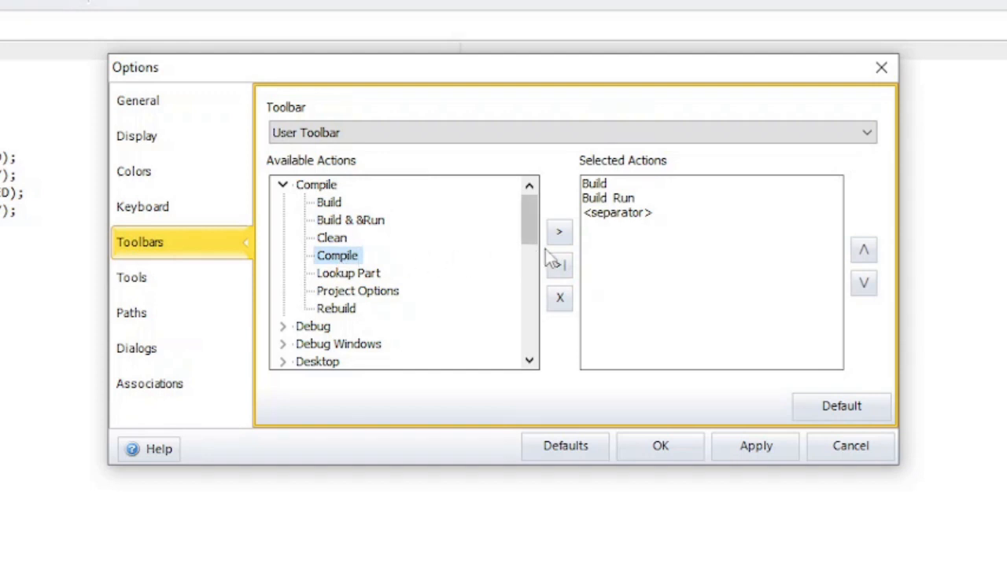
click(560, 232)
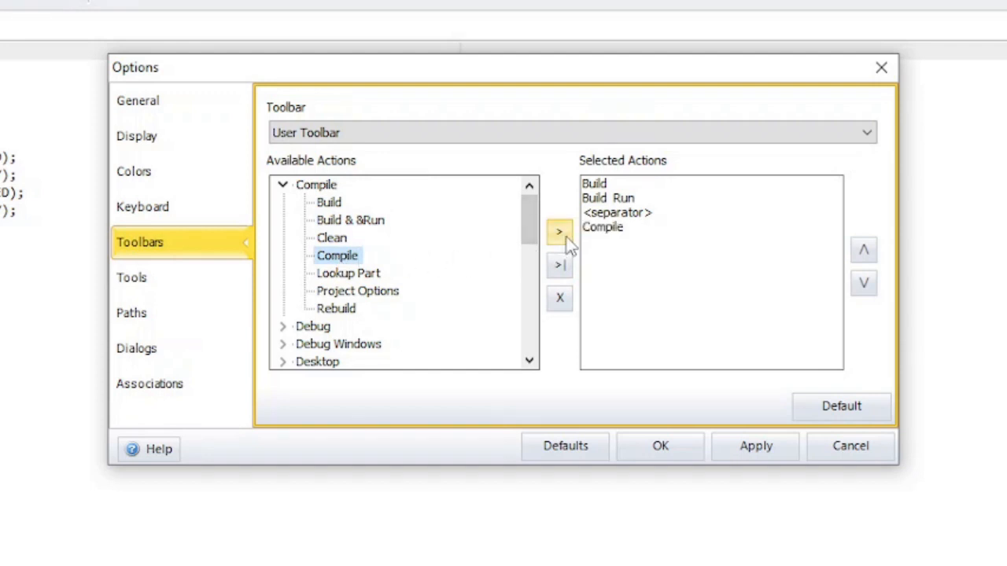
- Remove Build, keep Compile below the separator, and apply the toolbar
click(594, 182)
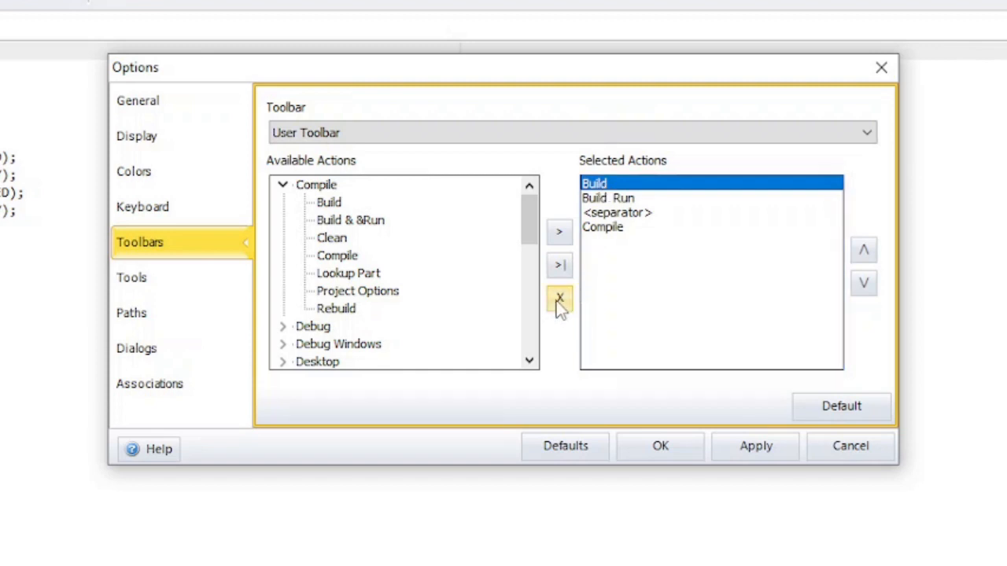
click(560, 299)
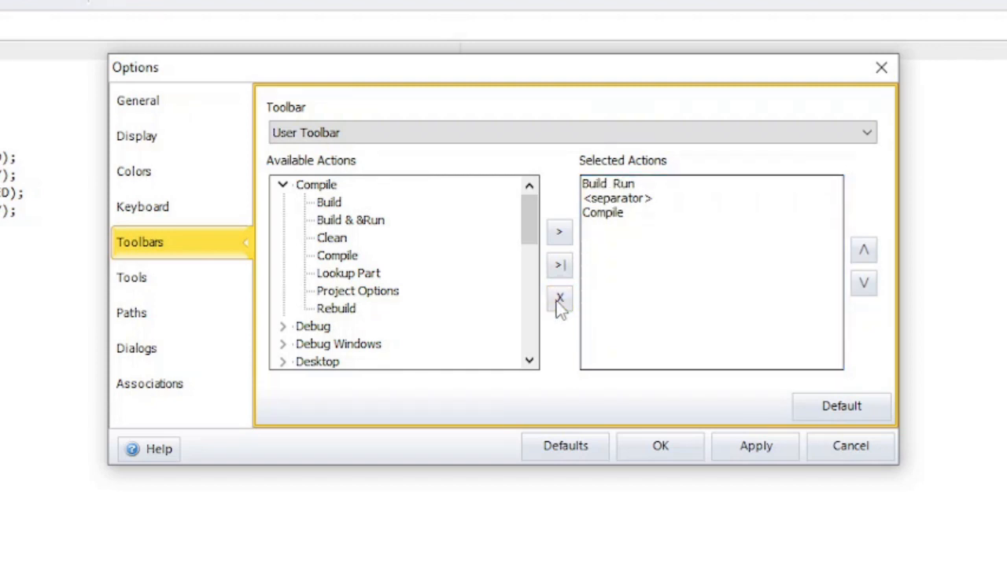
click(602, 212)
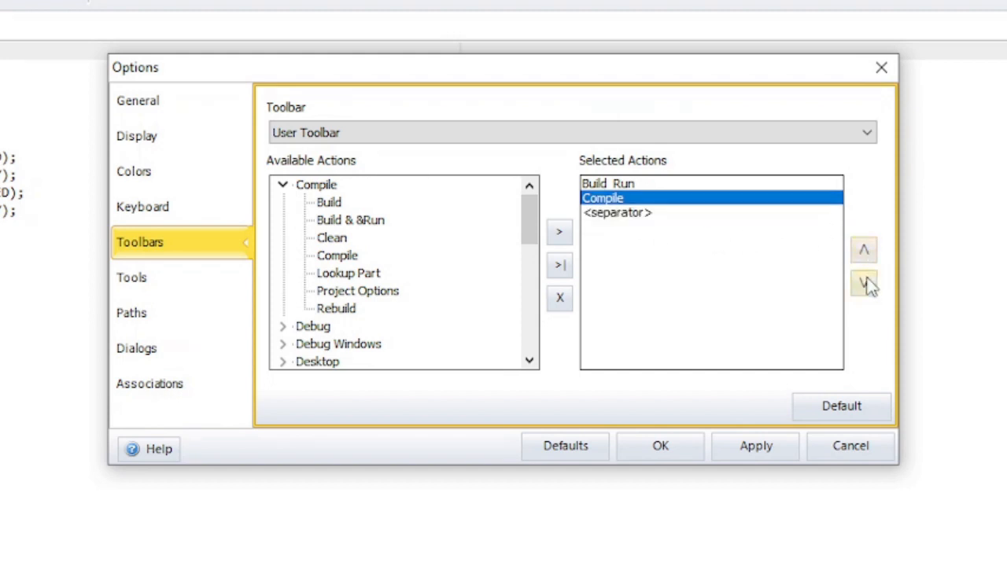
click(862, 285)
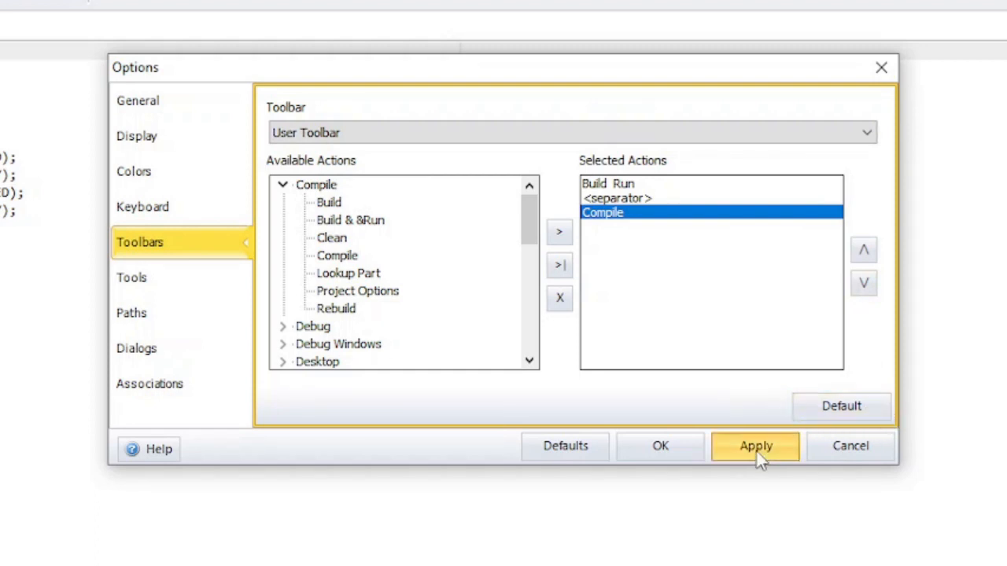
click(755, 447)
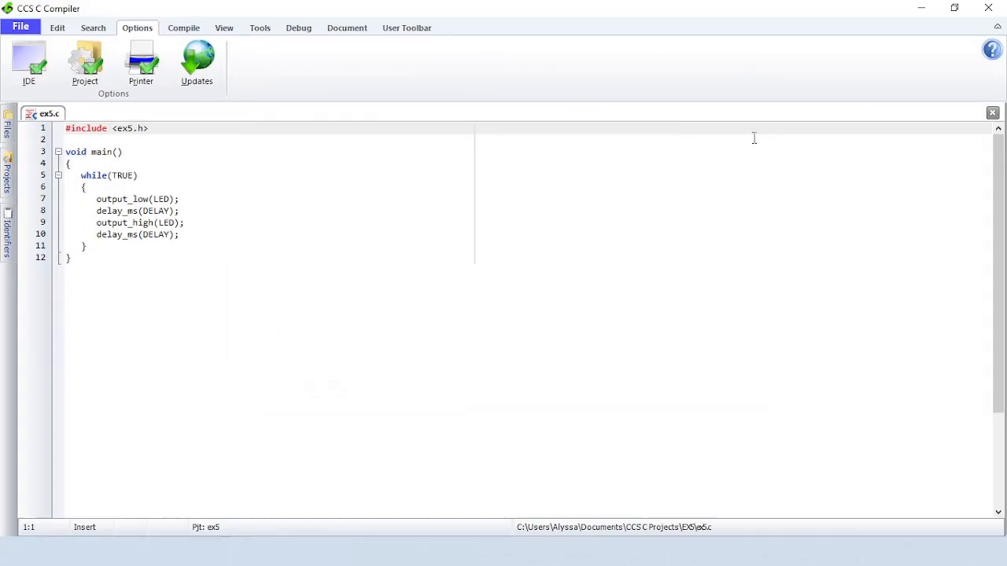
- View the User Toolbar with Build & Run and Compile, then return to the Options commands
click(406, 29)
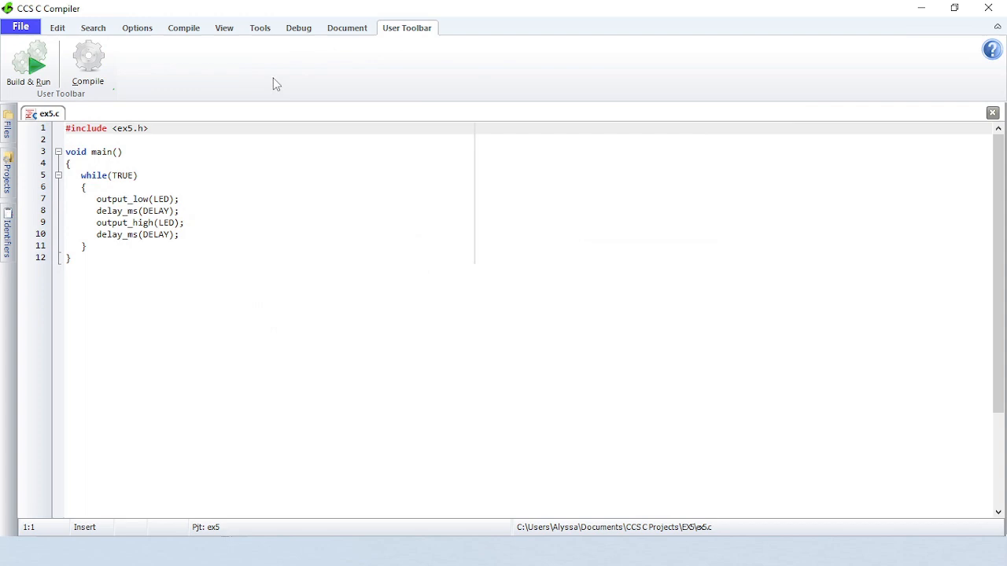
mouse_move(205, 118)
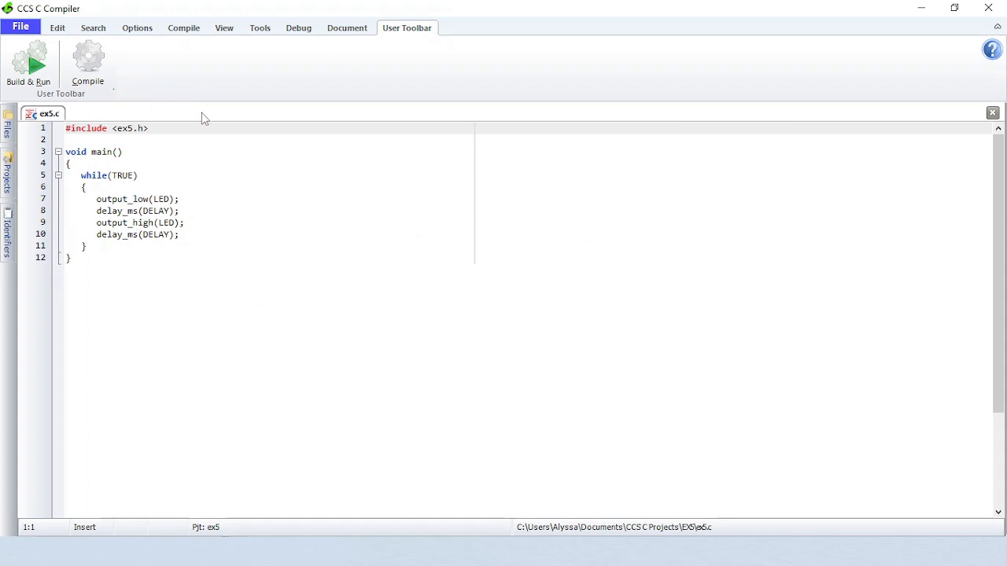
mouse_move(136, 28)
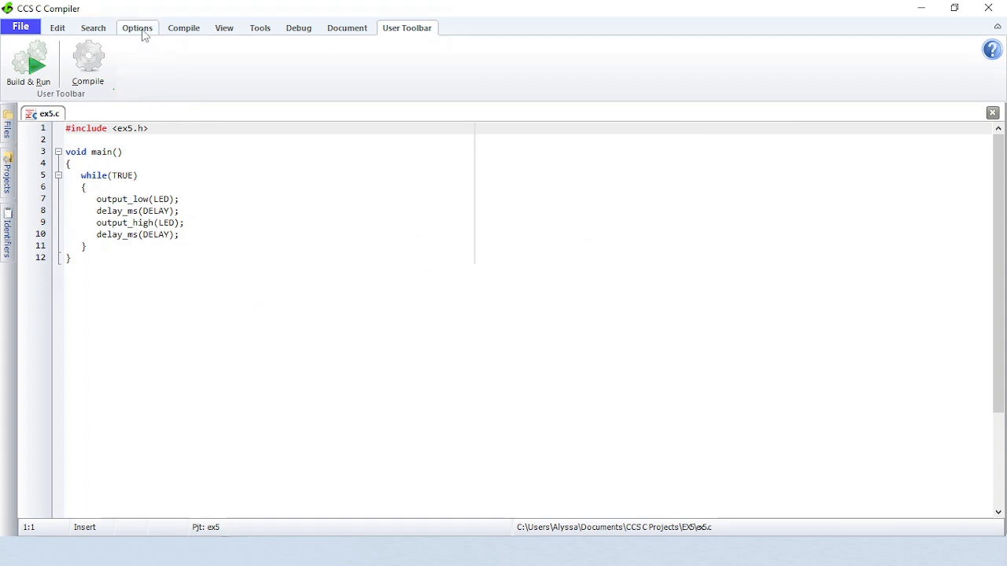
click(136, 29)
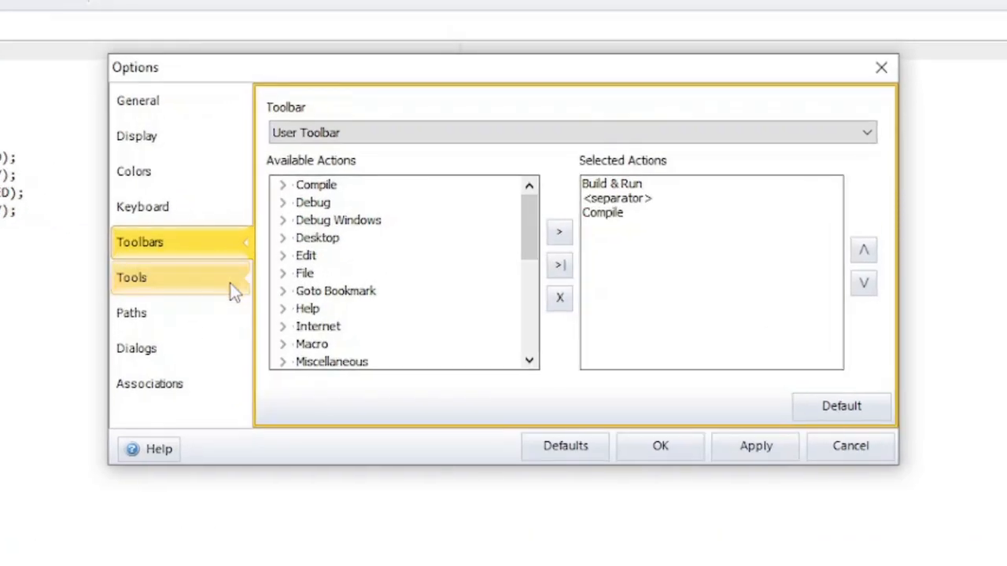
- Keep CCSLoad enabled and inspect its Usage and Command settings on the Tools page
click(132, 277)
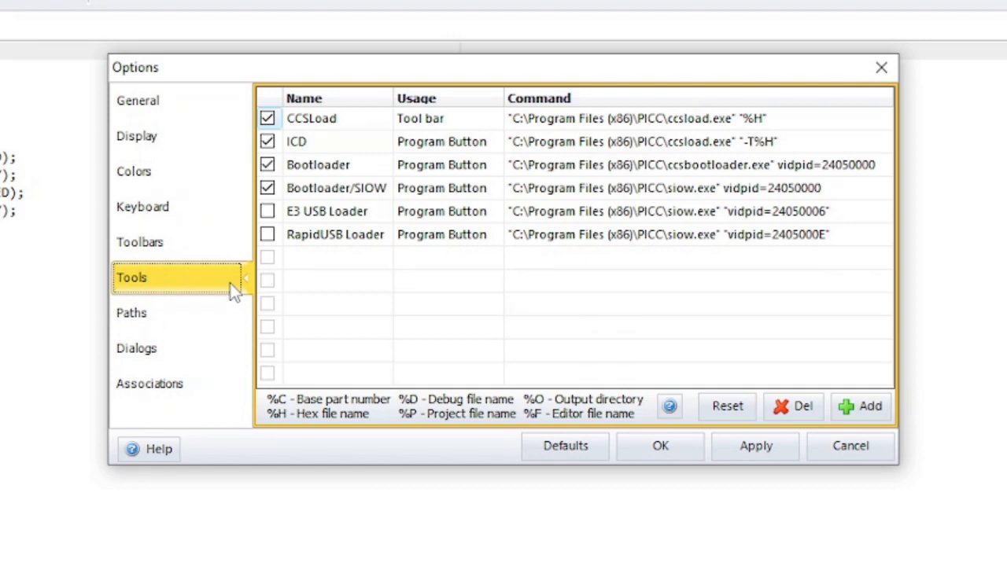
click(267, 118)
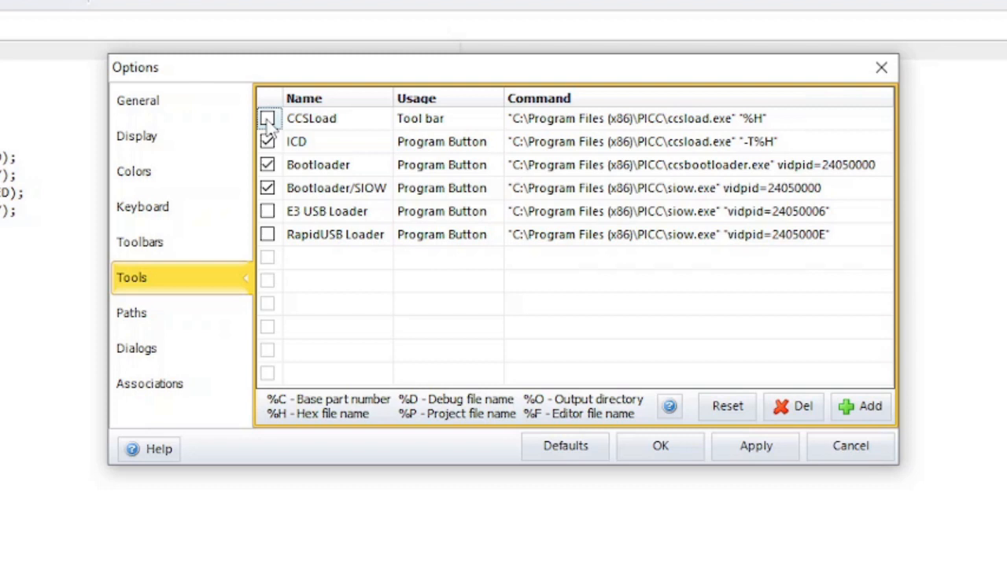
click(268, 118)
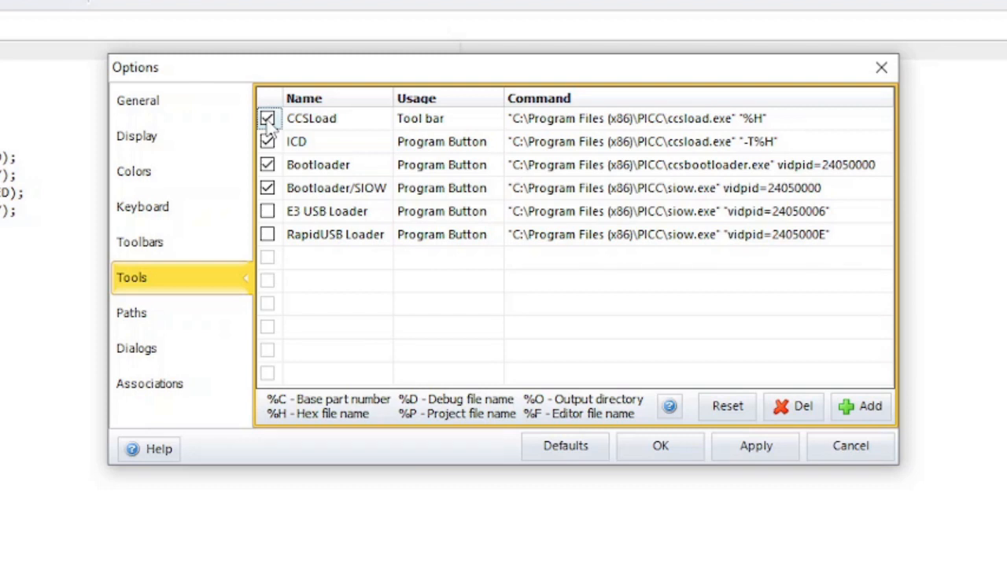
click(446, 120)
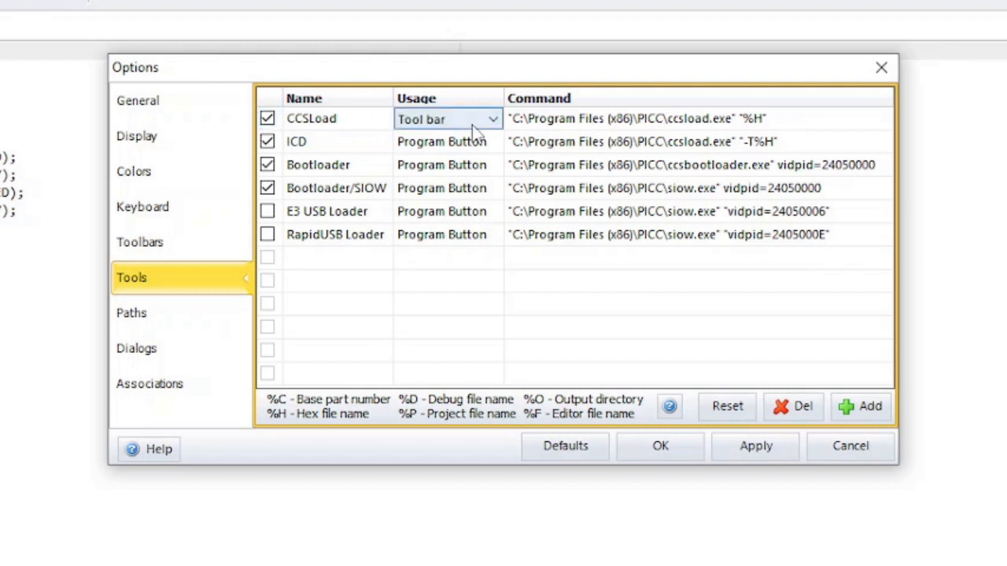
click(491, 120)
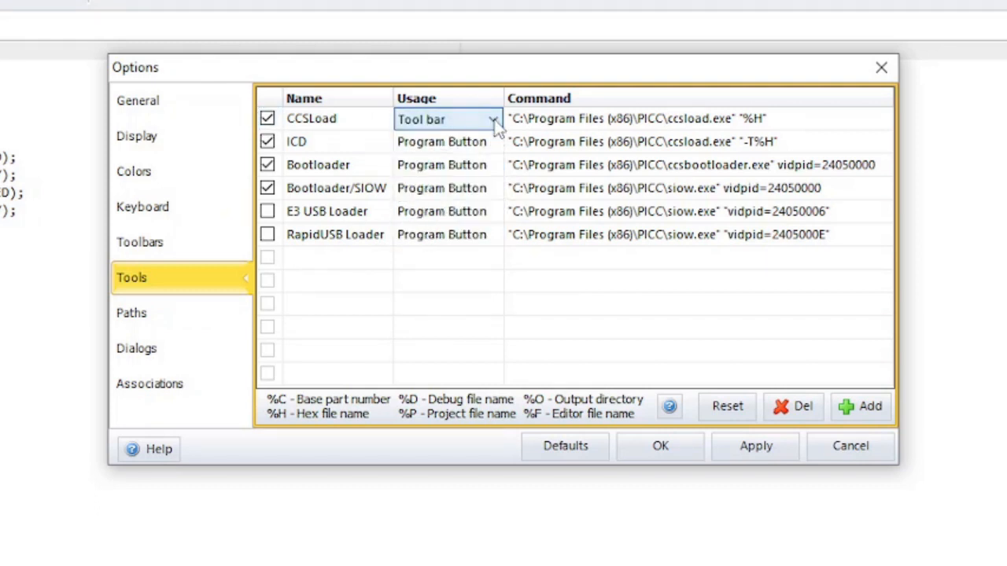
click(638, 118)
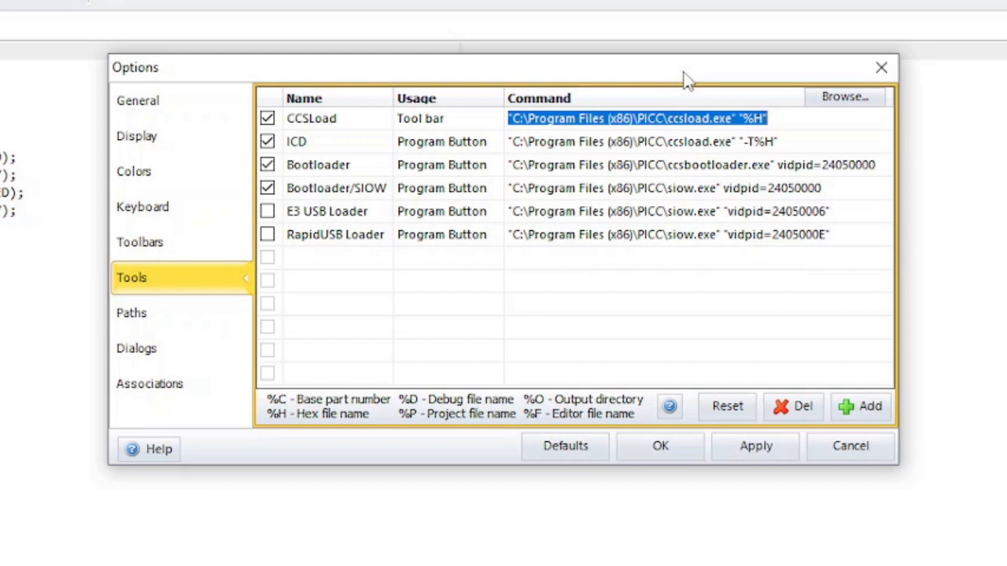
mouse_move(370, 432)
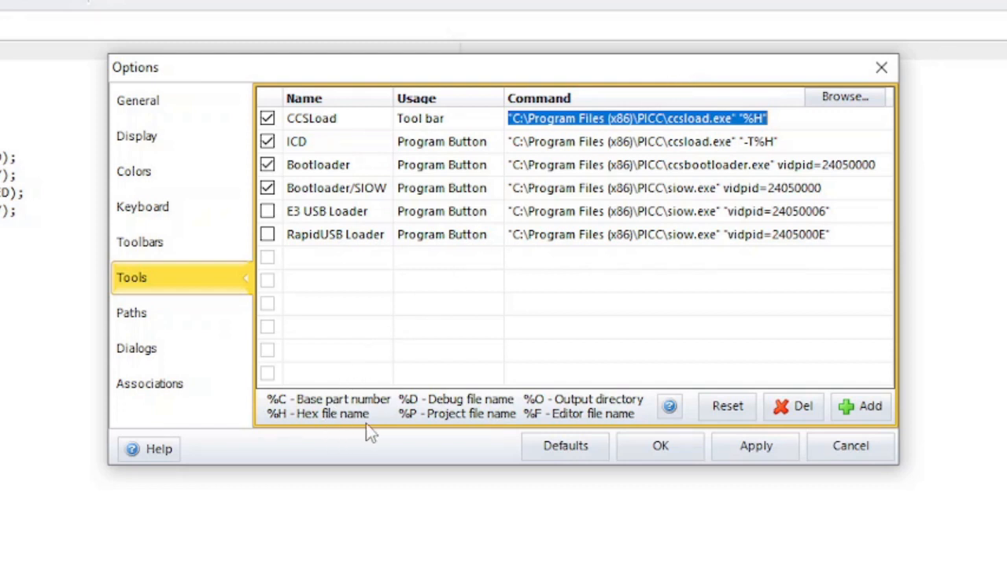
mouse_move(500, 432)
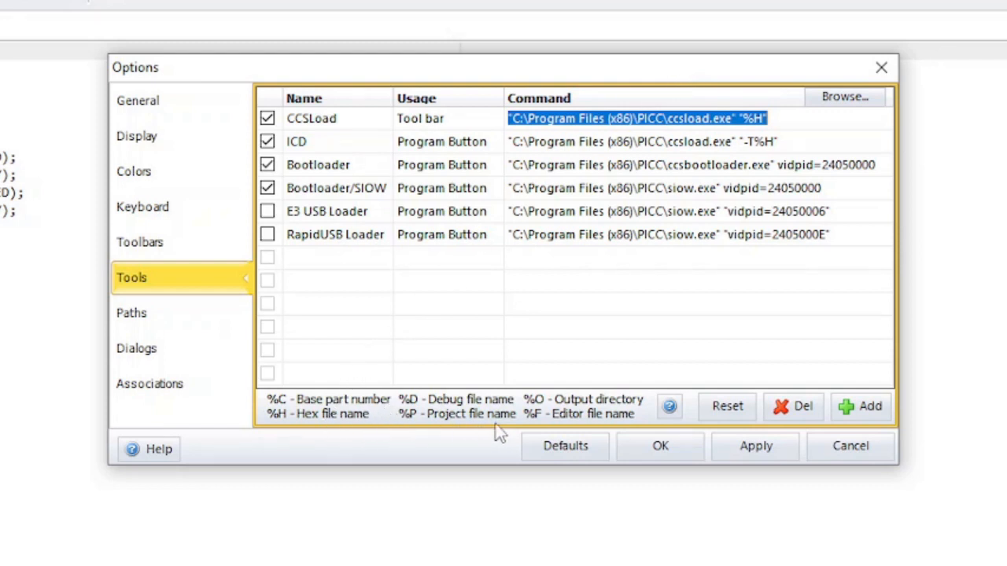
mouse_move(645, 428)
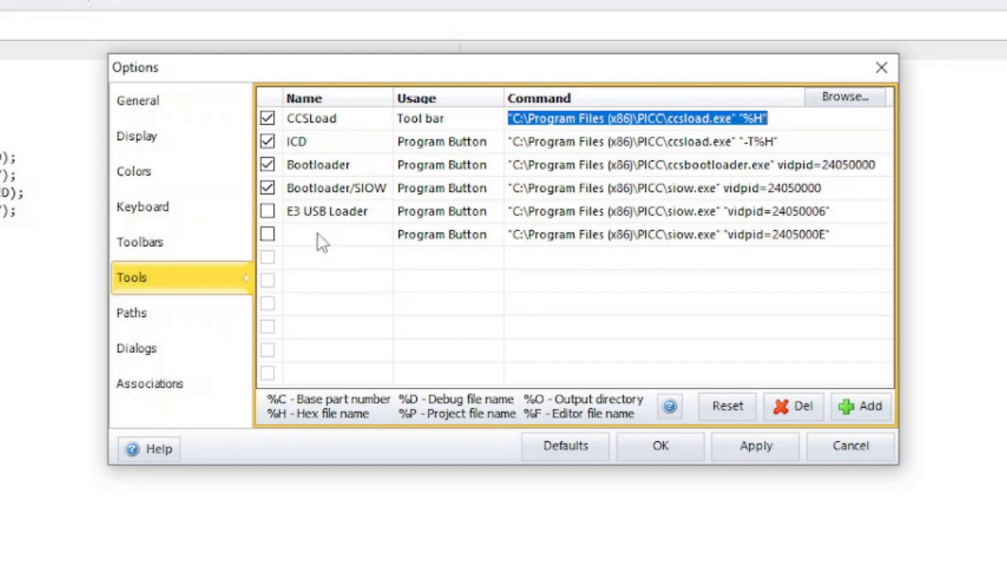
- Delete the RapidUSB Loader entry from the external tools list
text(RapidUSB Loader)
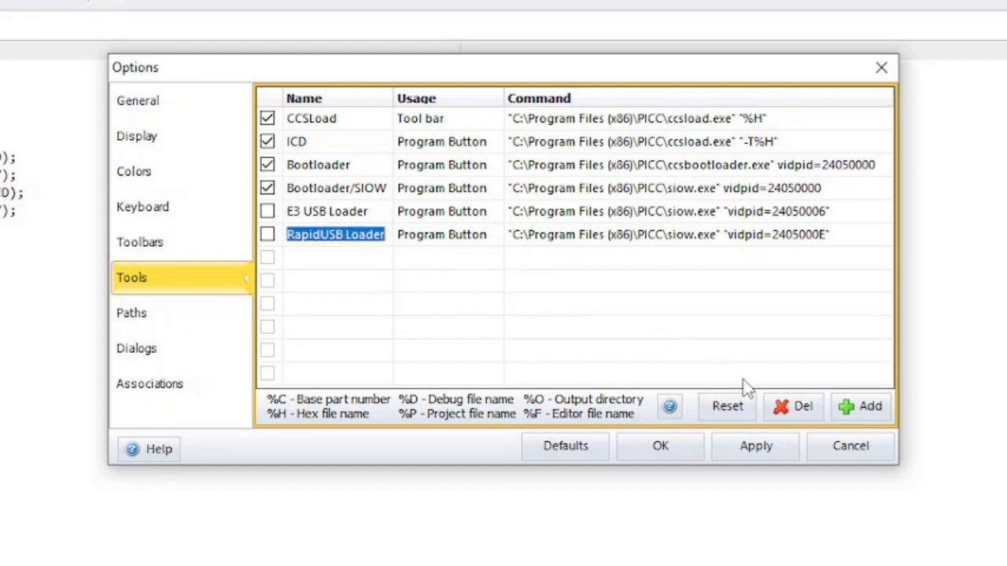
click(793, 406)
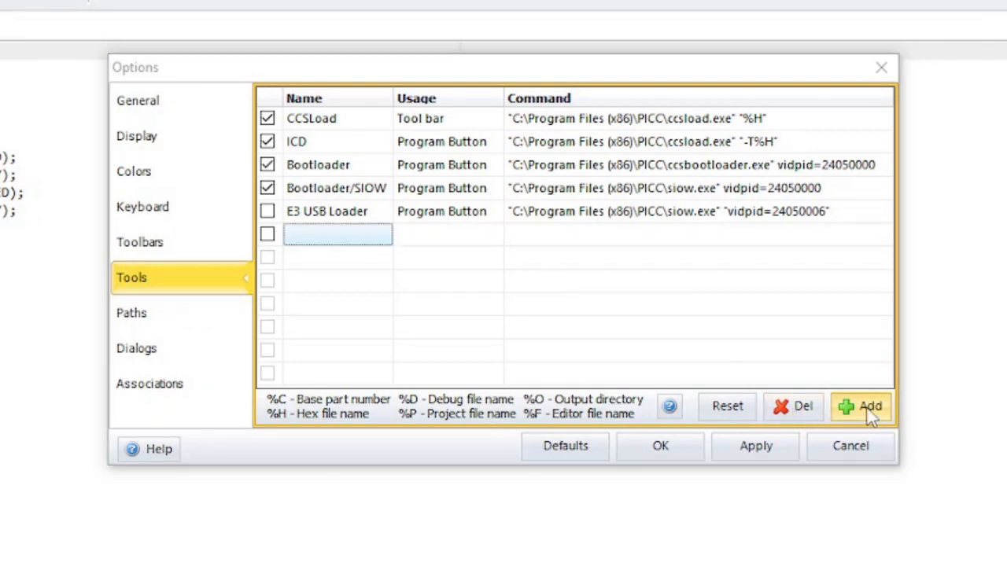
- Start adding an external tool, then cancel so RapidUSB Loader stays listed and enabled
click(861, 406)
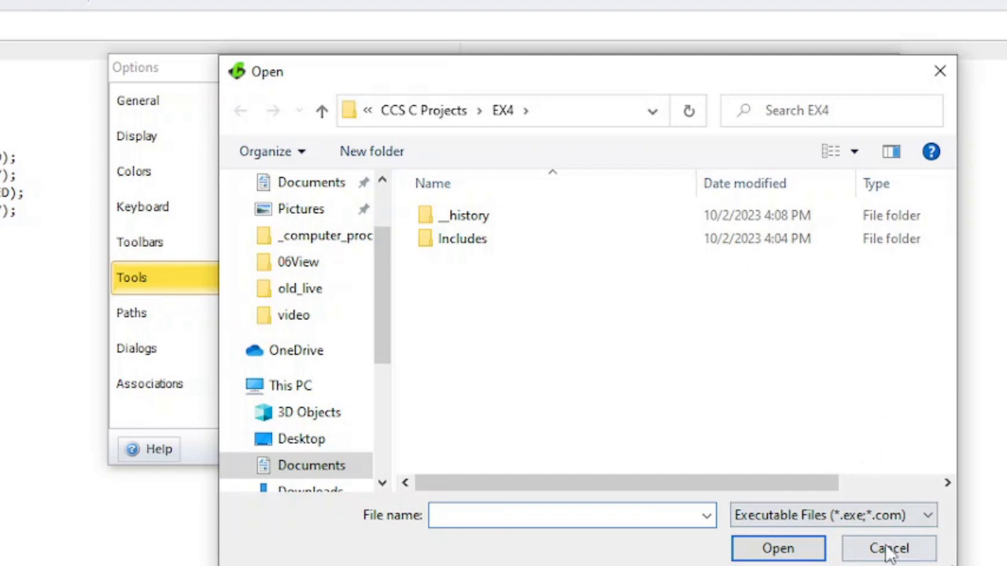
click(889, 548)
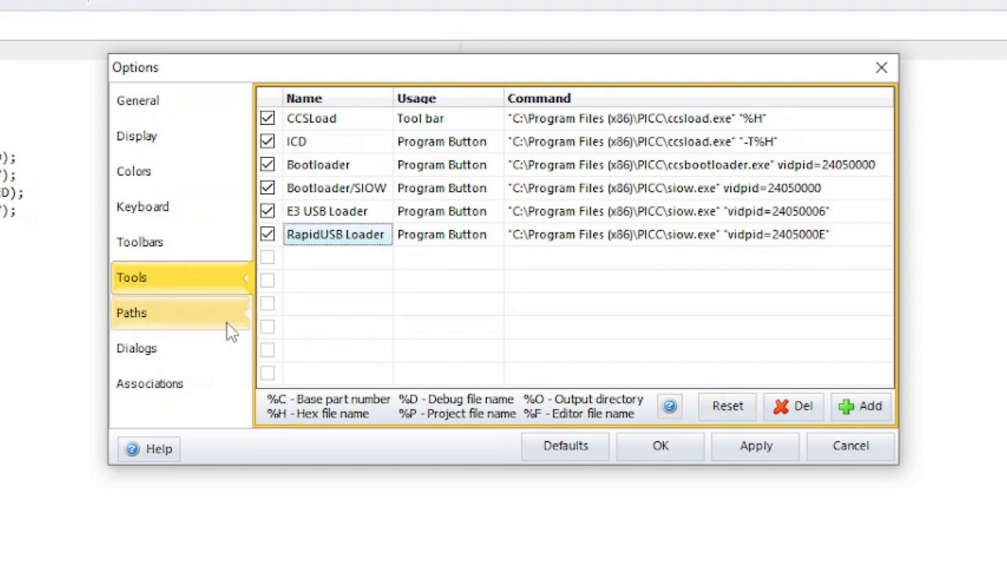
- Review the Paths settings, then show the Dialogs warning preferences
click(133, 311)
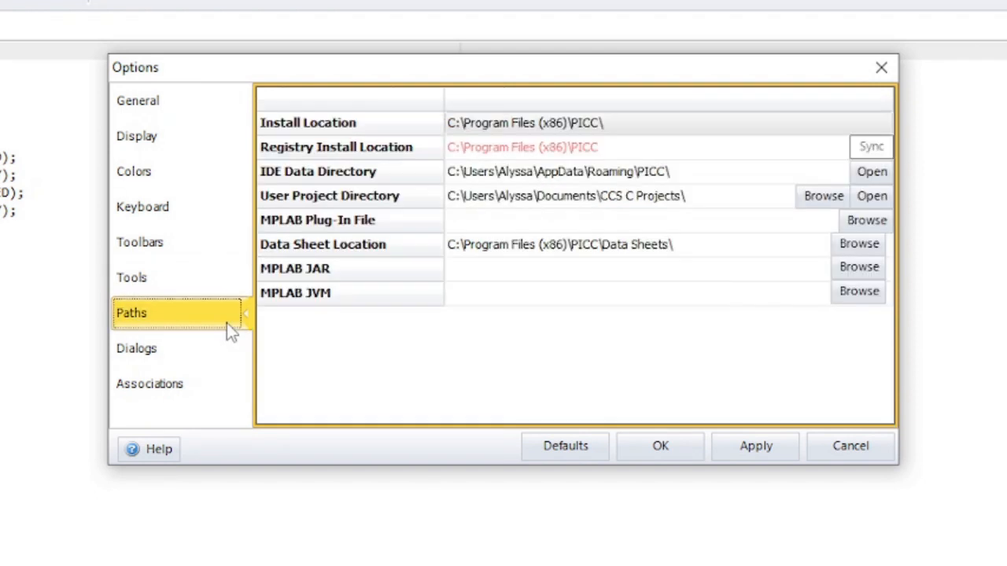
mouse_move(526, 318)
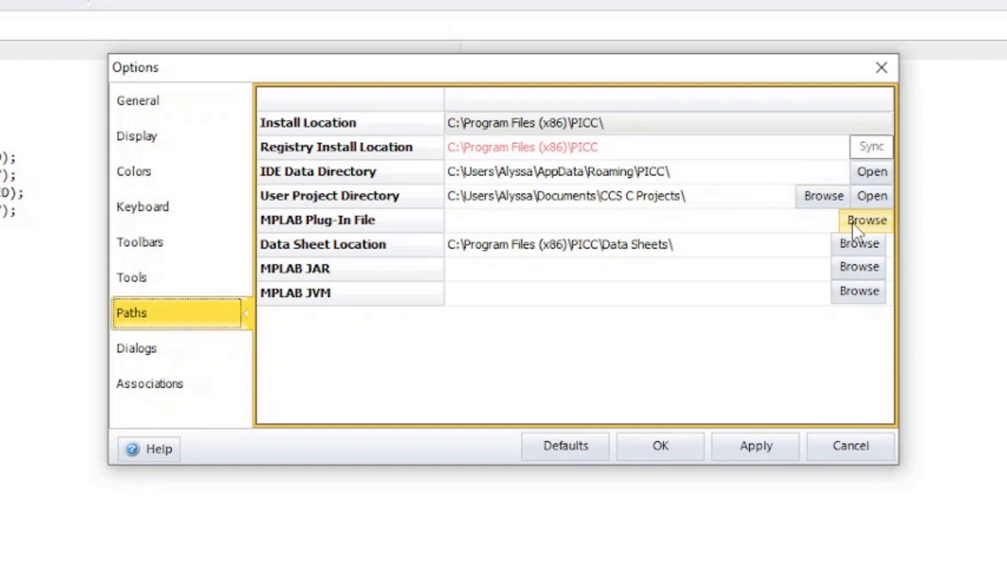
mouse_move(859, 267)
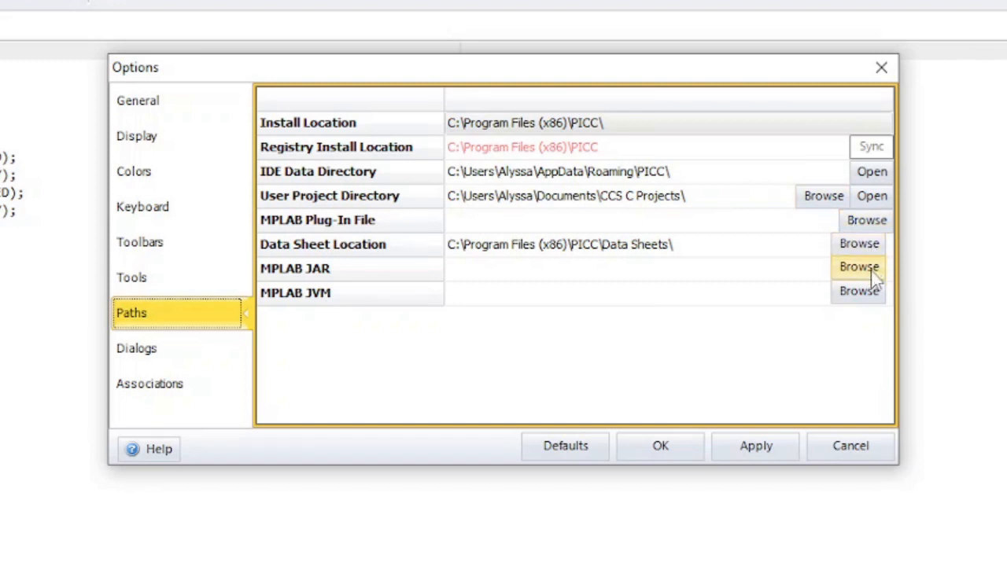
mouse_move(859, 291)
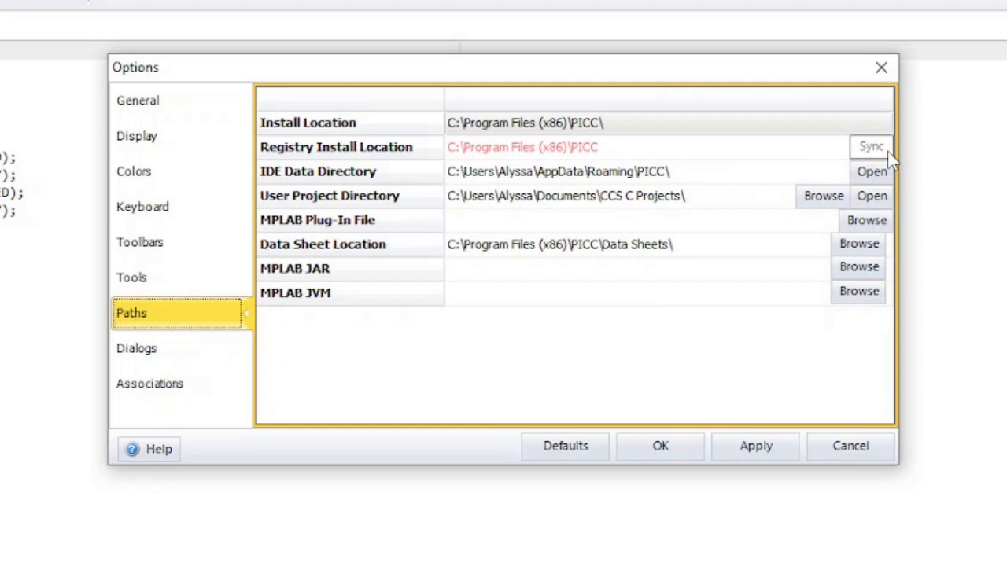
click(137, 349)
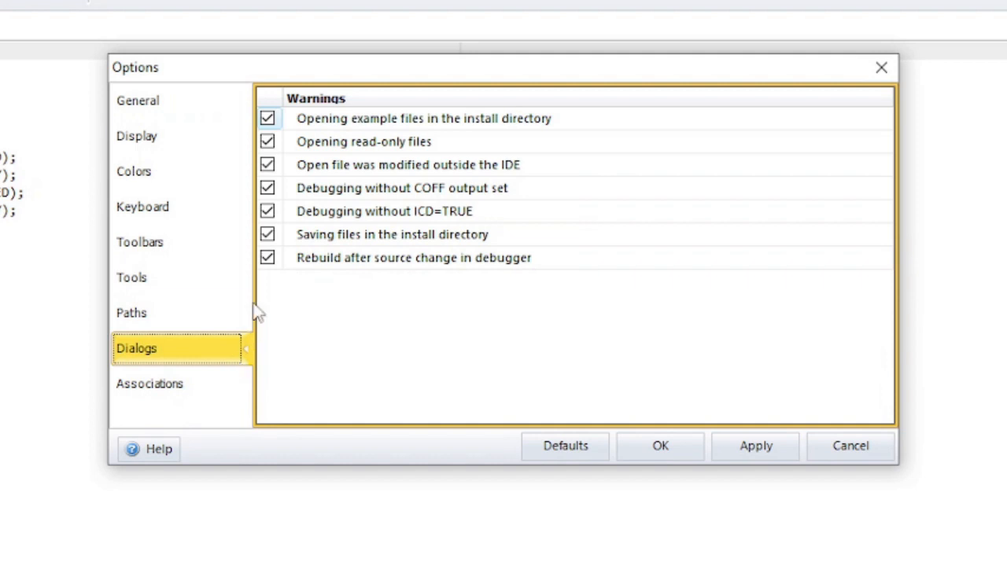
click(267, 118)
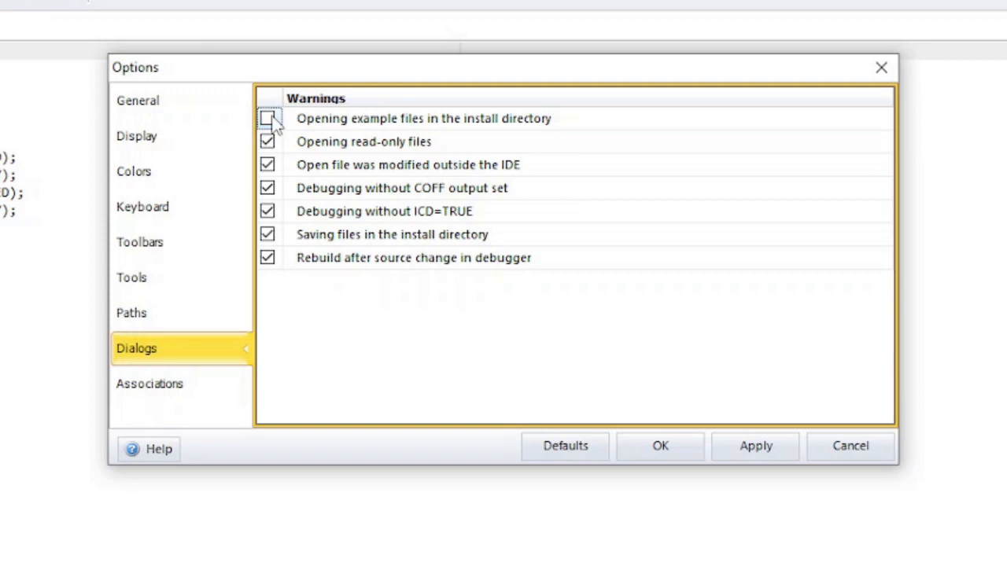
click(267, 118)
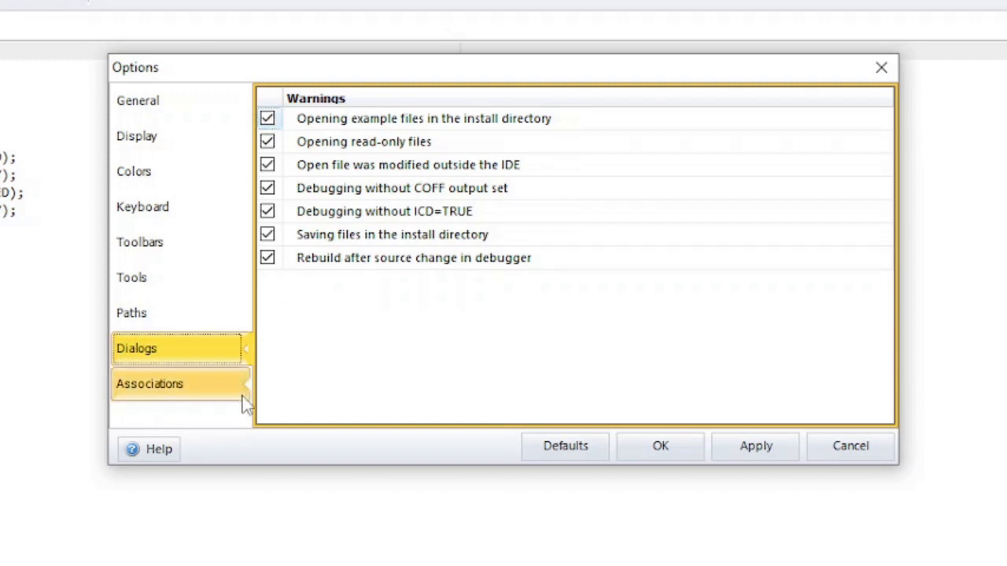
- Leave c files associated with PCW in Associations and close the Options window
click(150, 384)
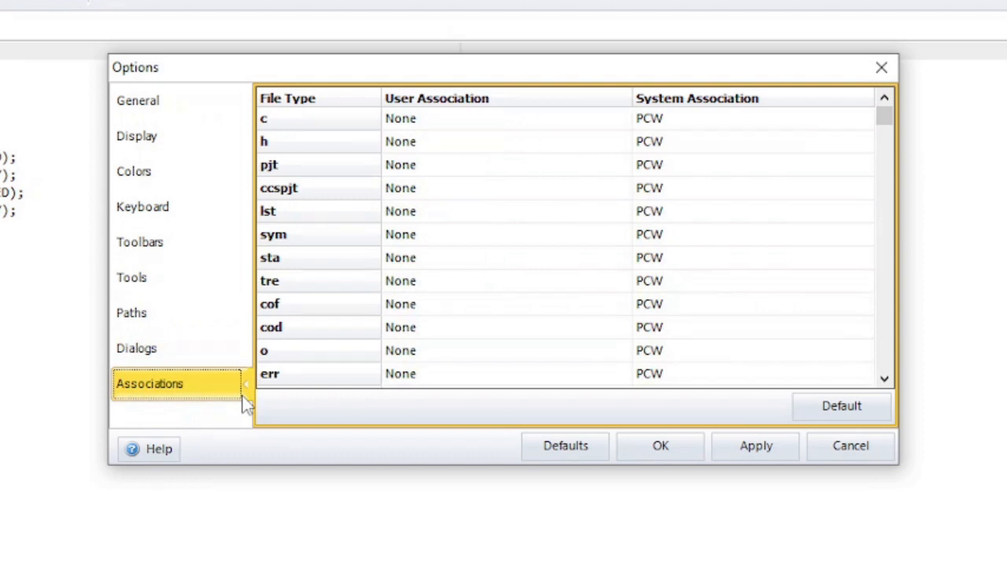
mouse_move(594, 129)
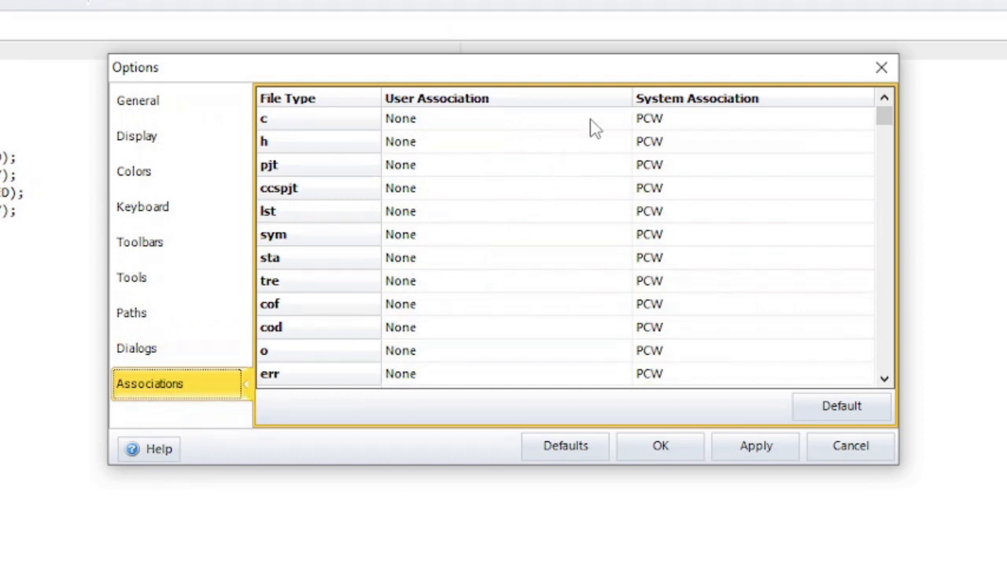
click(620, 120)
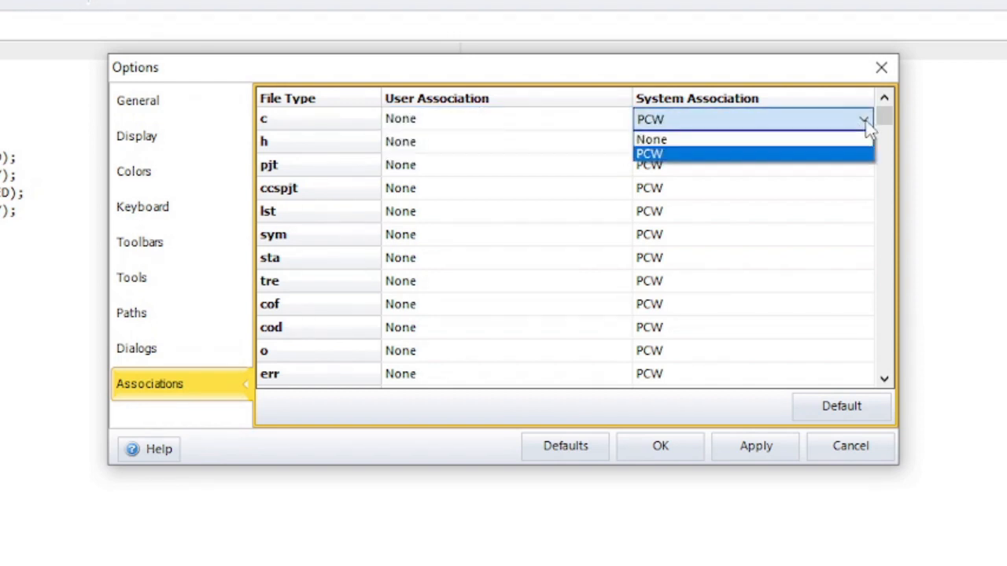
click(648, 154)
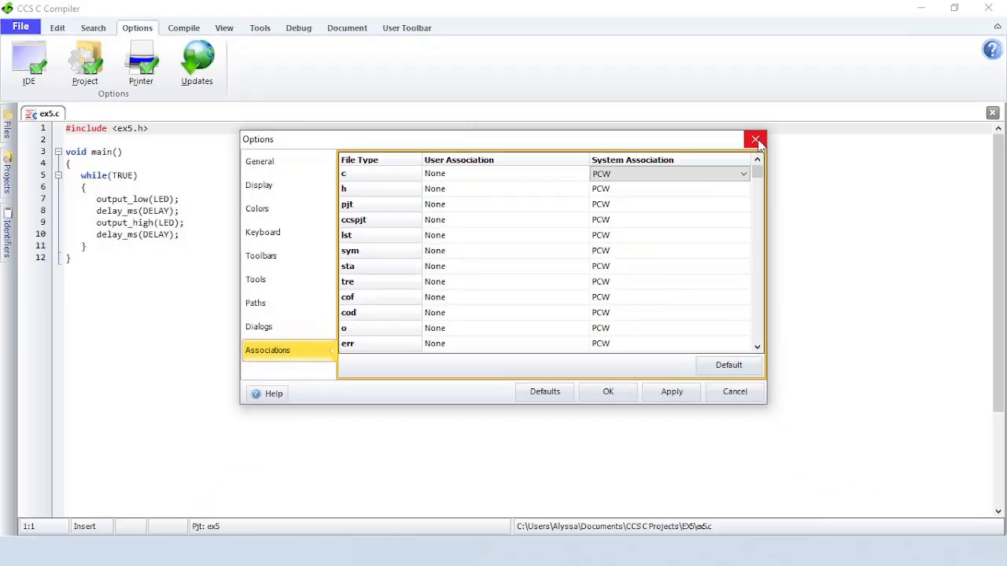
click(755, 139)
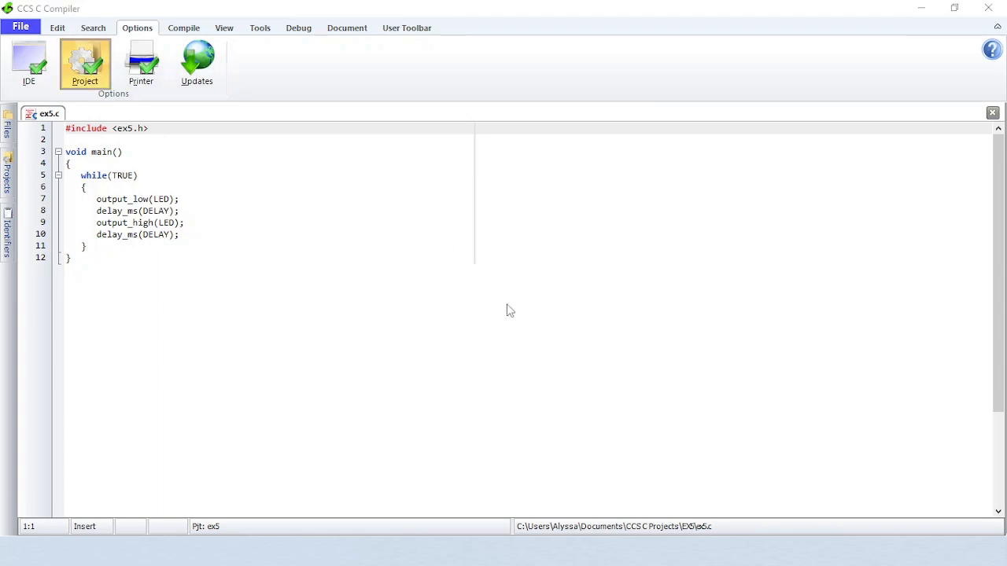
click(85, 65)
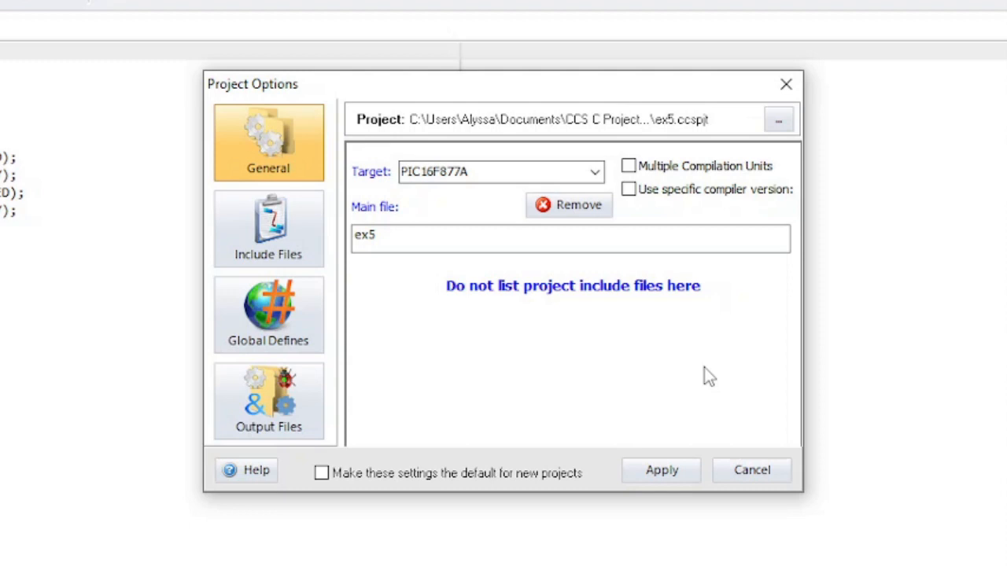
click(595, 172)
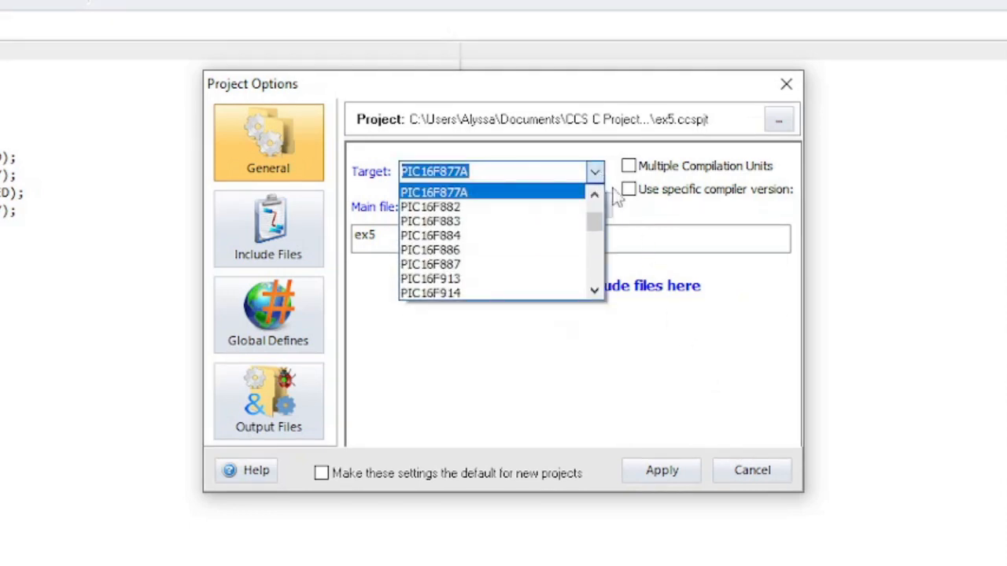
click(434, 192)
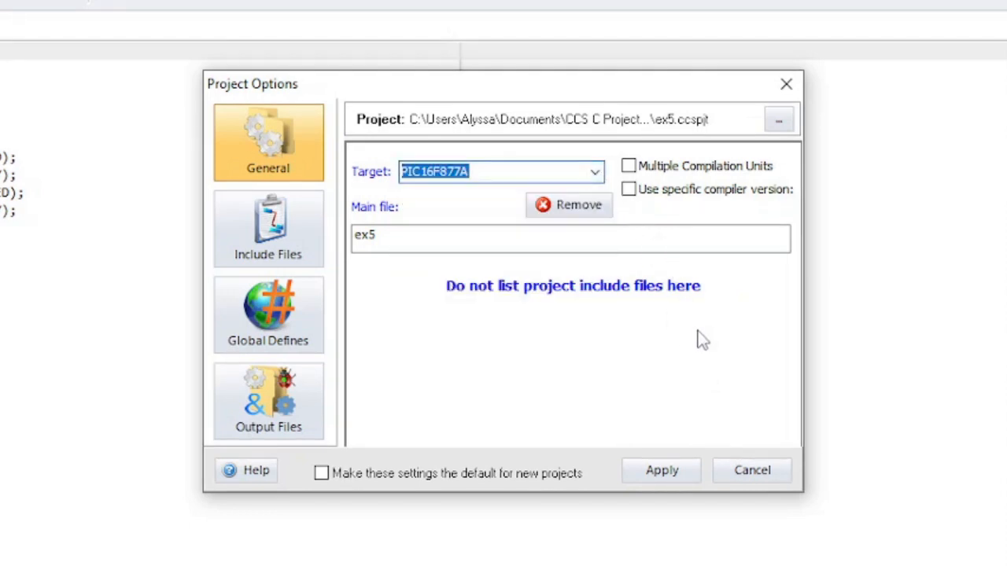
click(629, 167)
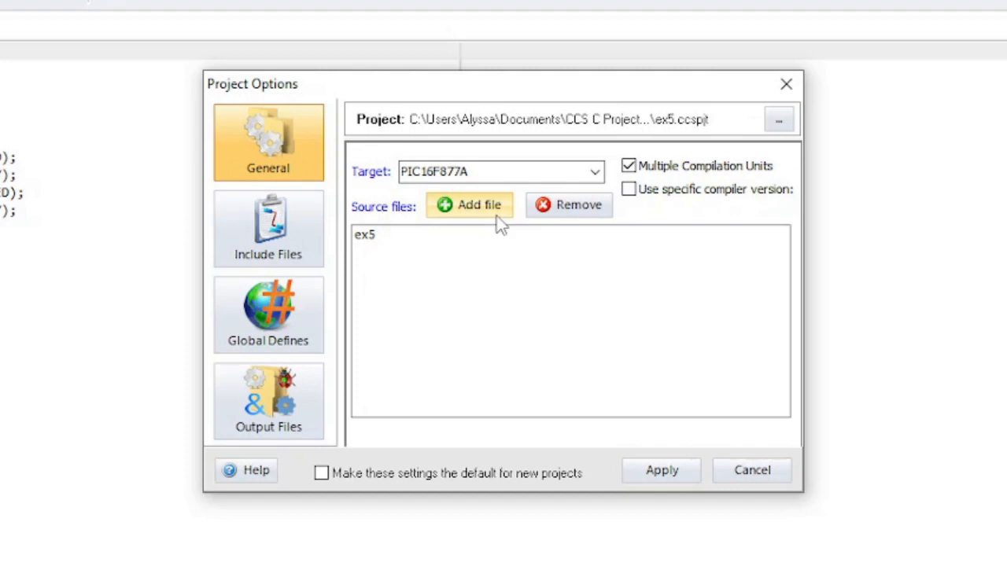
click(629, 165)
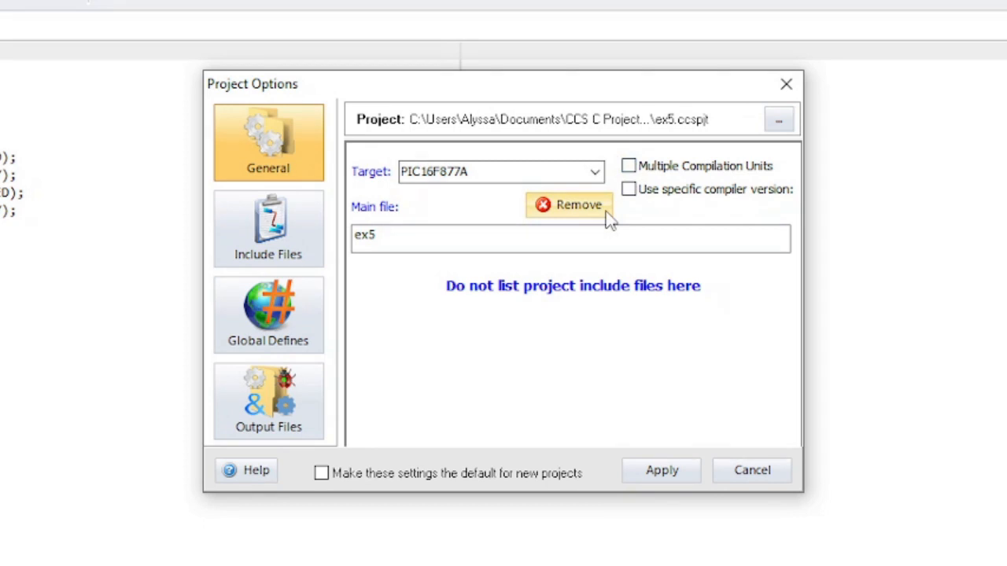
click(629, 189)
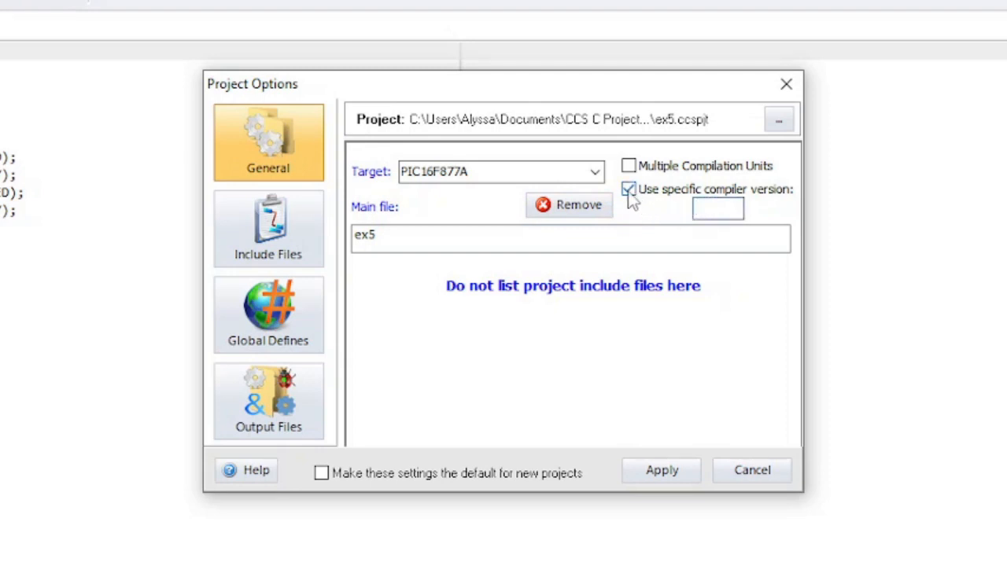
click(629, 189)
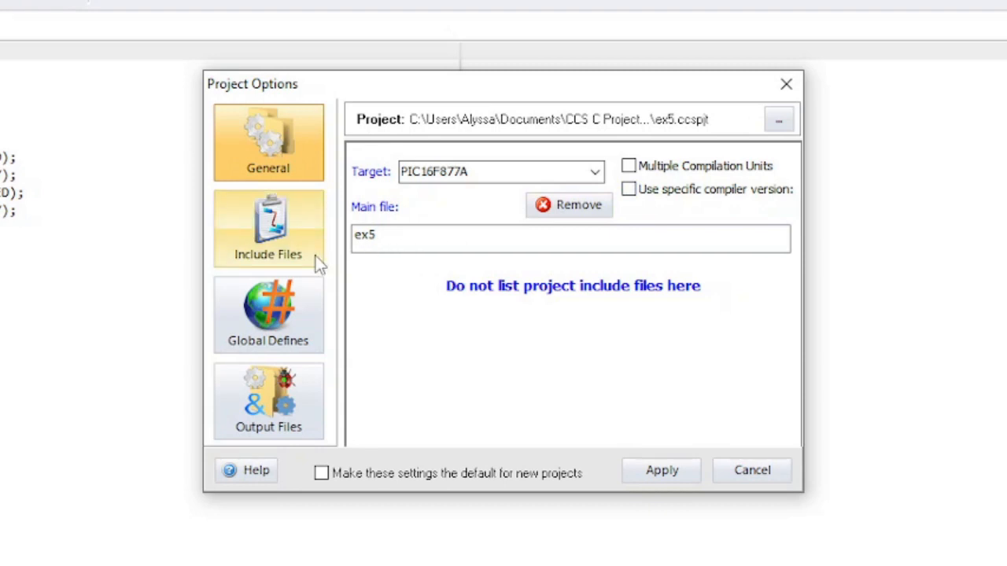
- Add the more_files folder to the include search order, then restore the default PICC Devices and Drivers paths
click(267, 228)
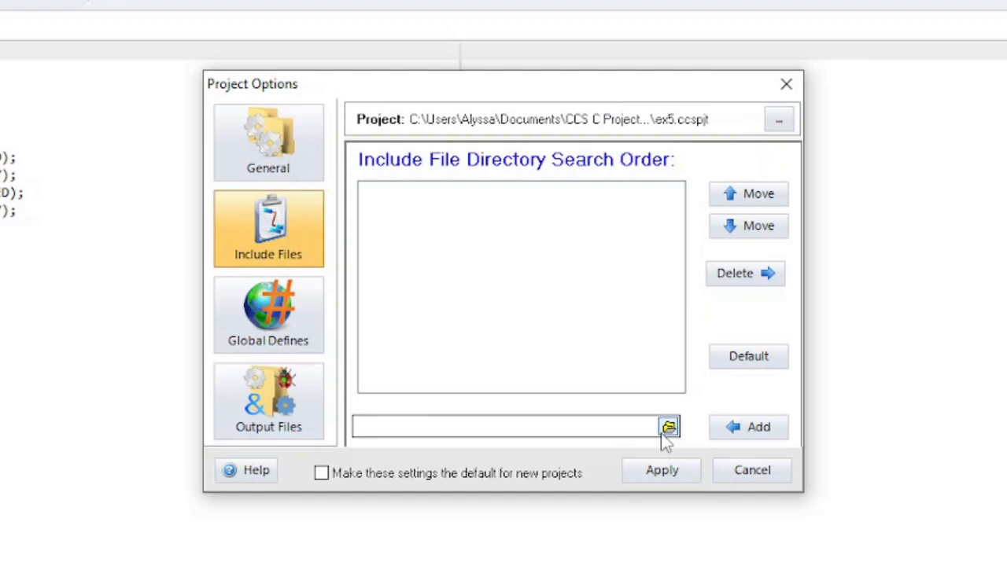
click(667, 426)
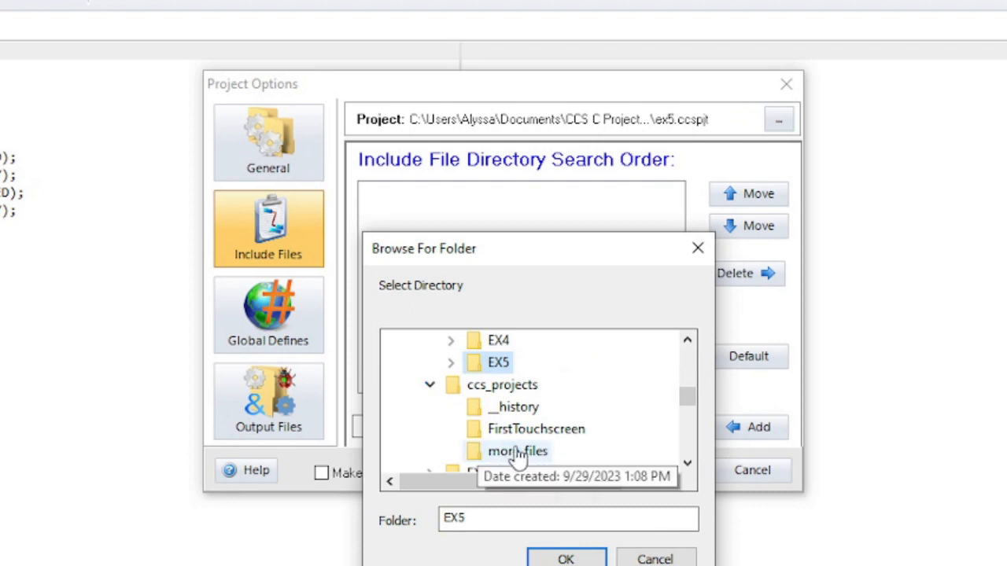
click(565, 558)
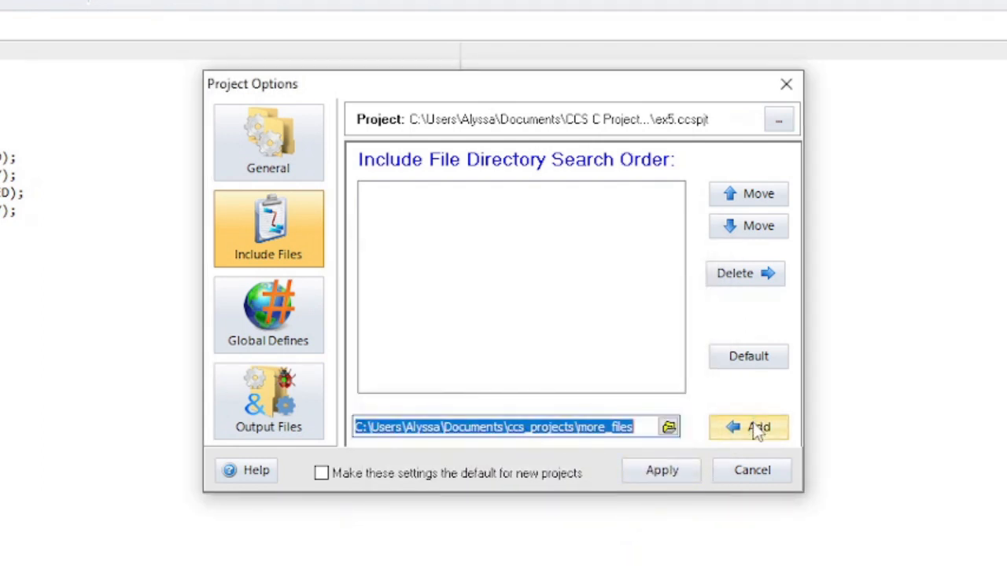
click(758, 427)
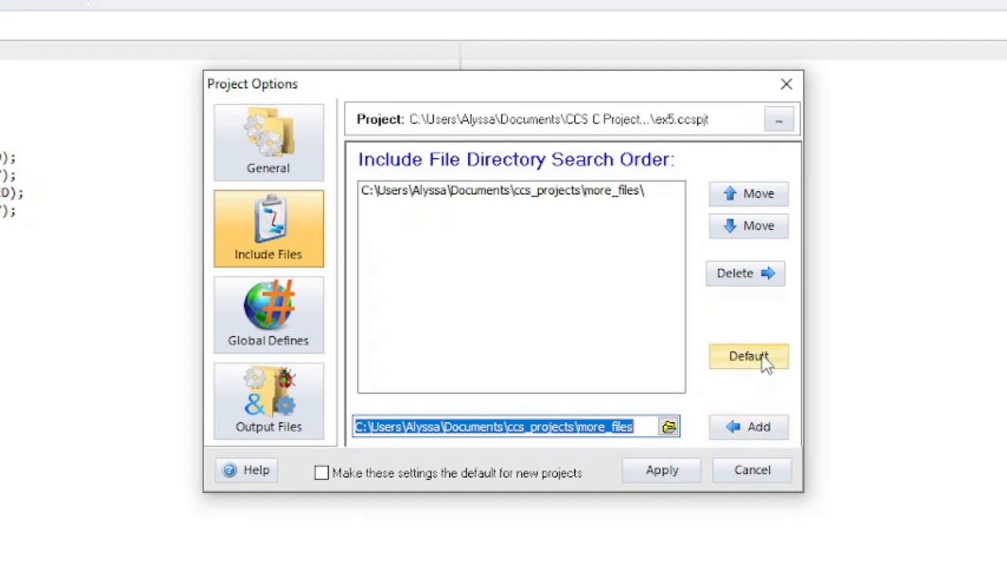
click(749, 356)
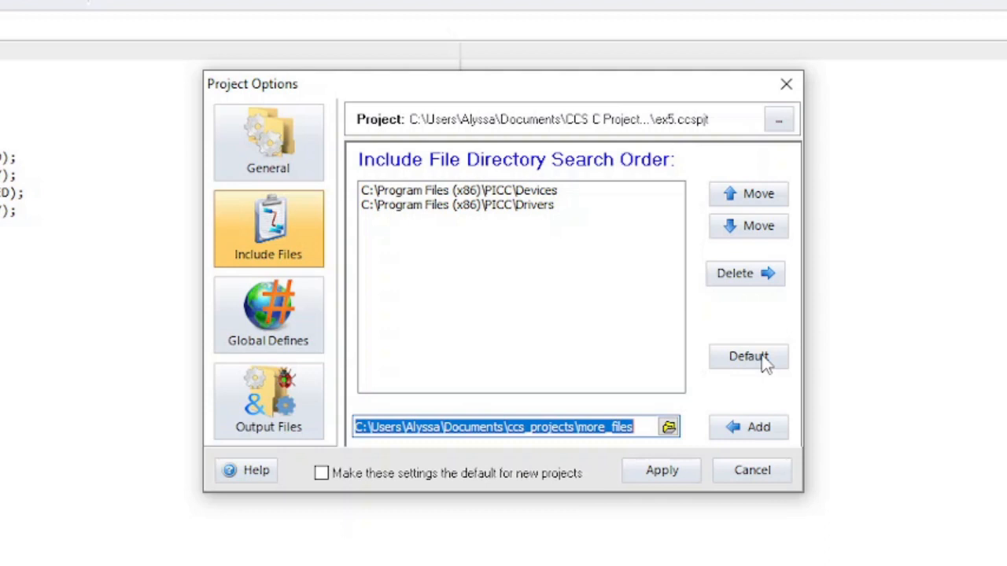
mouse_move(268, 314)
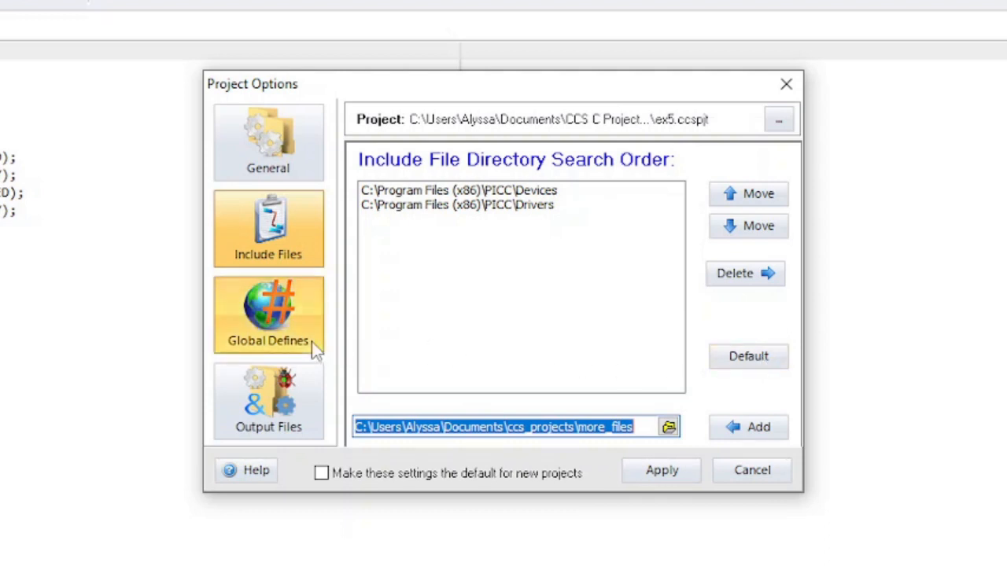
- Enable global defines and enter NUMBER_CYCLES with definition 16
click(268, 315)
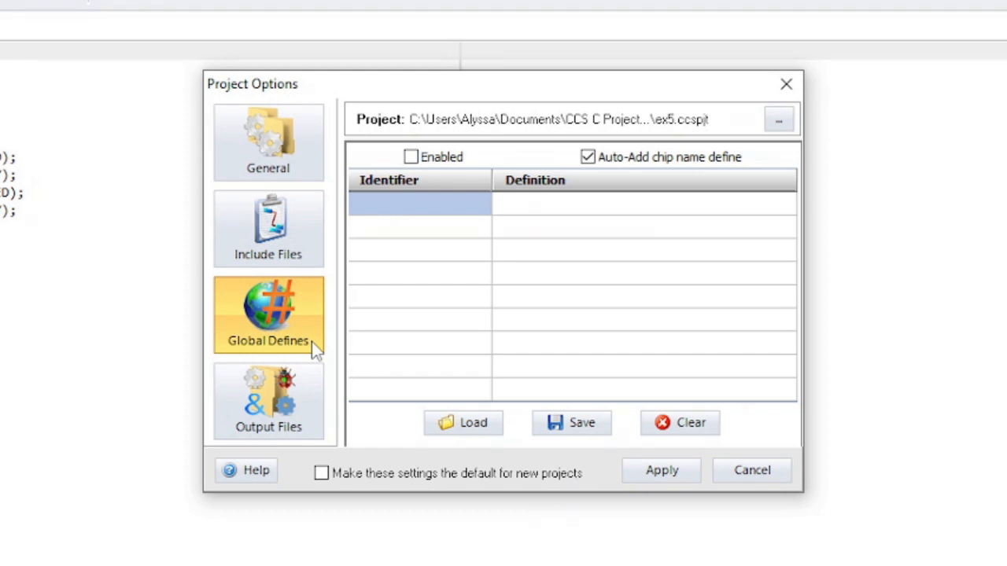
click(410, 157)
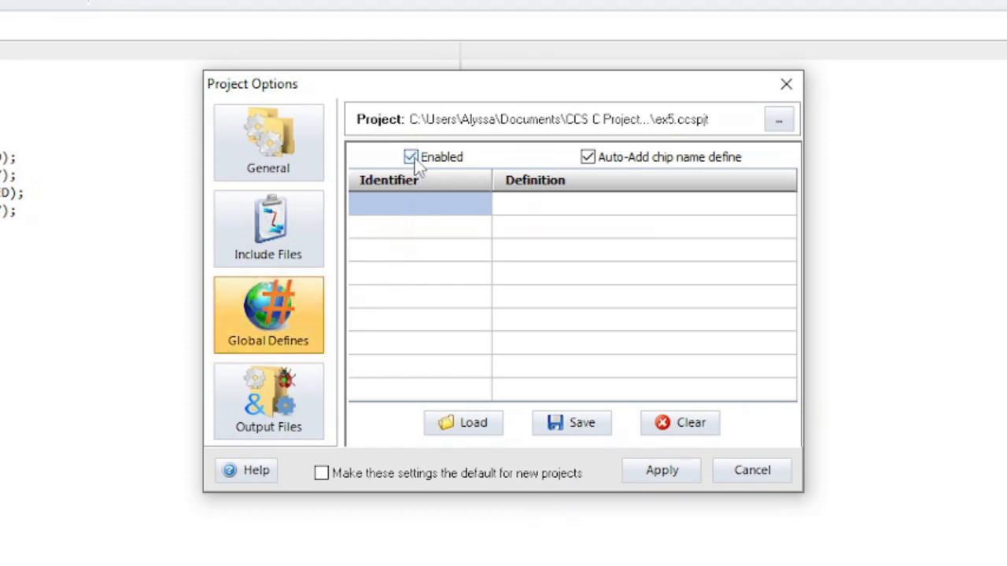
click(417, 204)
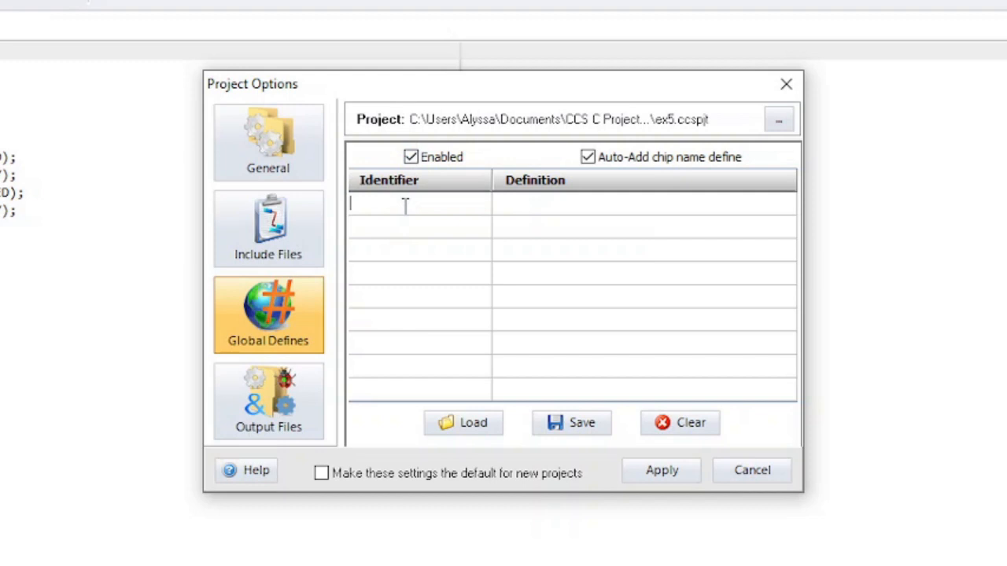
text(N)
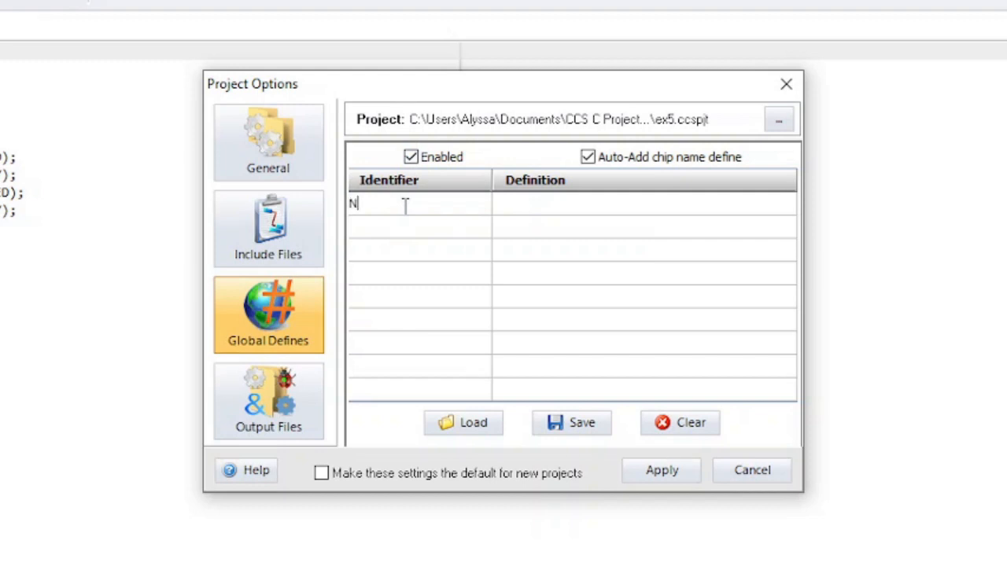
text(UMBER_CYCLES)
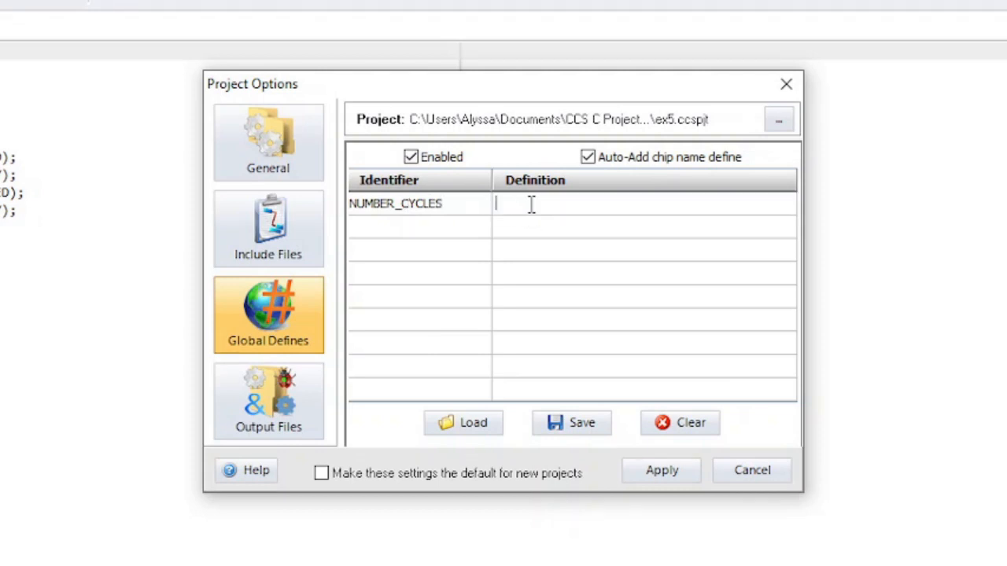
text(16)
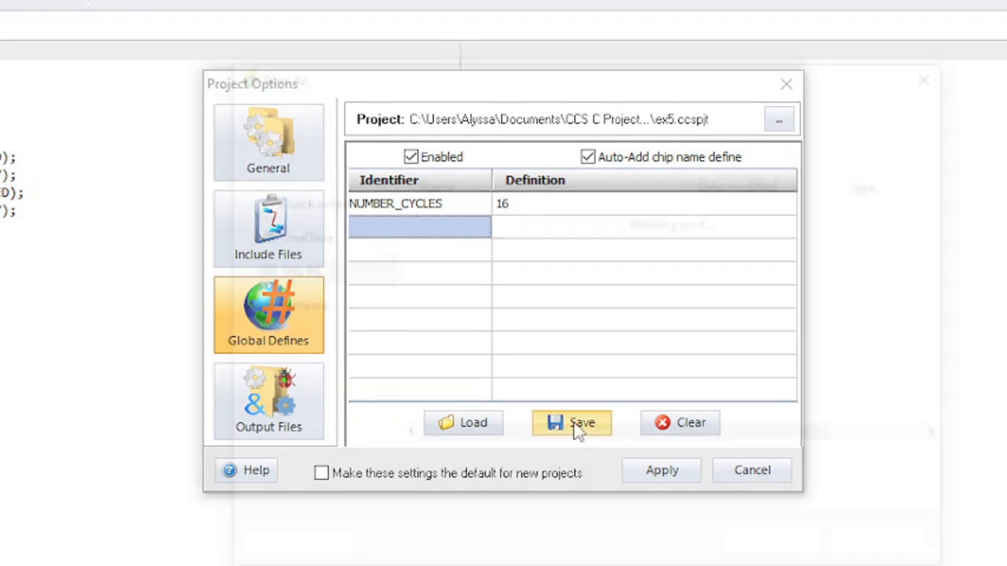
- Cancel saving the defines to a file, then load a saved set, leaving the table empty
click(571, 422)
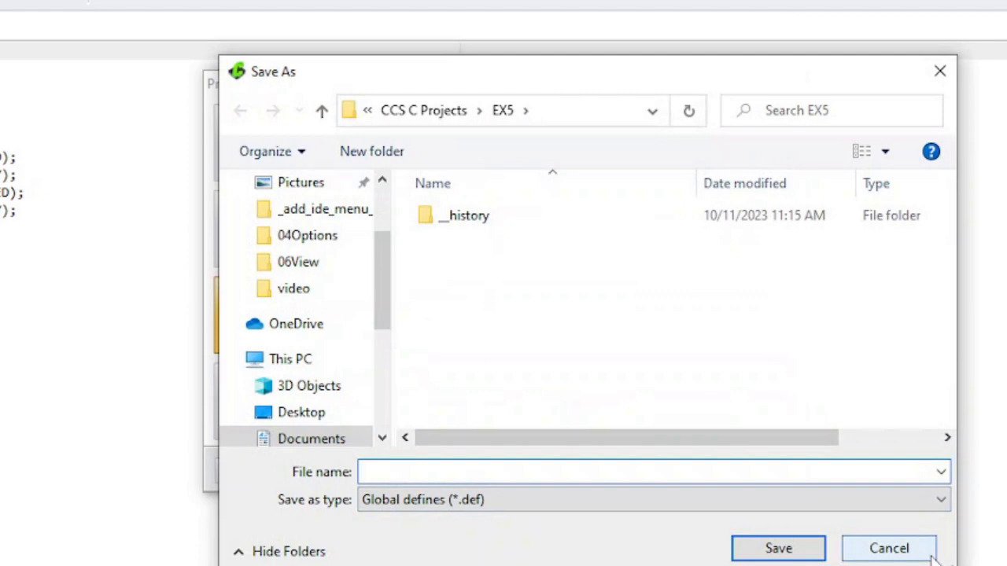
click(889, 548)
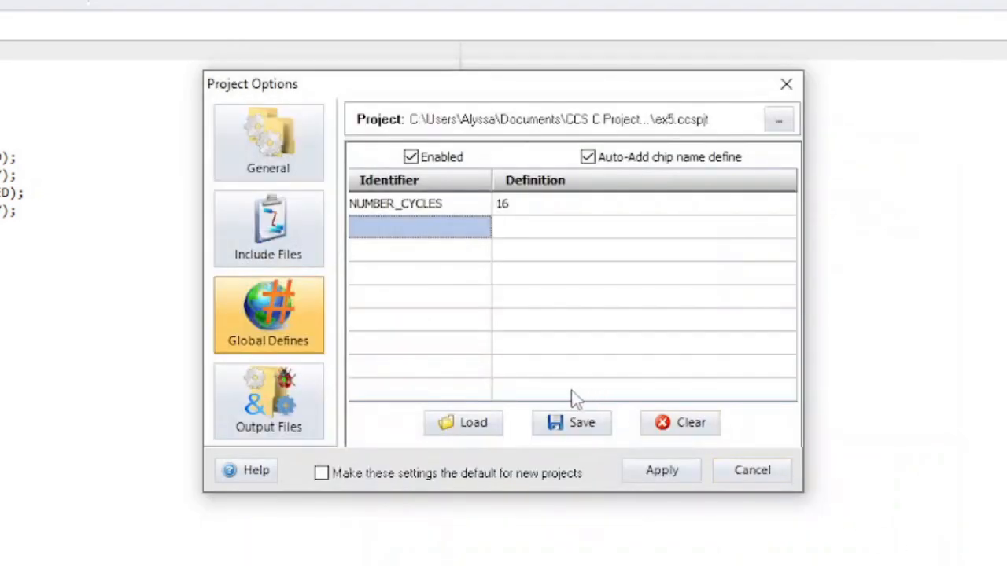
mouse_move(462, 421)
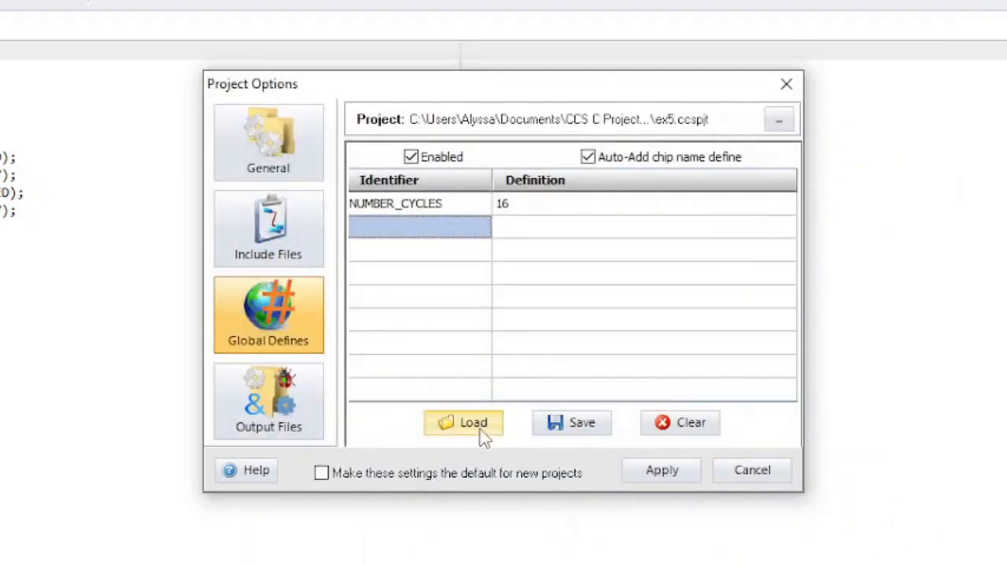
click(690, 421)
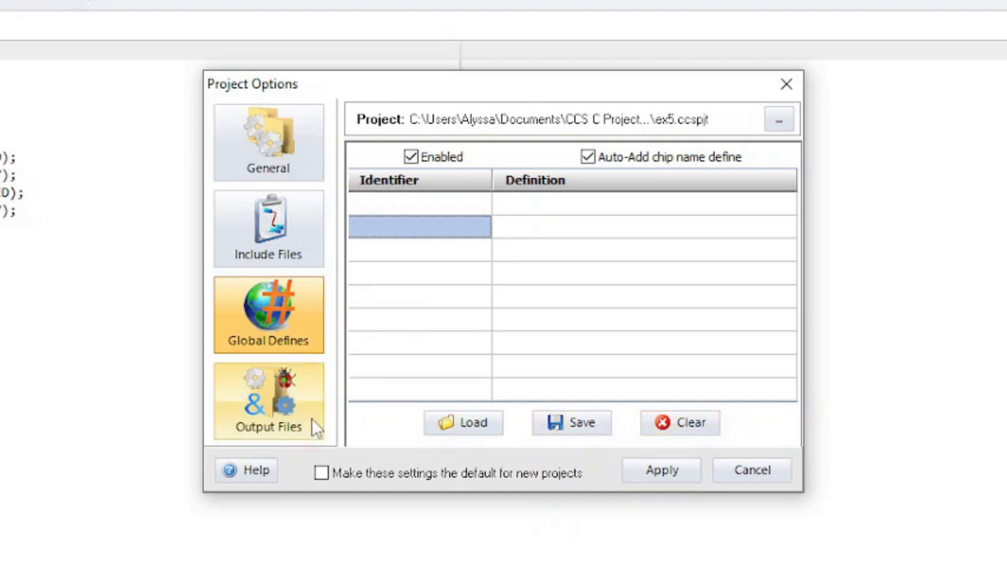
- Review the Output Files settings: COFF debug, CCS Basic list, 8-bit HEX, multi-line errors
click(267, 401)
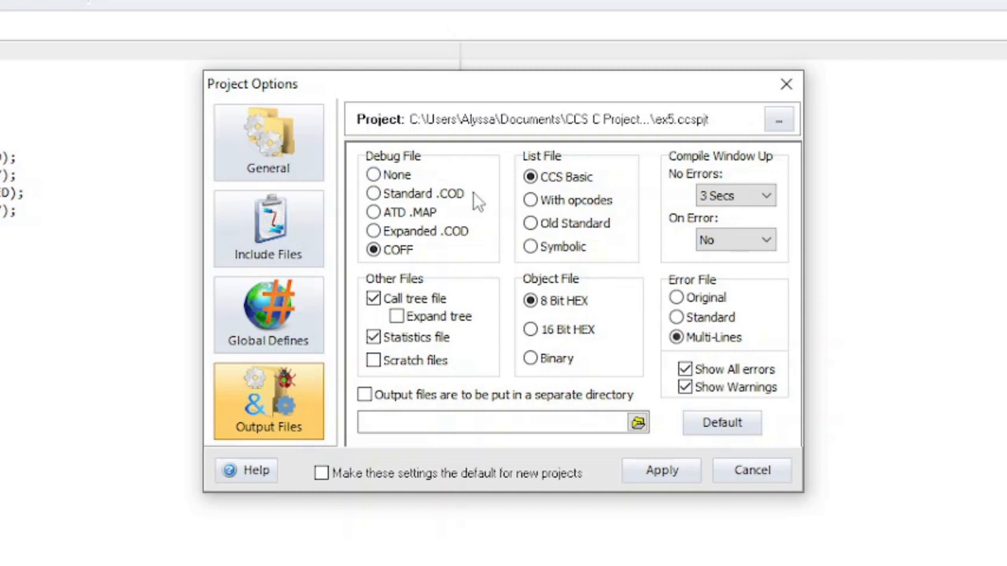
click(372, 249)
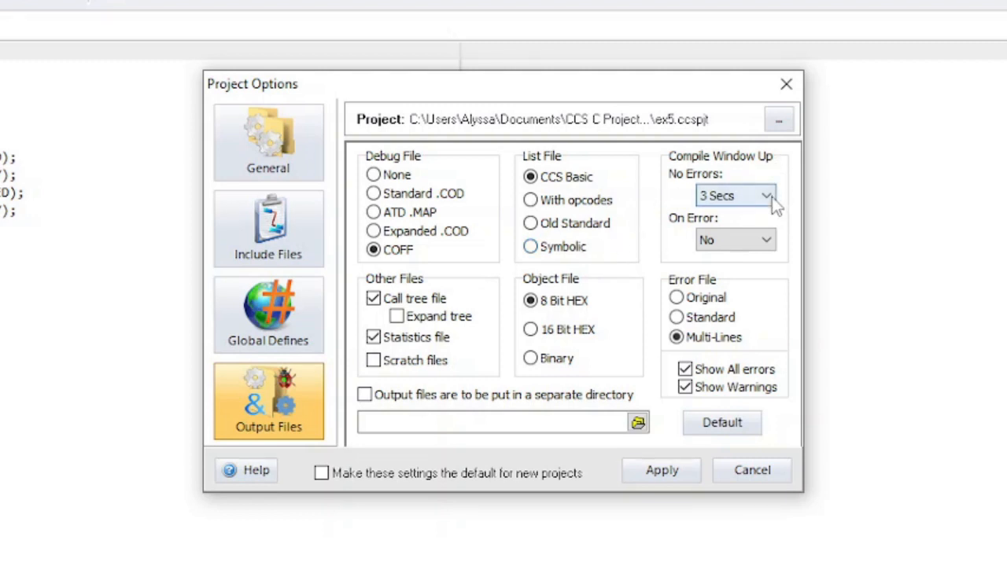
mouse_move(792, 203)
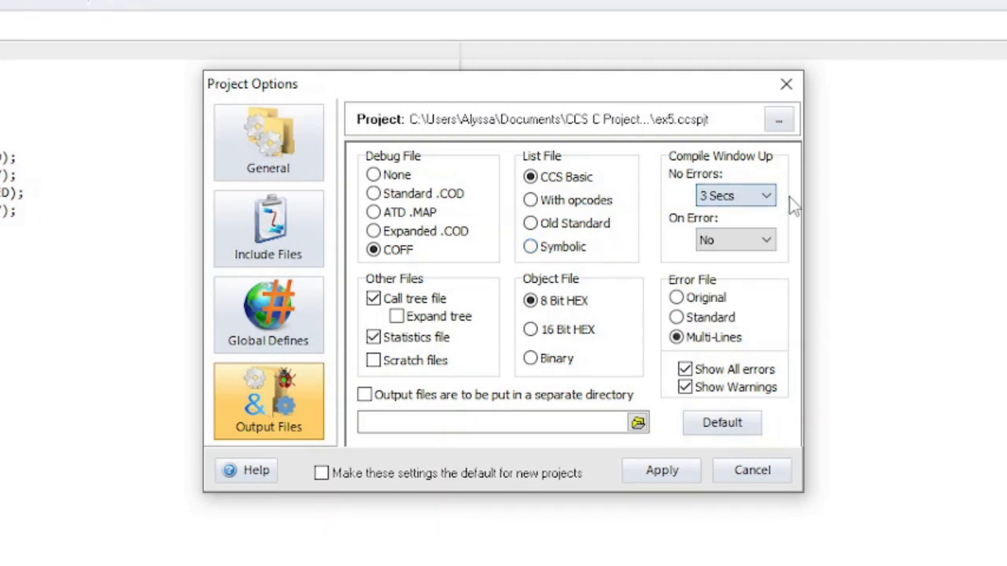
click(734, 239)
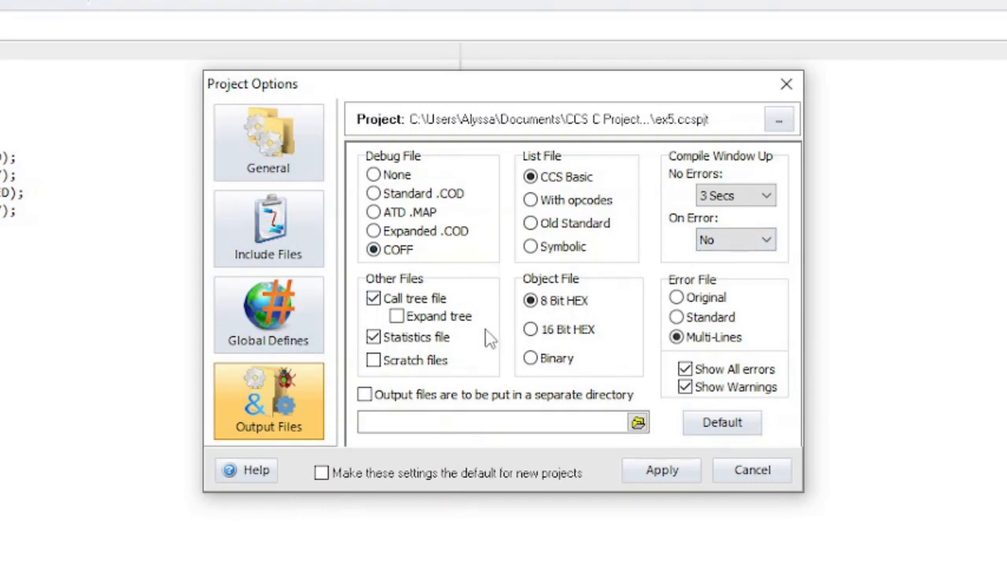
mouse_move(475, 370)
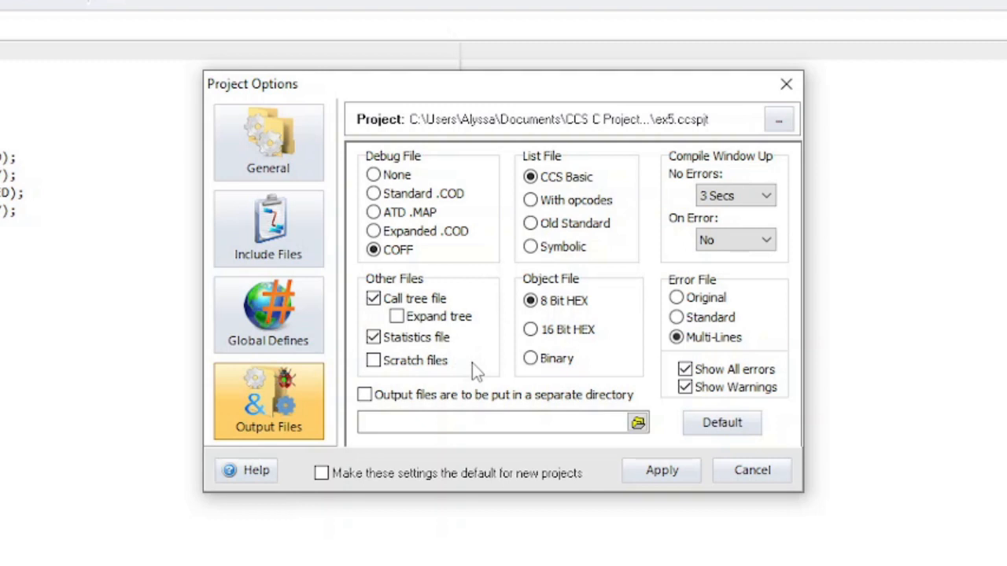
mouse_move(614, 364)
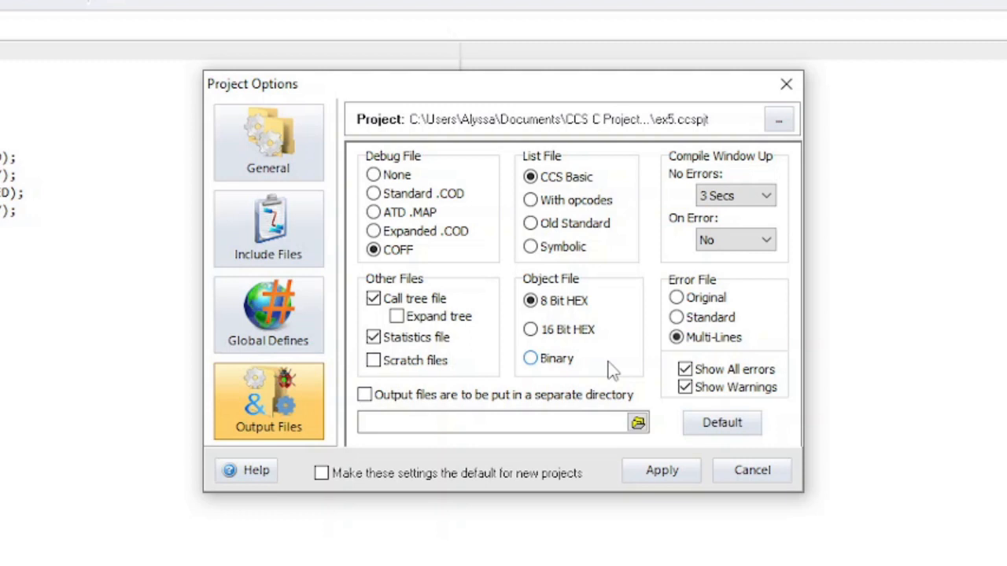
mouse_move(651, 337)
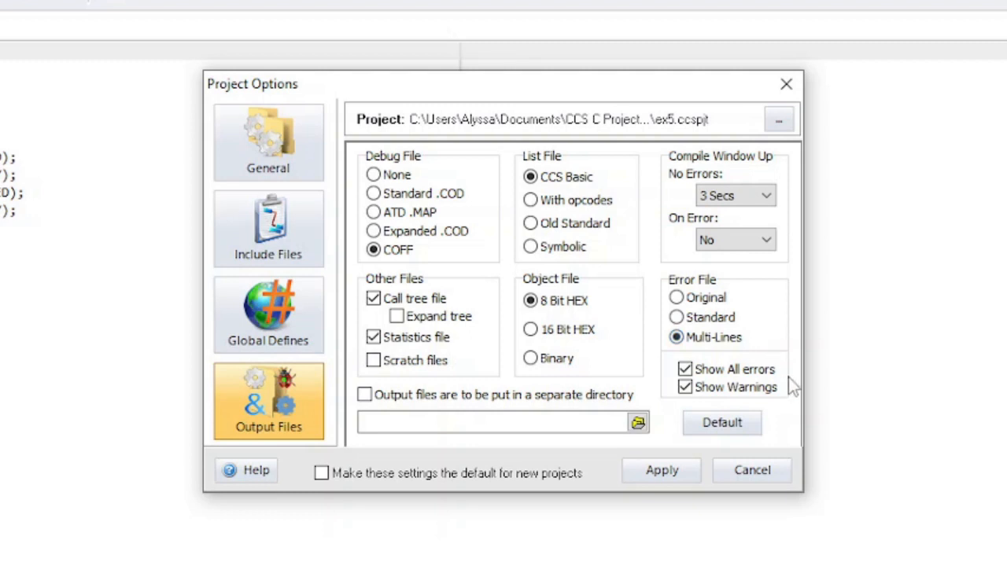
mouse_move(785, 406)
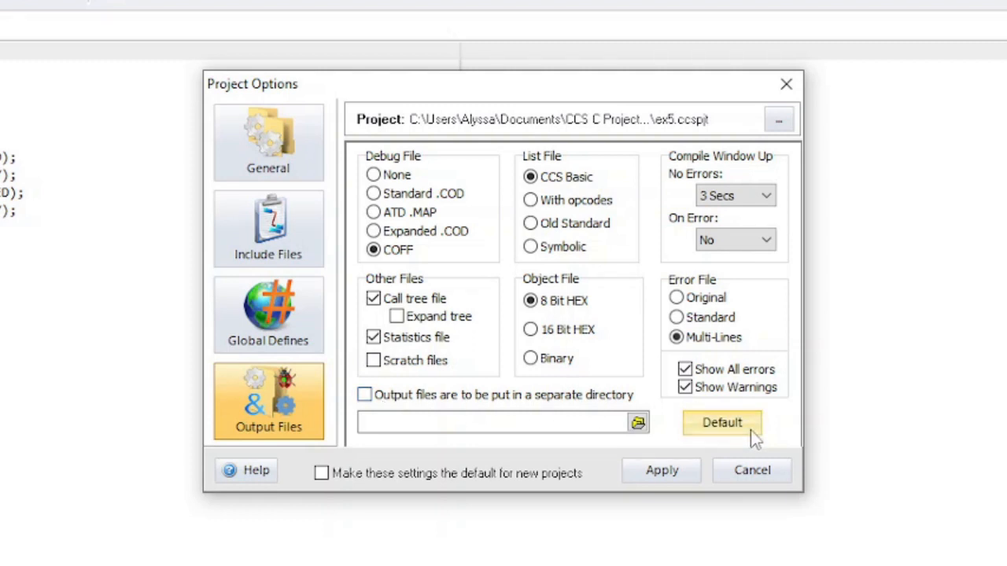
mouse_move(563, 453)
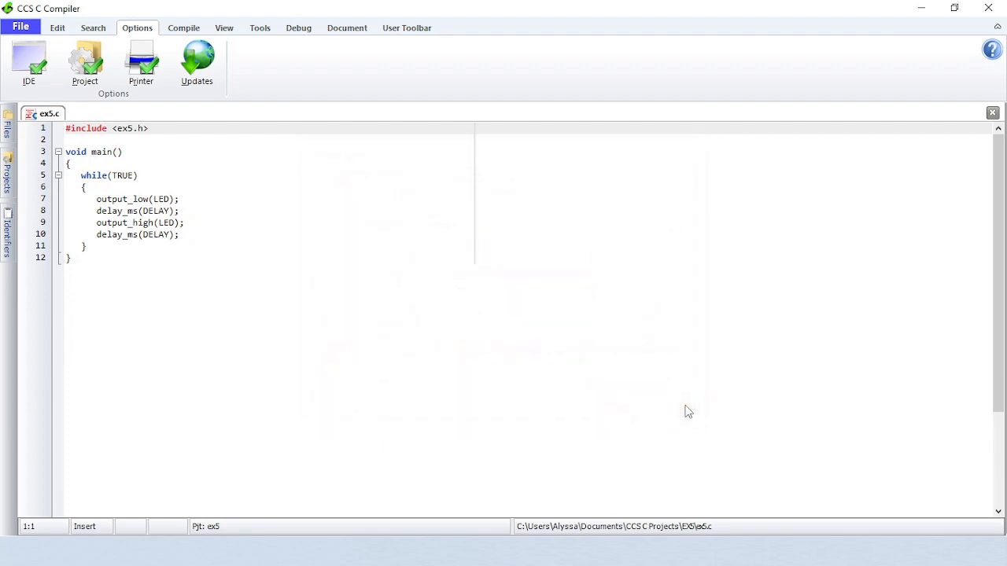
mouse_move(170, 88)
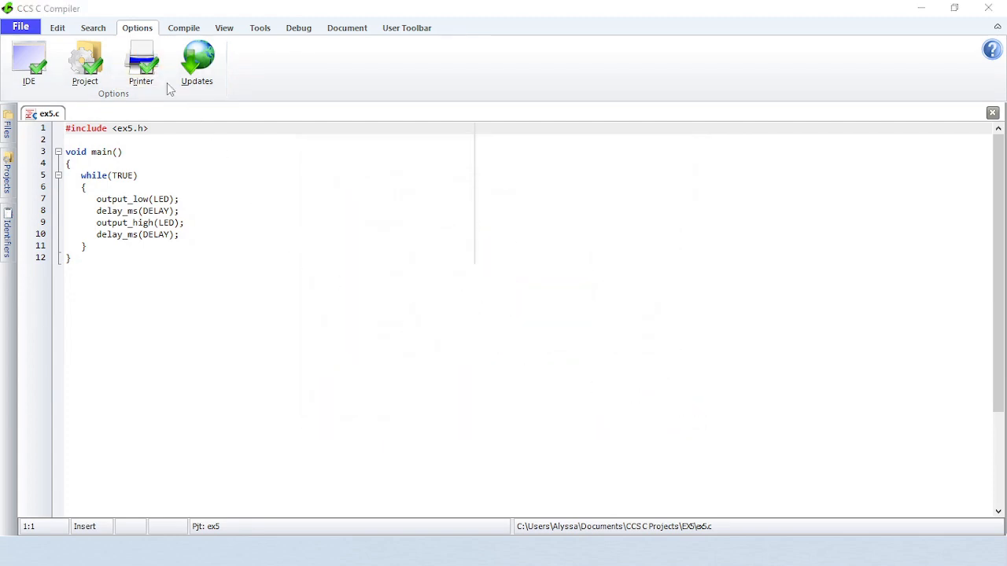
- Dismiss Print Setup unchanged, then launch the Software Update Utility
click(142, 63)
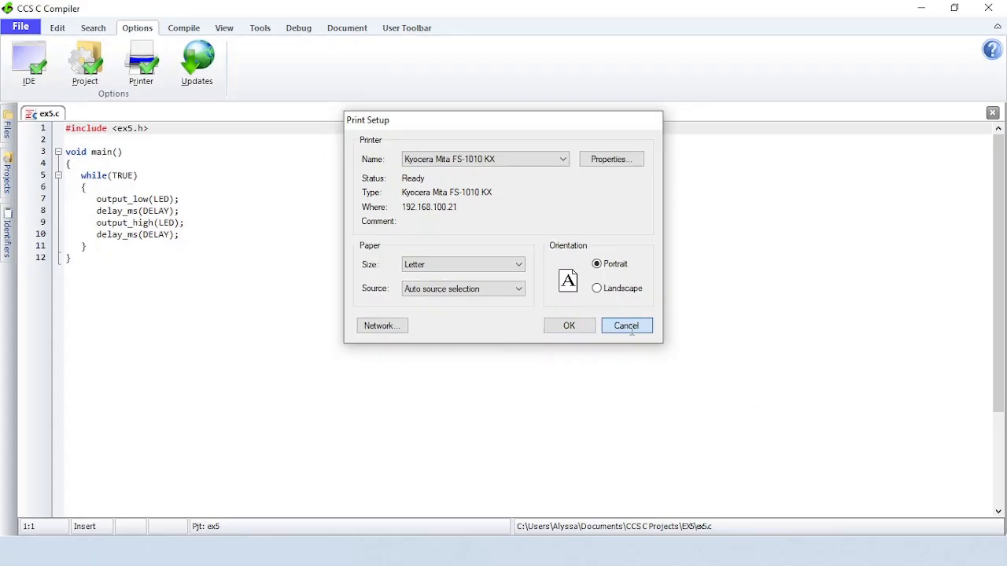
click(626, 325)
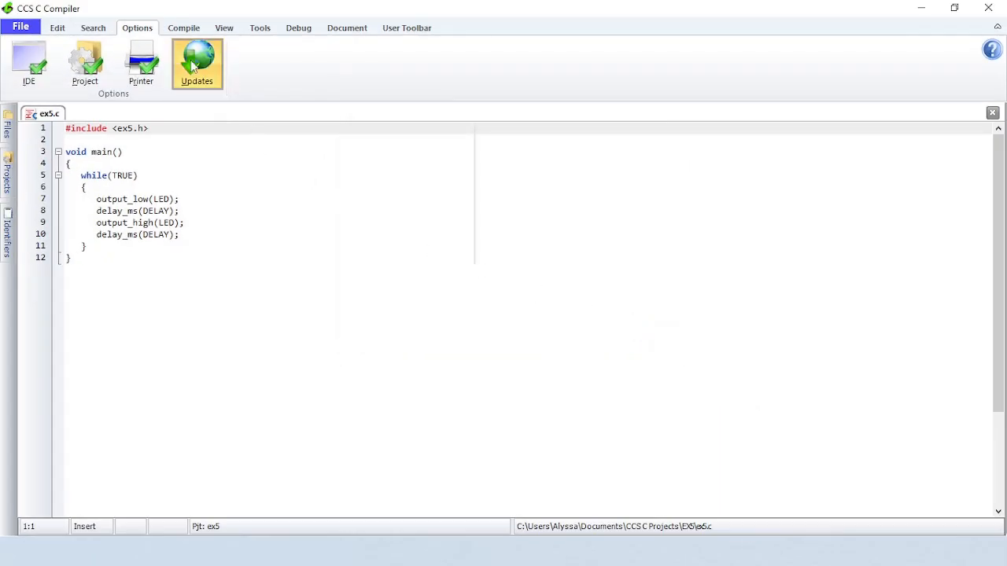
click(196, 64)
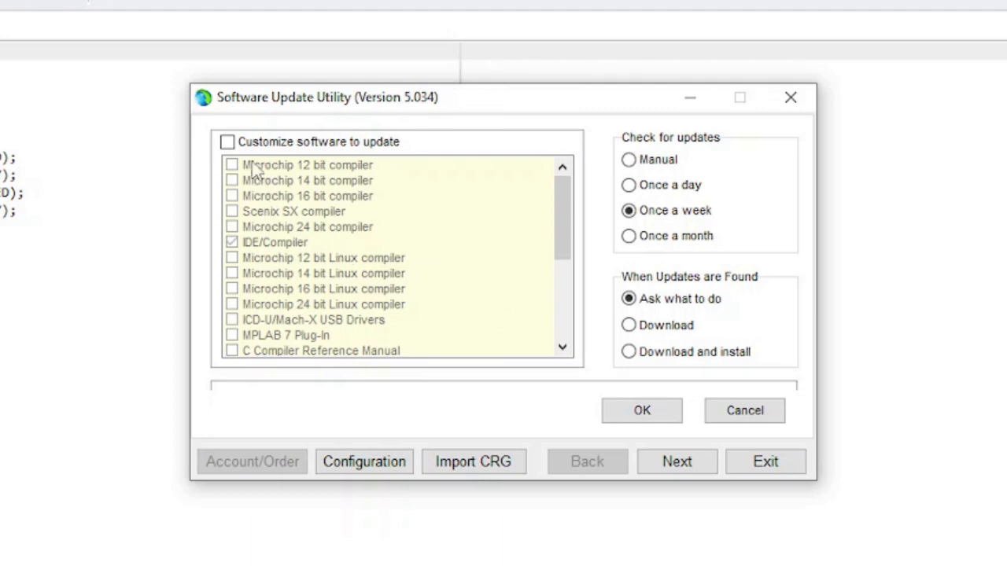
- Toggle update customization off again and enable saving an archive copy of downloads in Configuration
click(226, 142)
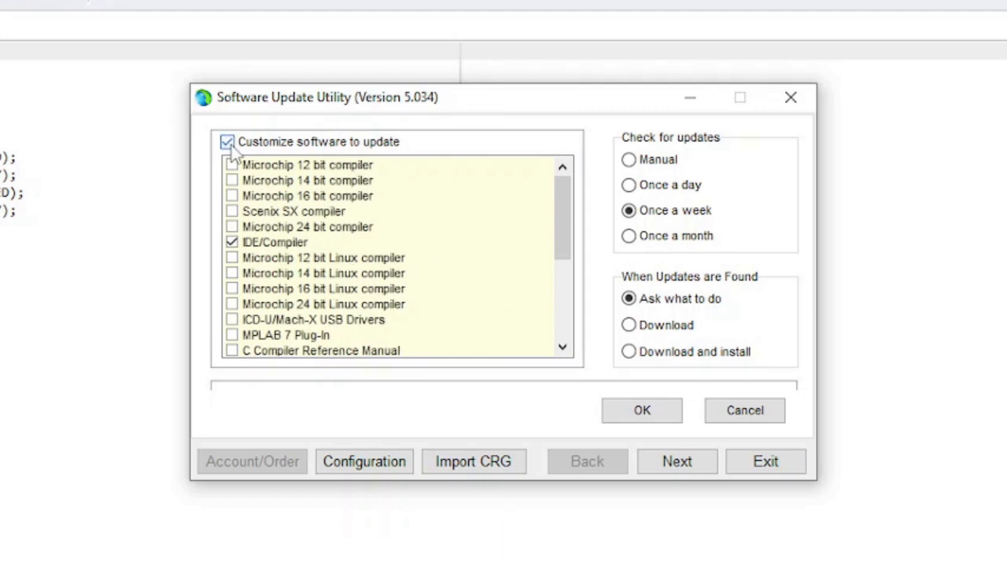
click(227, 142)
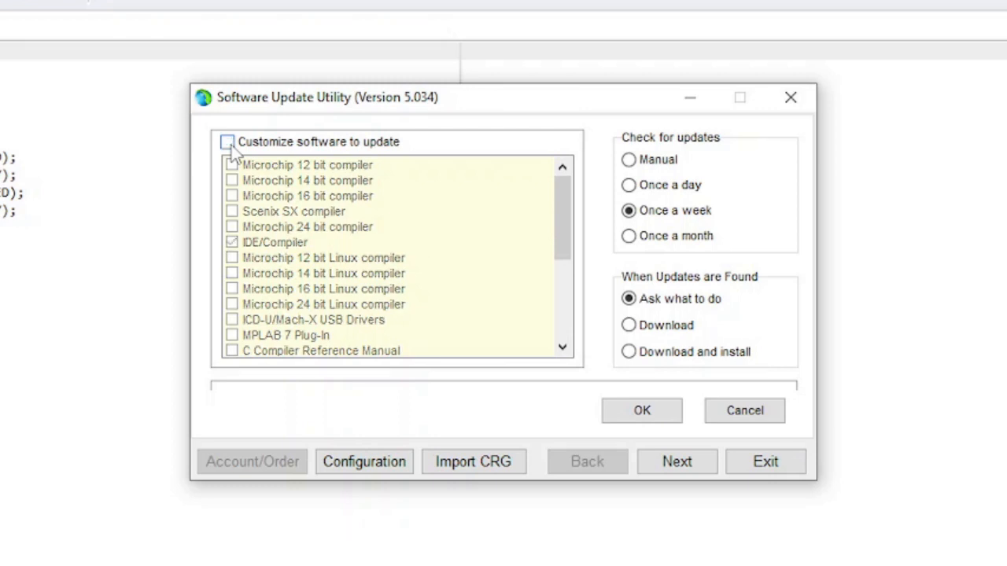
click(363, 463)
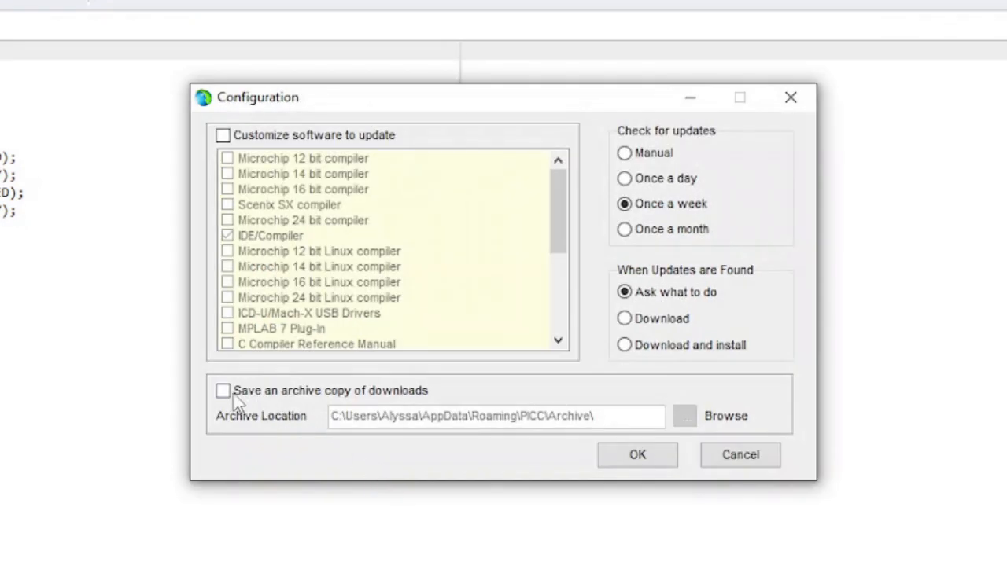
click(223, 390)
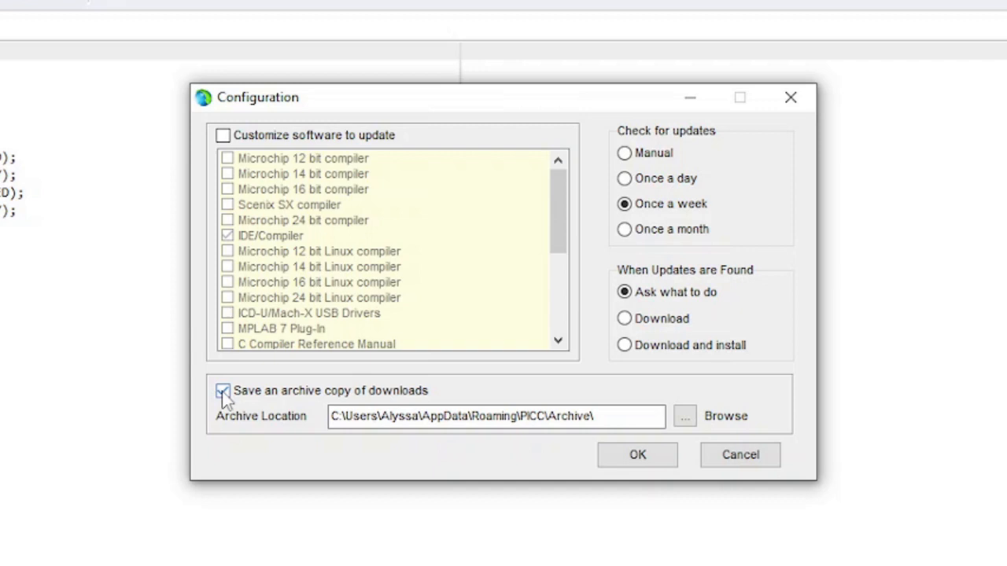
click(223, 390)
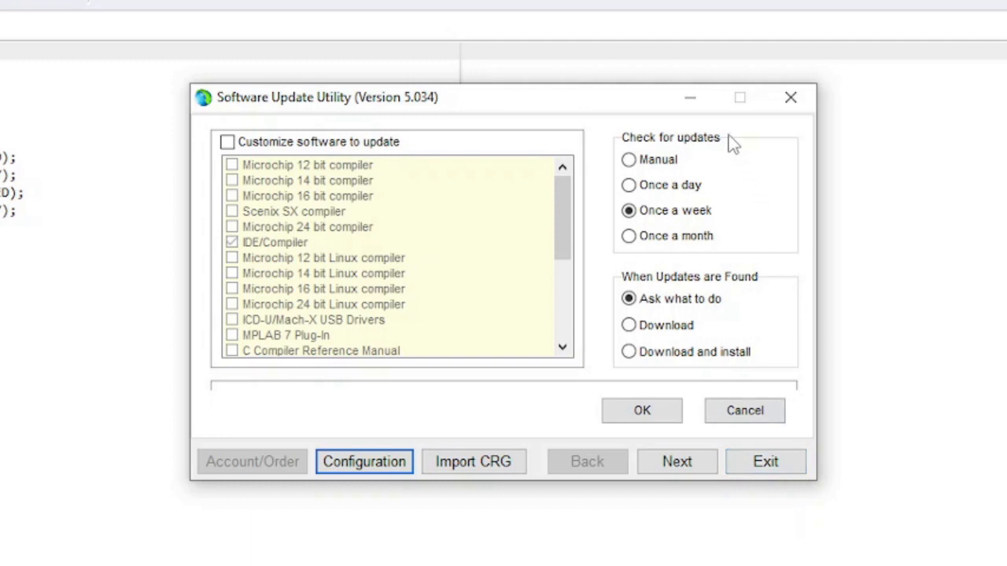
mouse_move(784, 293)
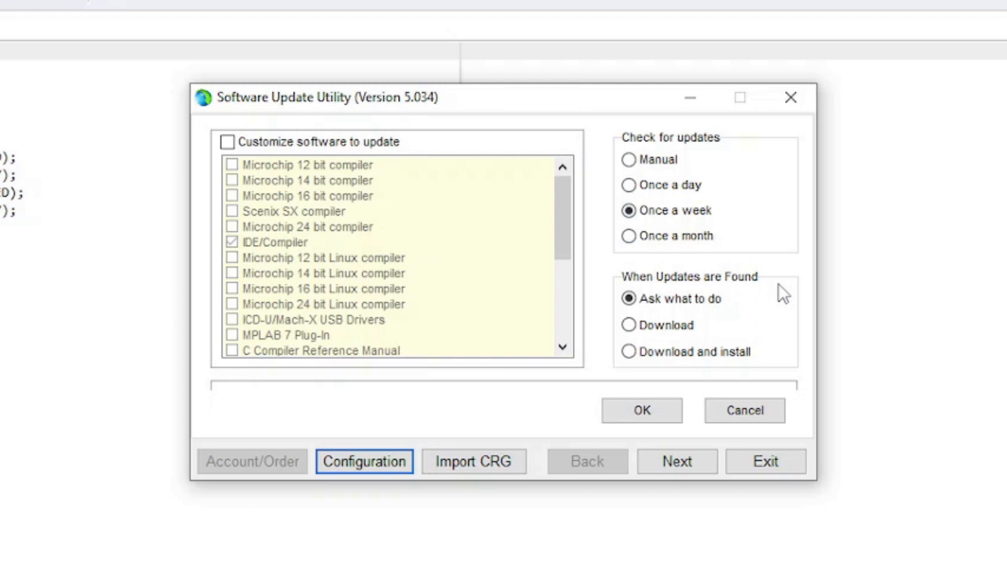
mouse_move(504, 470)
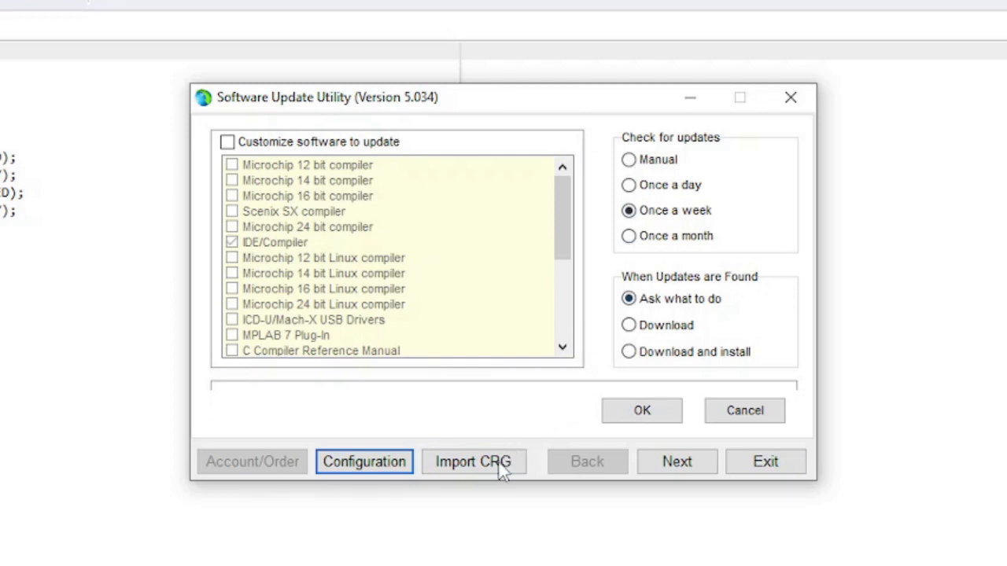
mouse_move(472, 463)
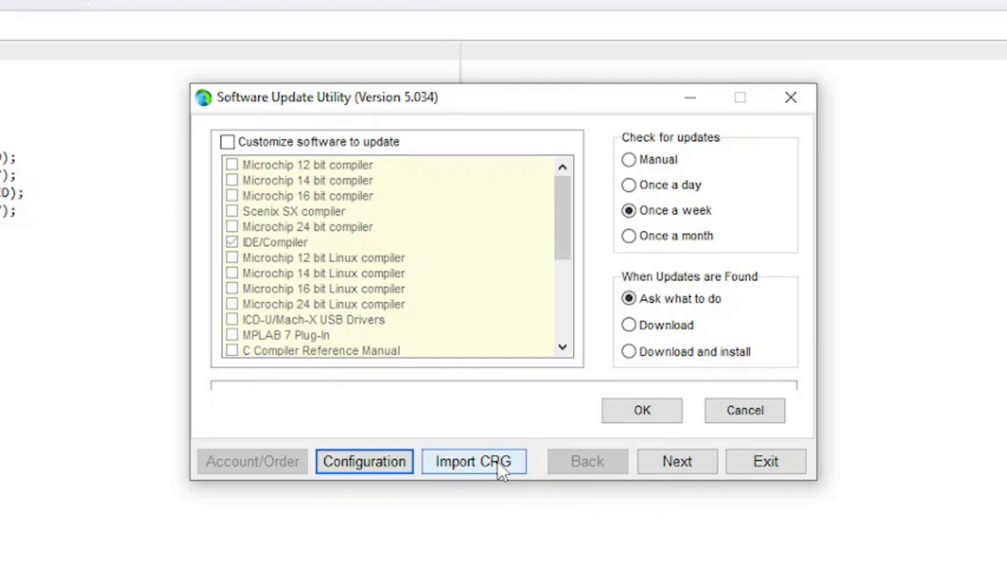
mouse_move(598, 468)
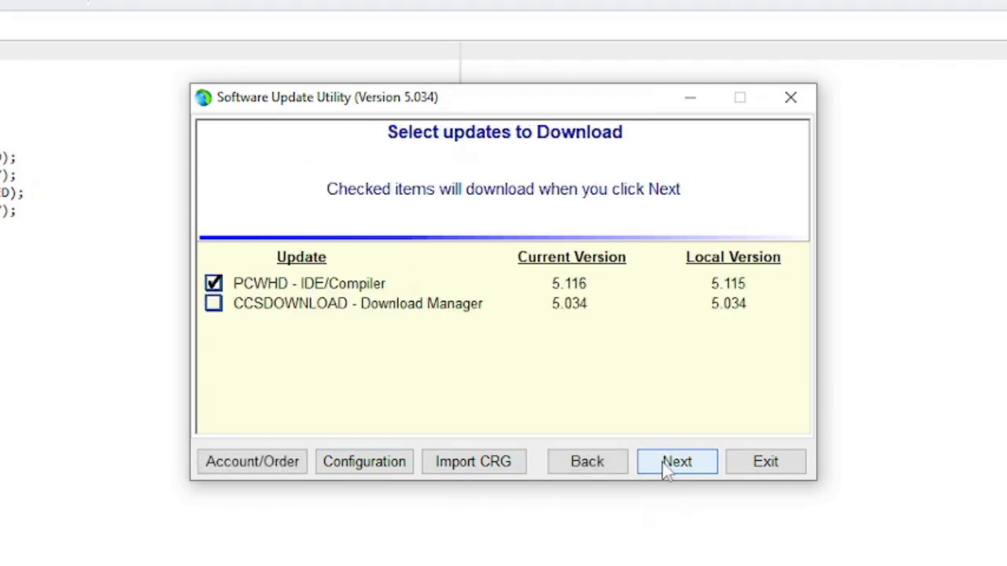
- Download the PCWHD 5.116 update and acknowledge the notice to close the IDE
click(676, 462)
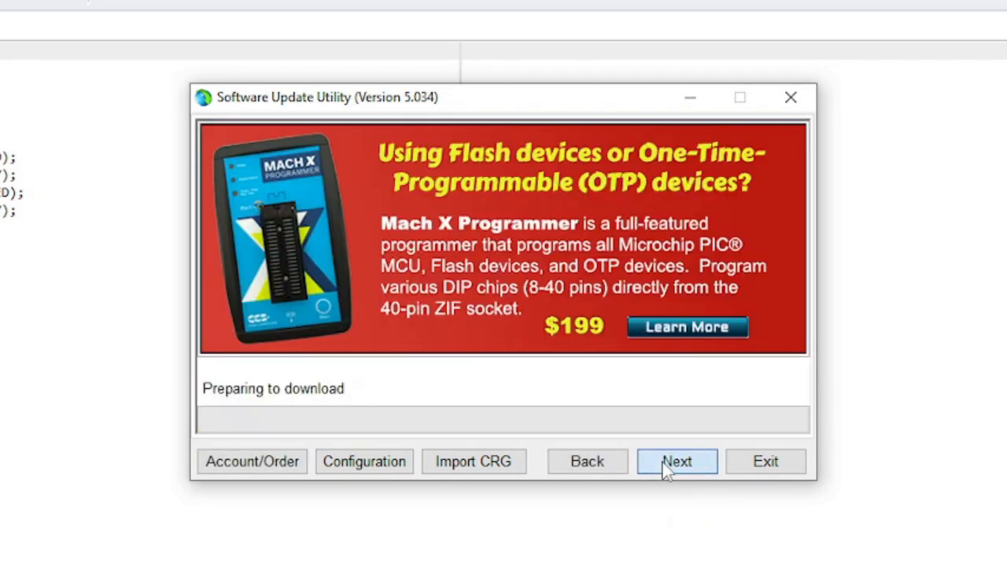
click(676, 462)
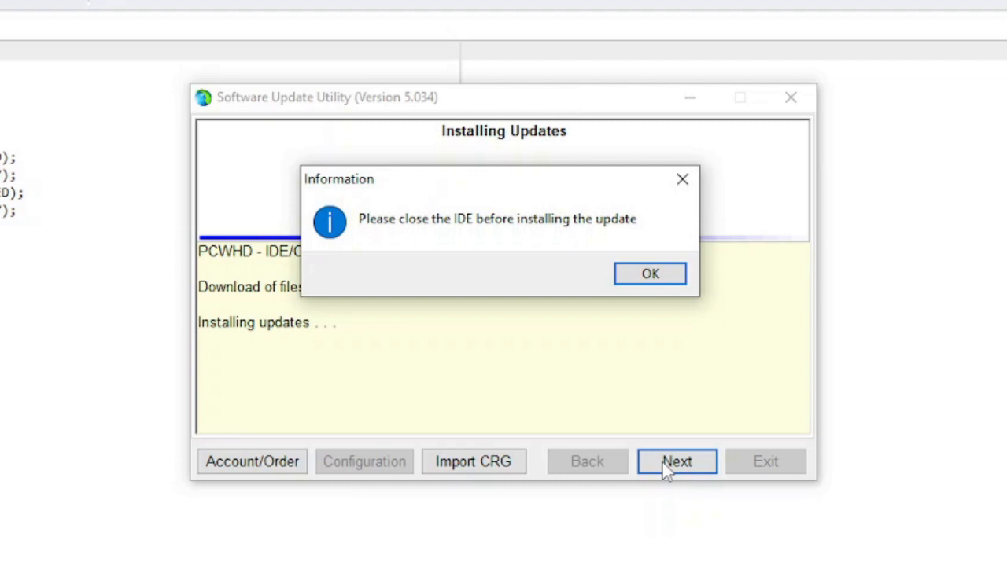
click(650, 274)
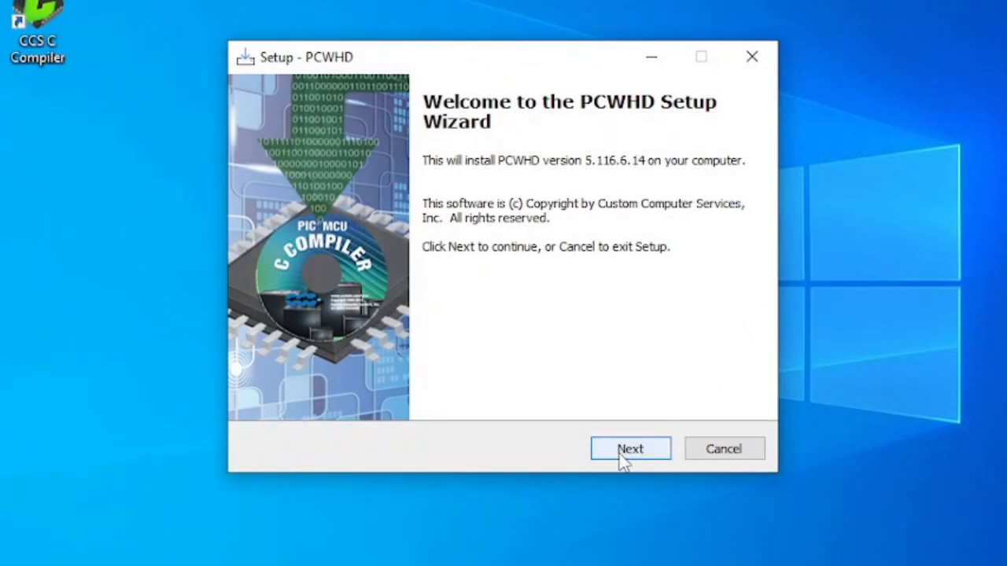
- Accept the license and install PCWHD 5.116 into the existing PICC folder
click(629, 449)
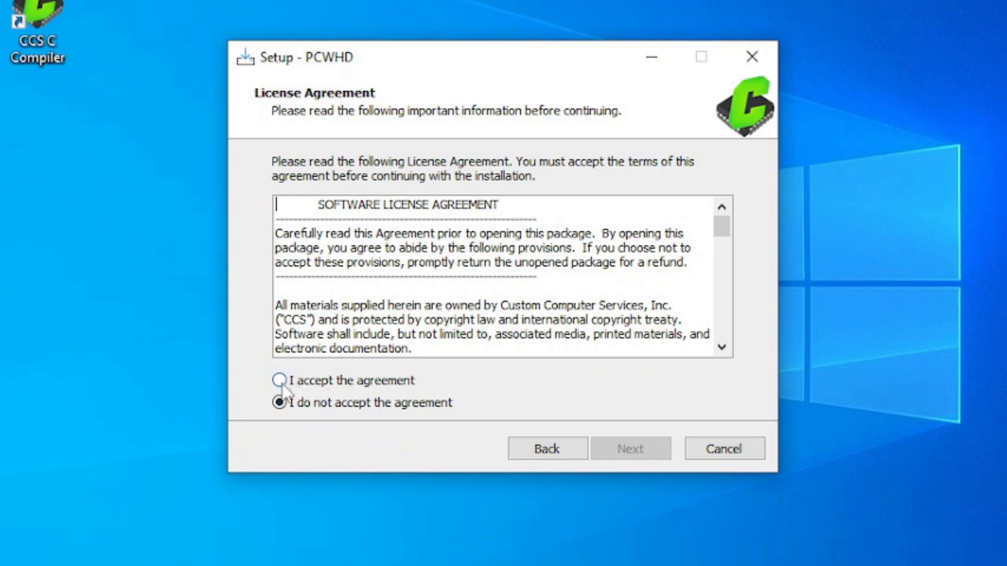
click(281, 379)
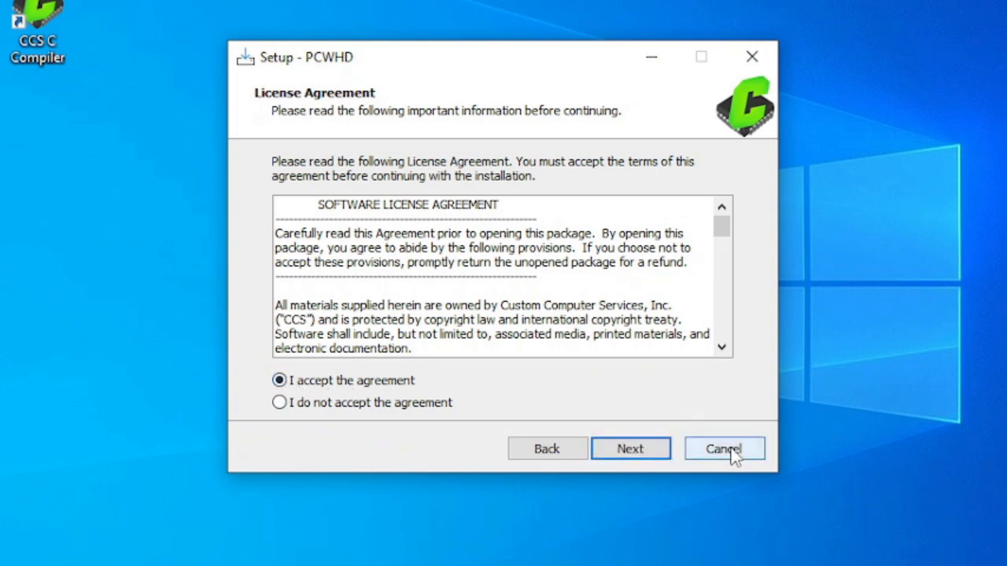
mouse_move(630, 448)
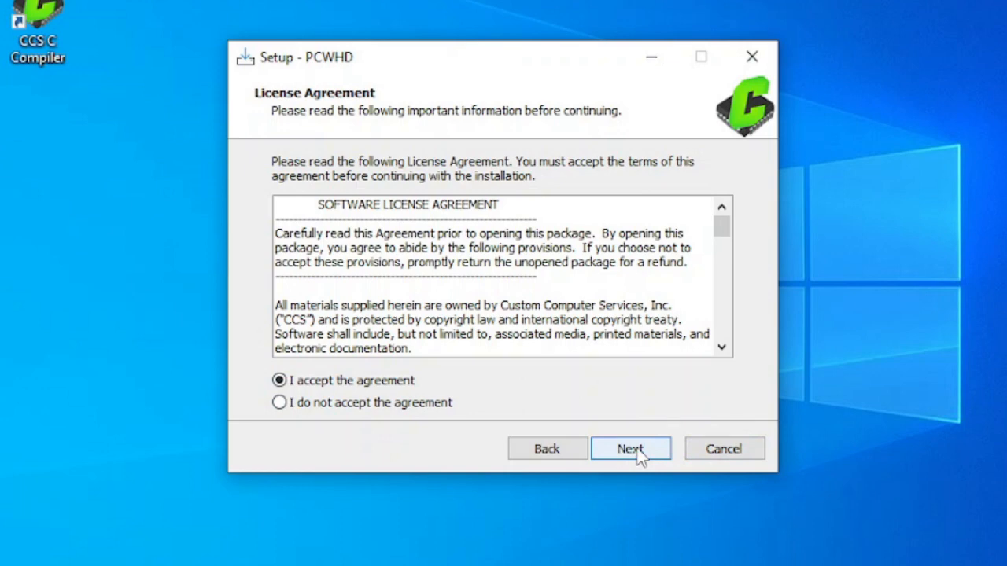
click(629, 449)
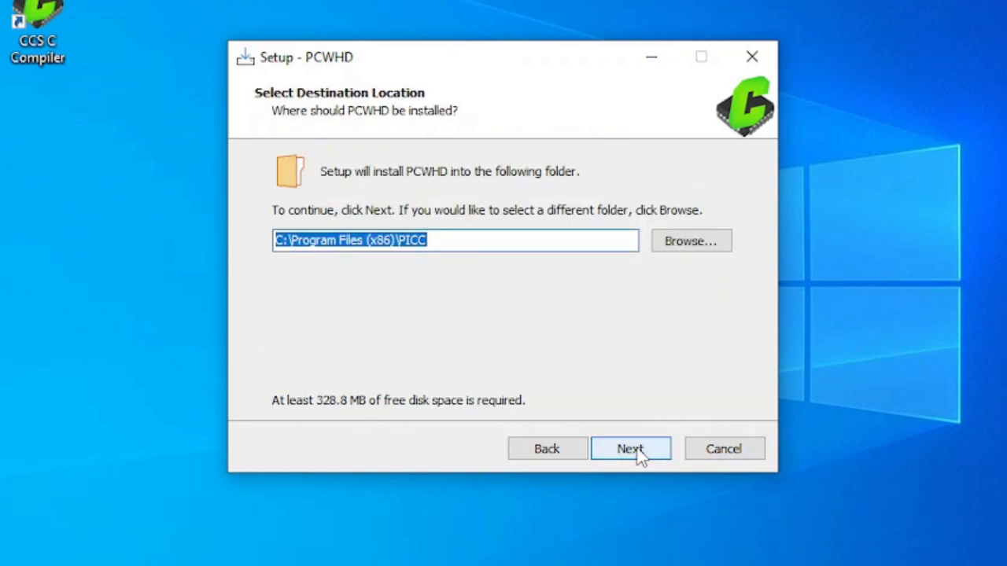
click(629, 449)
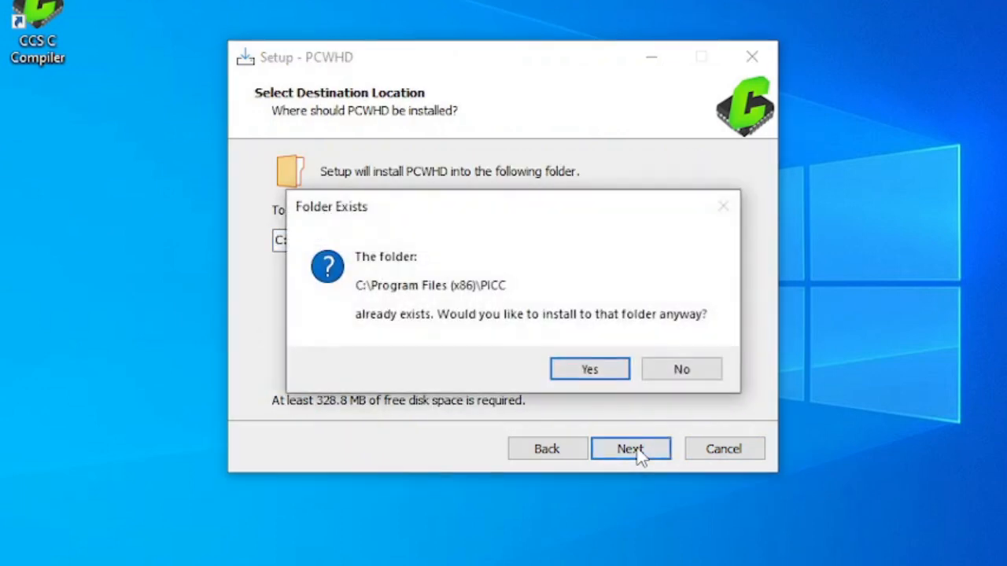
click(588, 368)
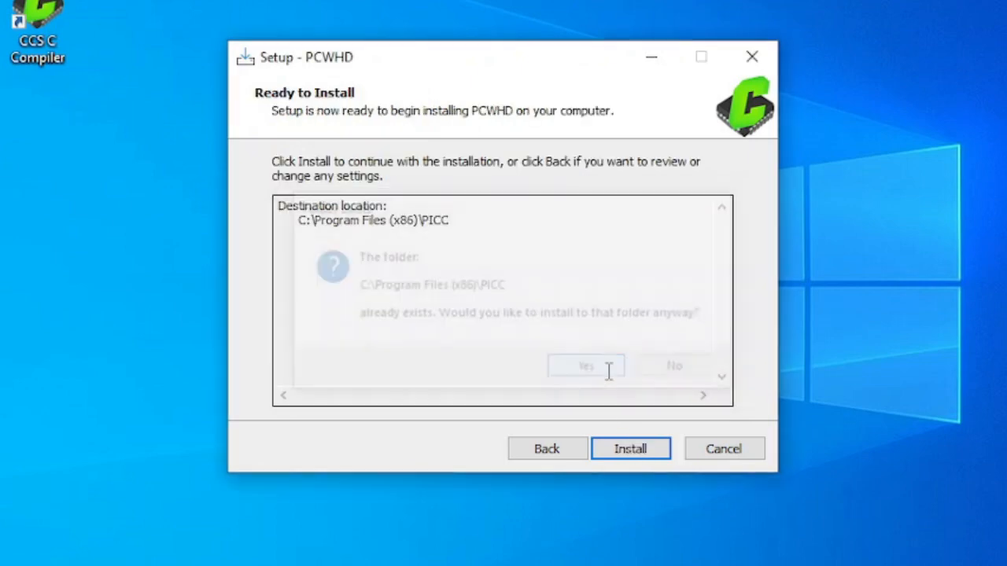
click(586, 365)
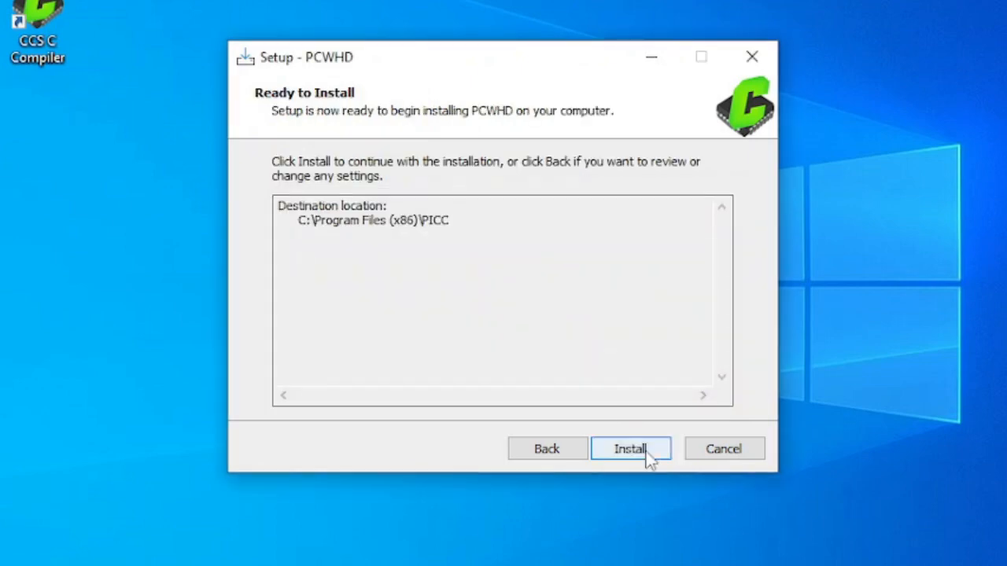
click(630, 449)
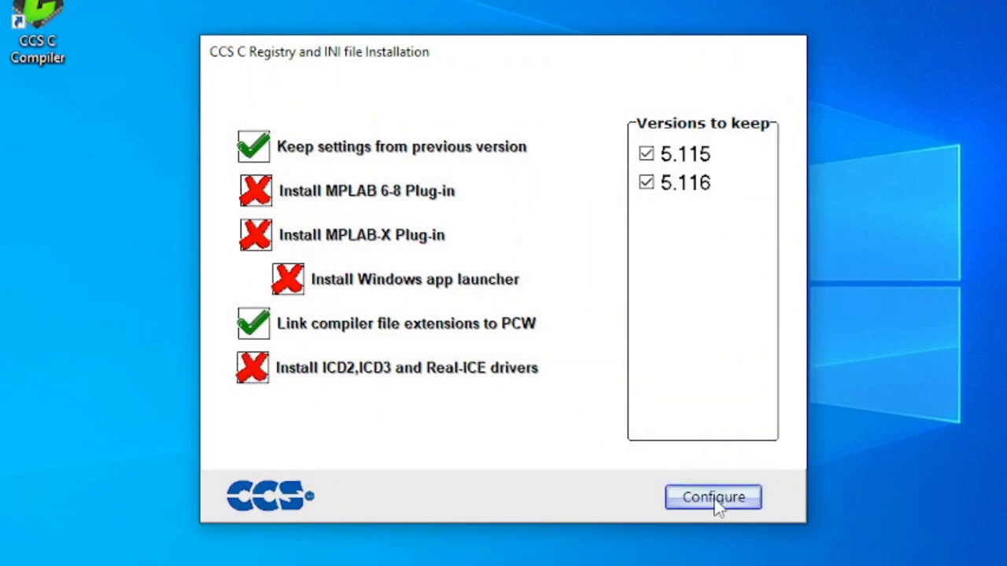
- Configure the registry and INI settings and finish the PCWHD setup with Run pcw.exe checked
click(711, 497)
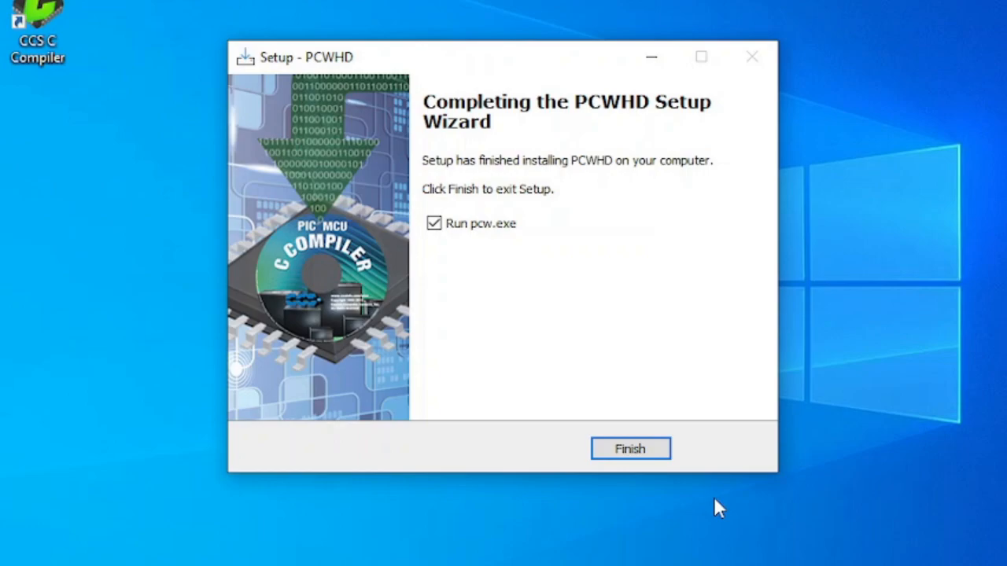
click(629, 449)
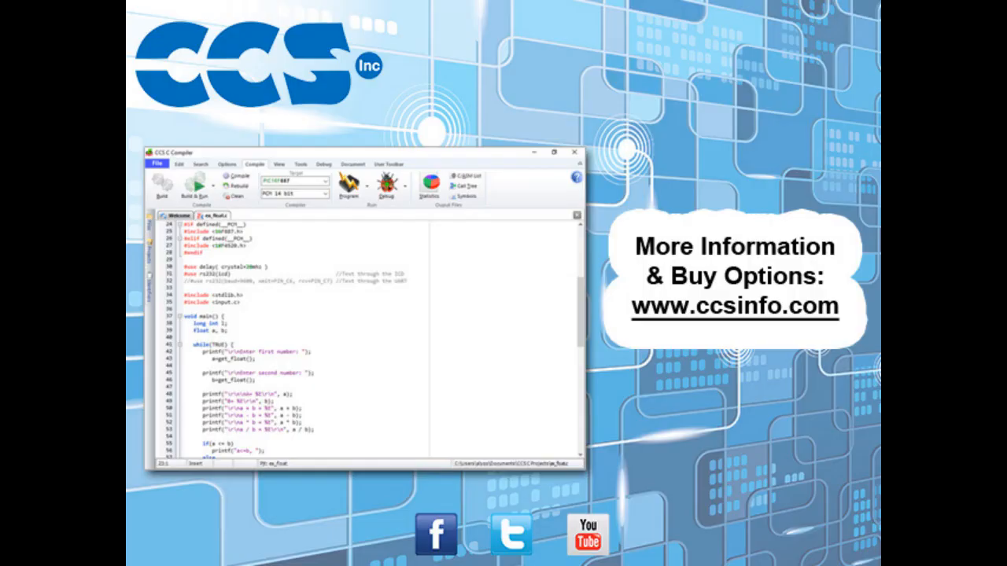